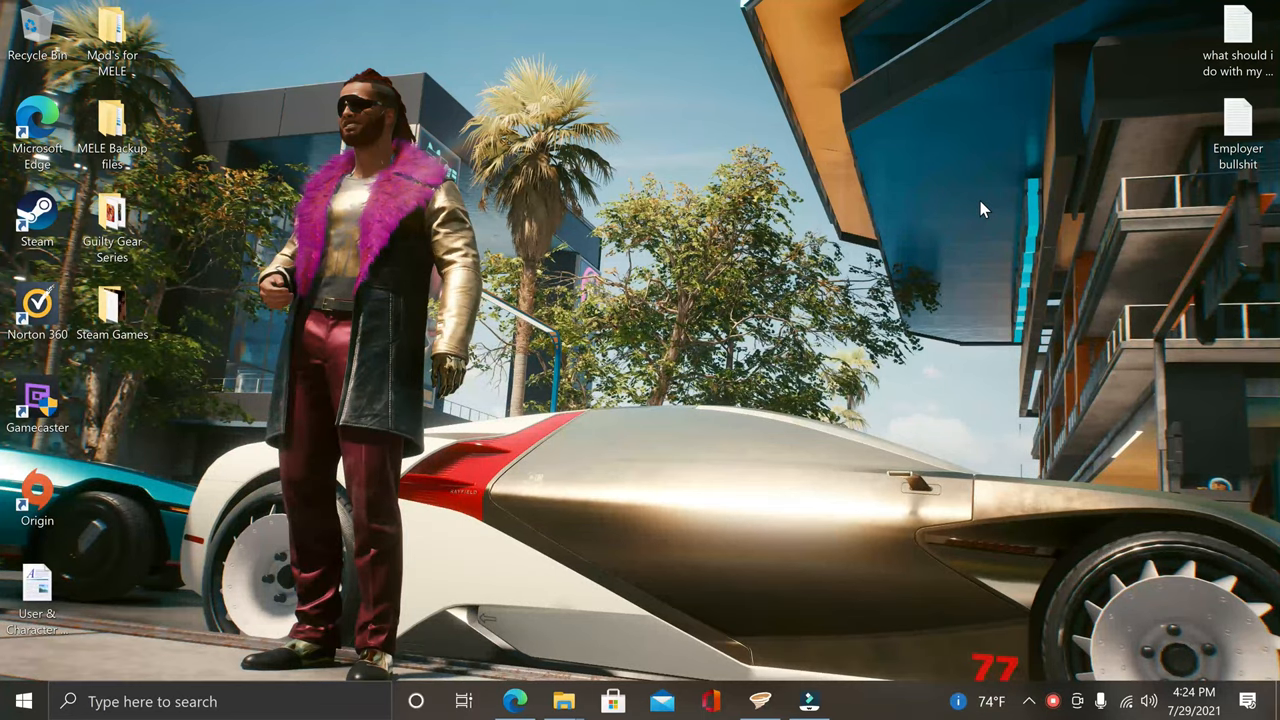
pyautogui.moveTo(505, 205)
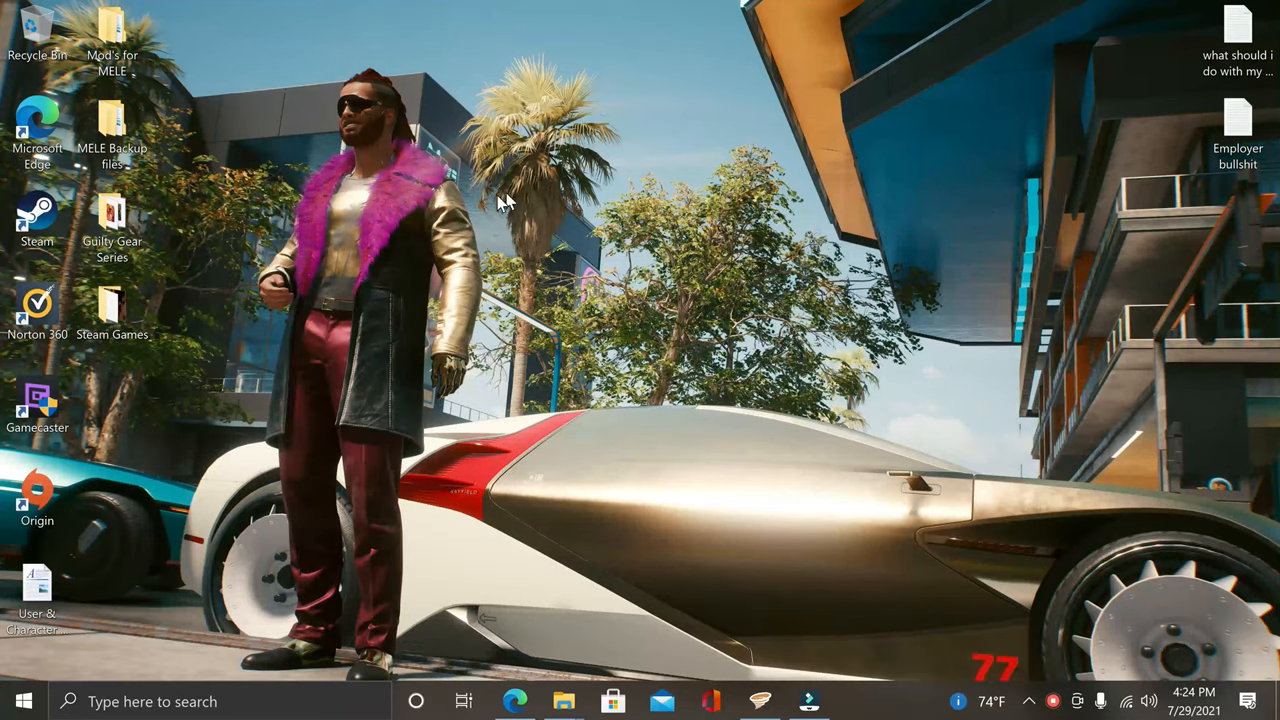
pyautogui.moveTo(500, 500)
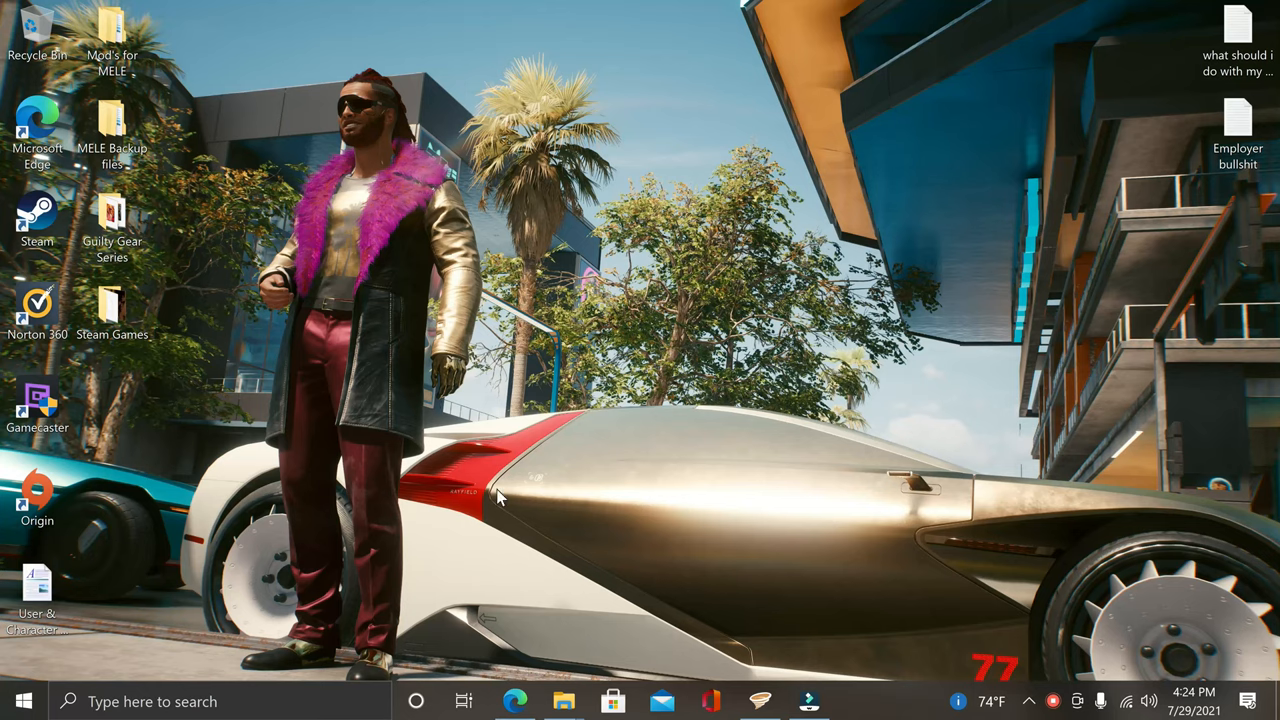
pyautogui.moveTo(322, 200)
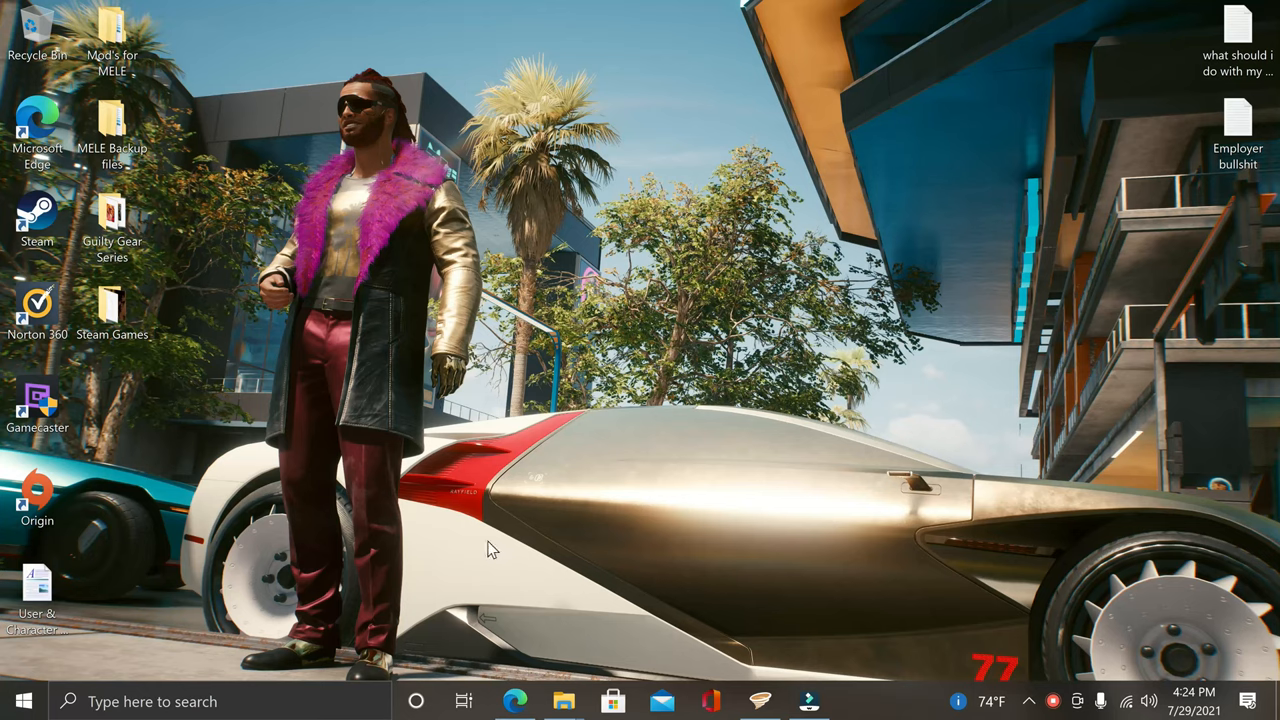
pyautogui.moveTo(638, 583)
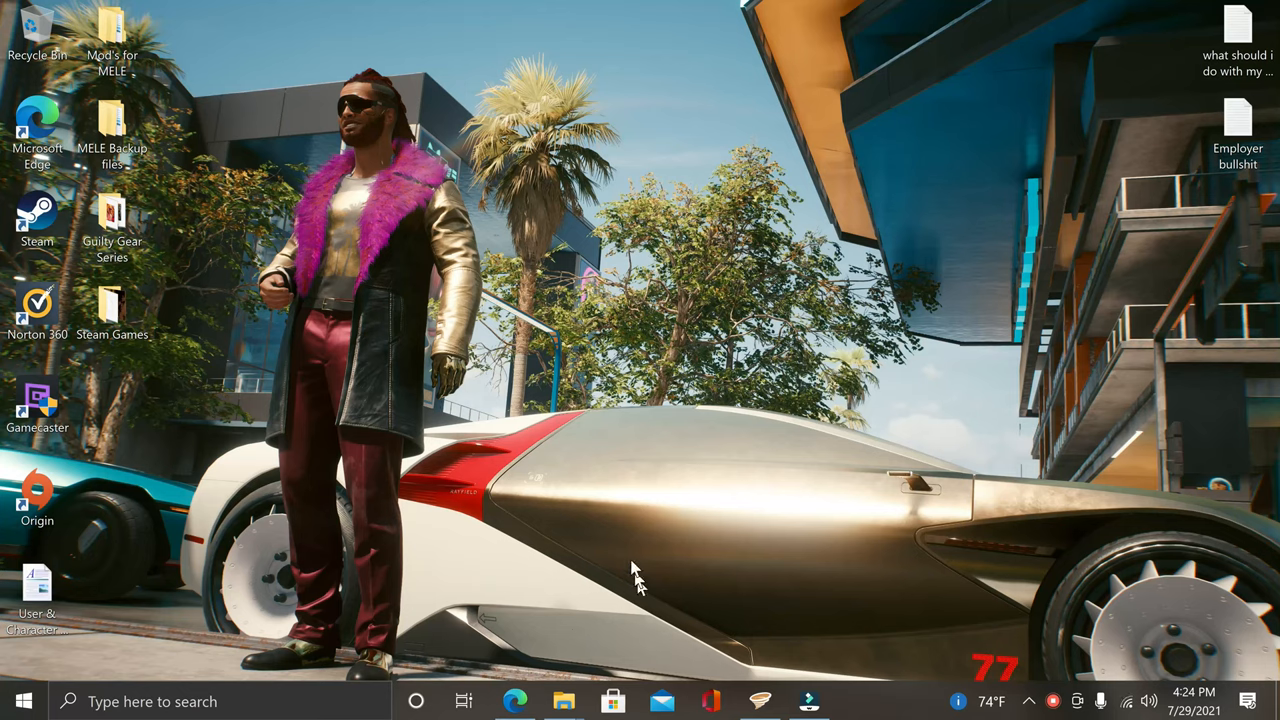
pyautogui.moveTo(615, 455)
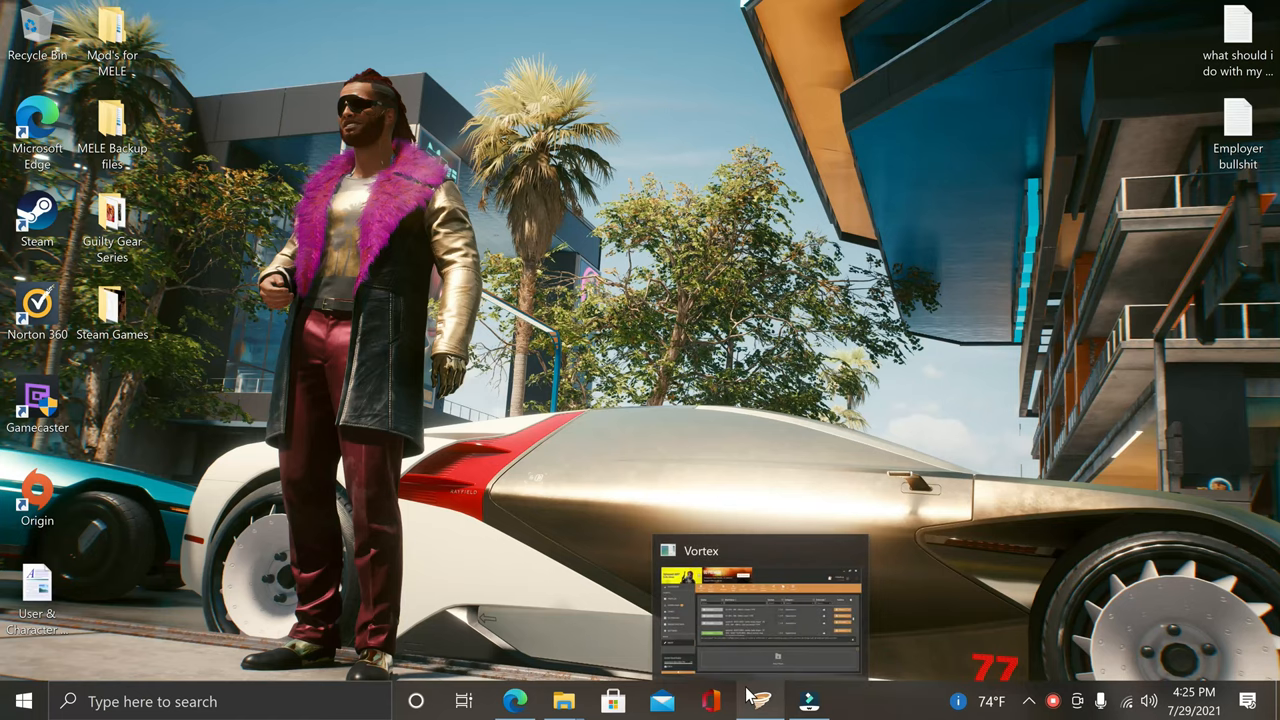
# Bring Vortex's mod list up, scroll through it, then minimize it to the desktop.
pyautogui.click(760, 700)
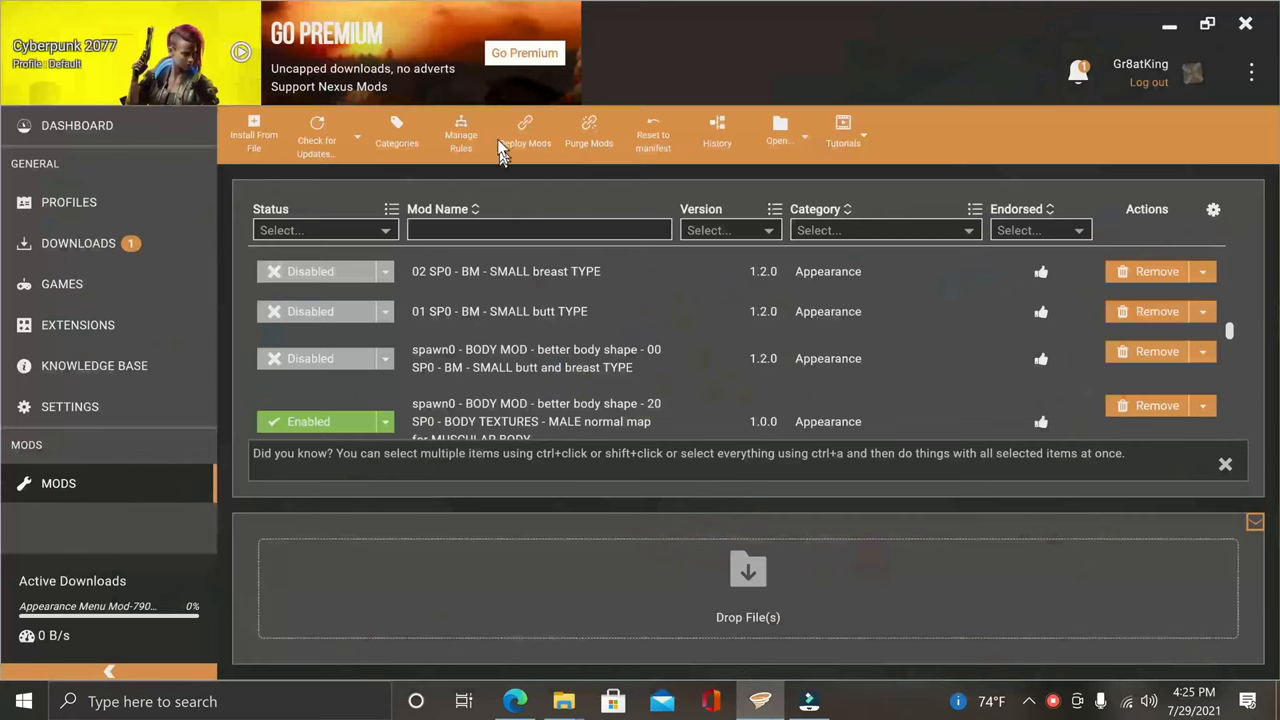
pyautogui.moveTo(1120, 50)
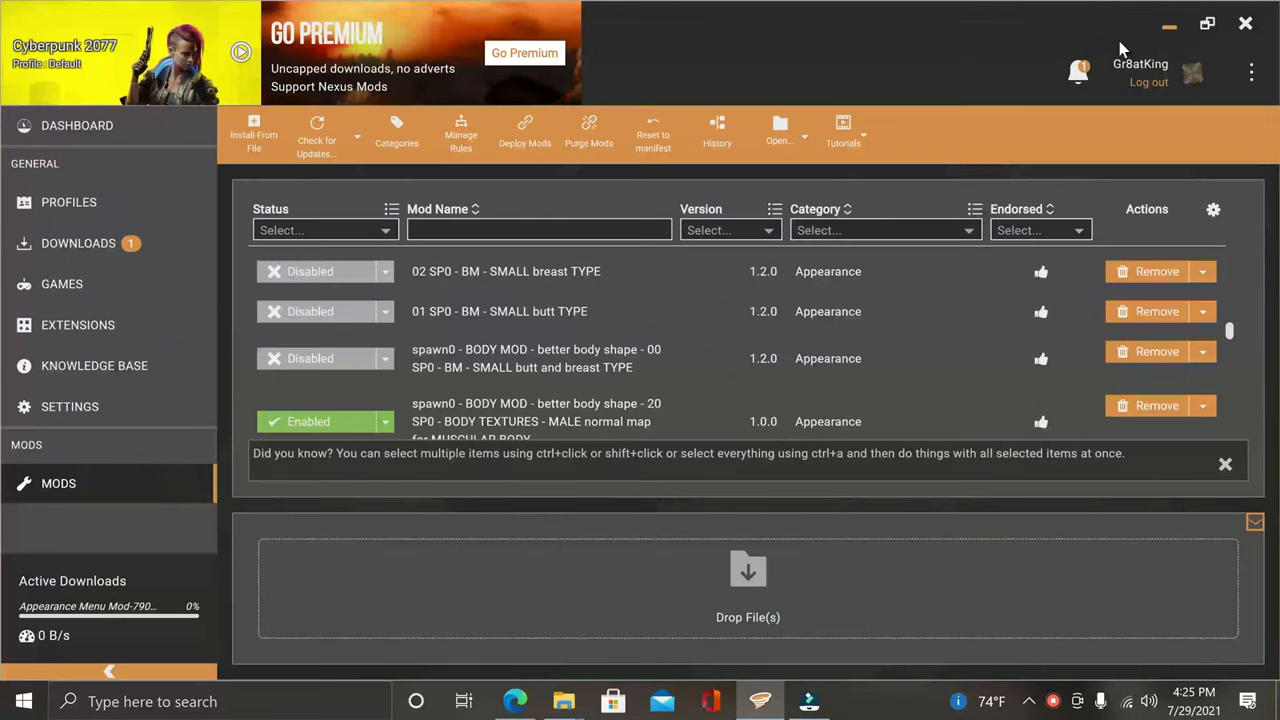
pyautogui.scroll(-3)
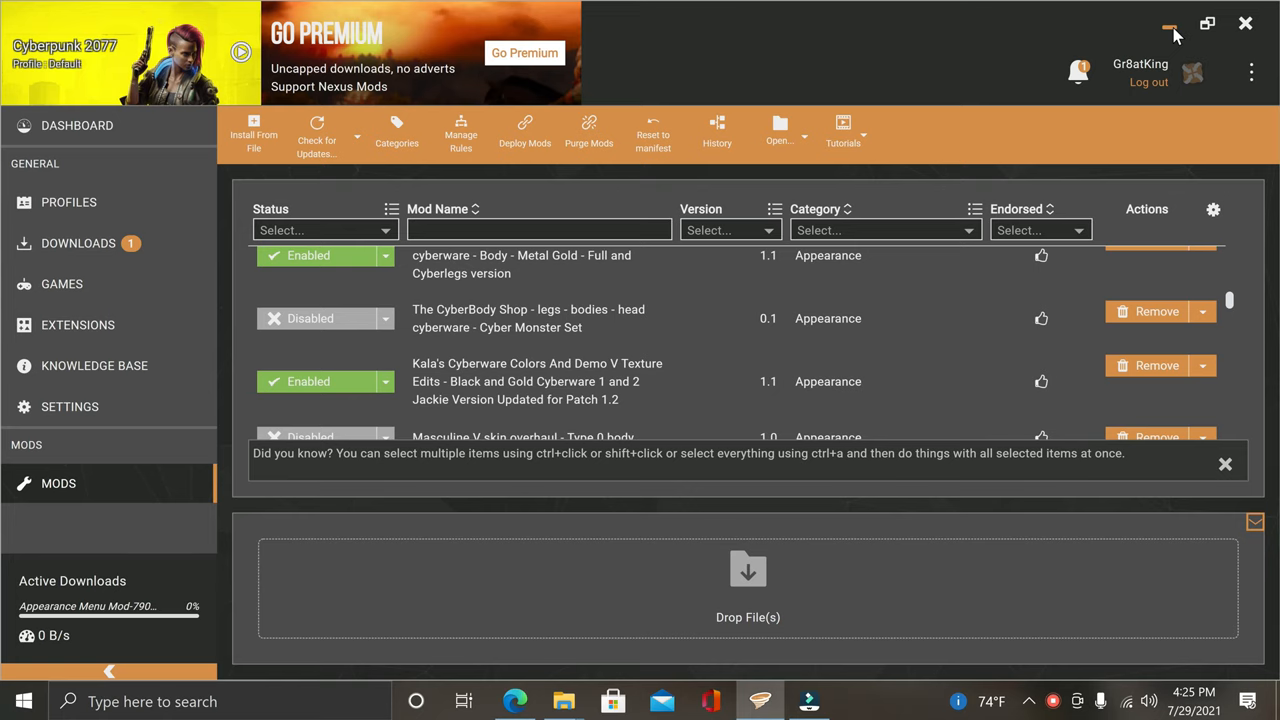
pyautogui.click(1170, 30)
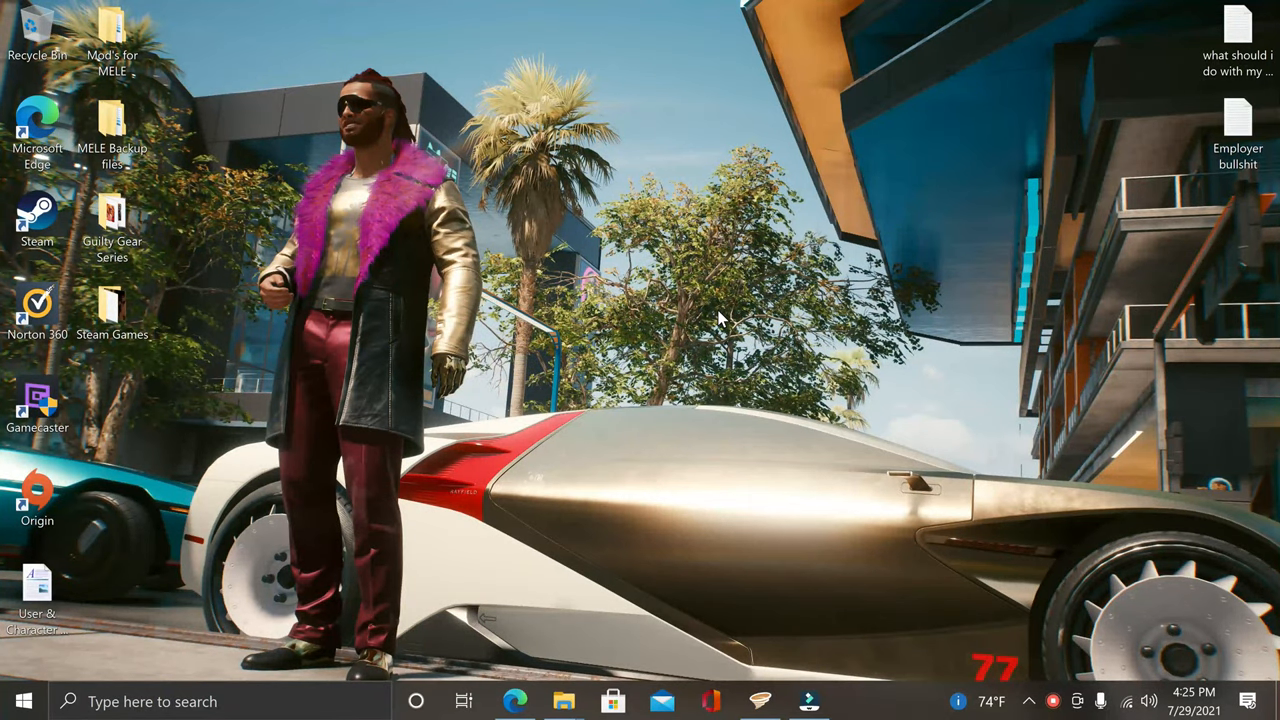
pyautogui.moveTo(515, 693)
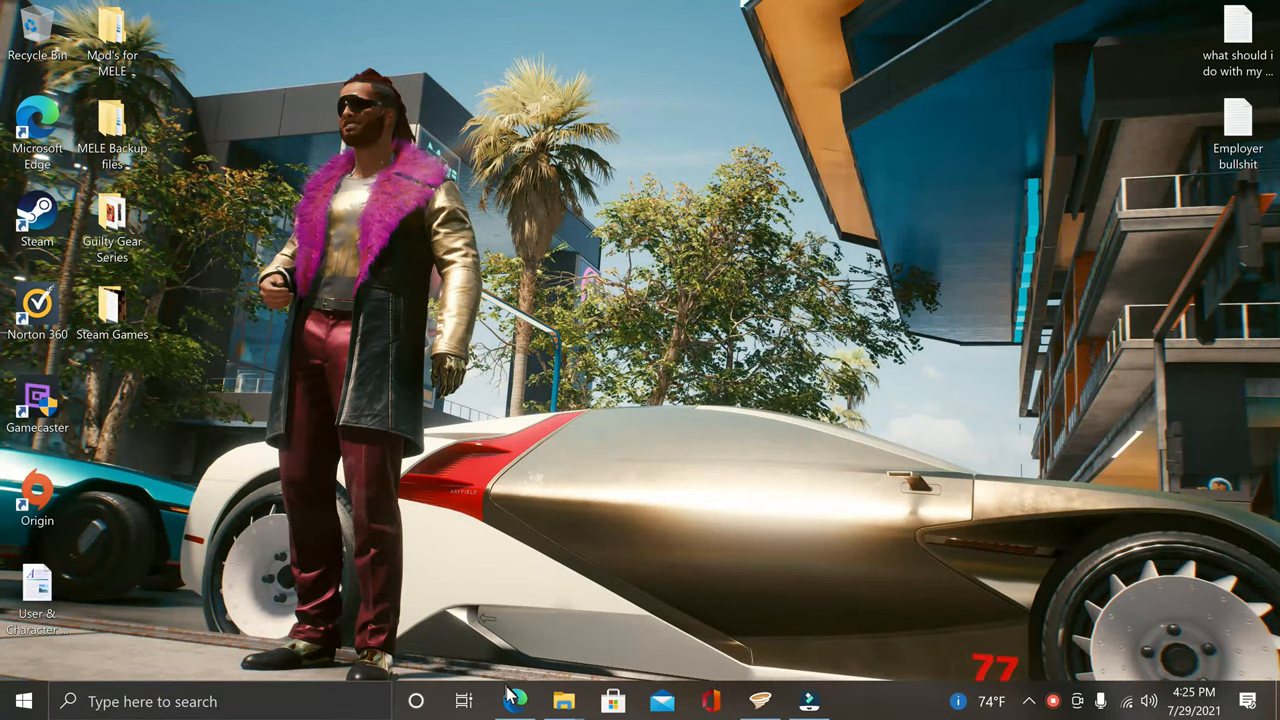
# Search Bing in Edge for 'vortex mod manager' and open the Vortex and Nexus Mod Manager result.
pyautogui.click(514, 700)
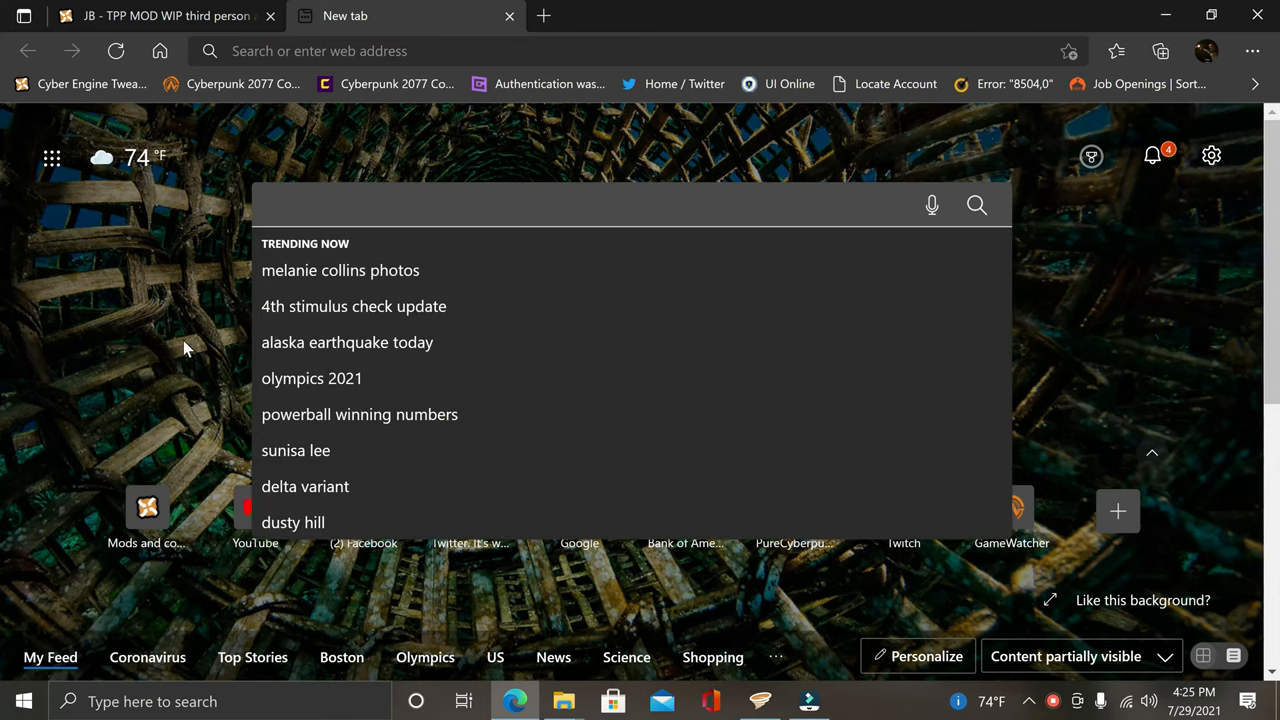
pyautogui.write('vortex mod manager')
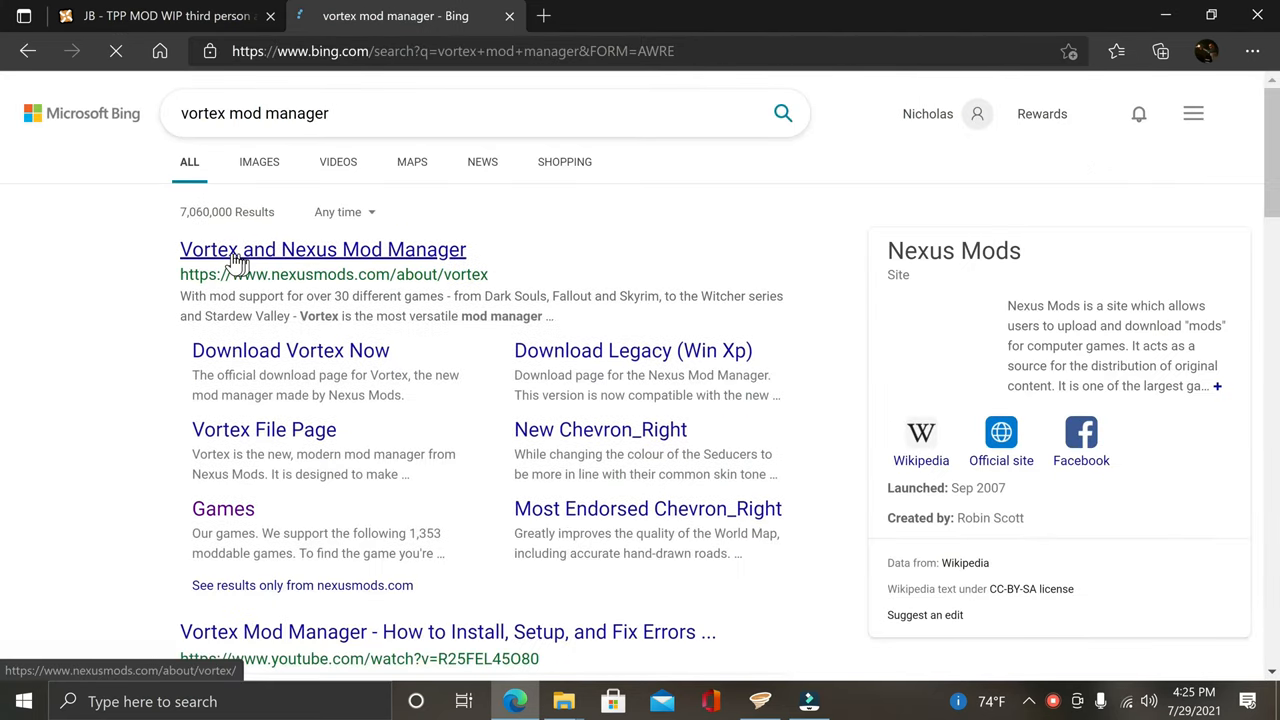
pyautogui.click(322, 249)
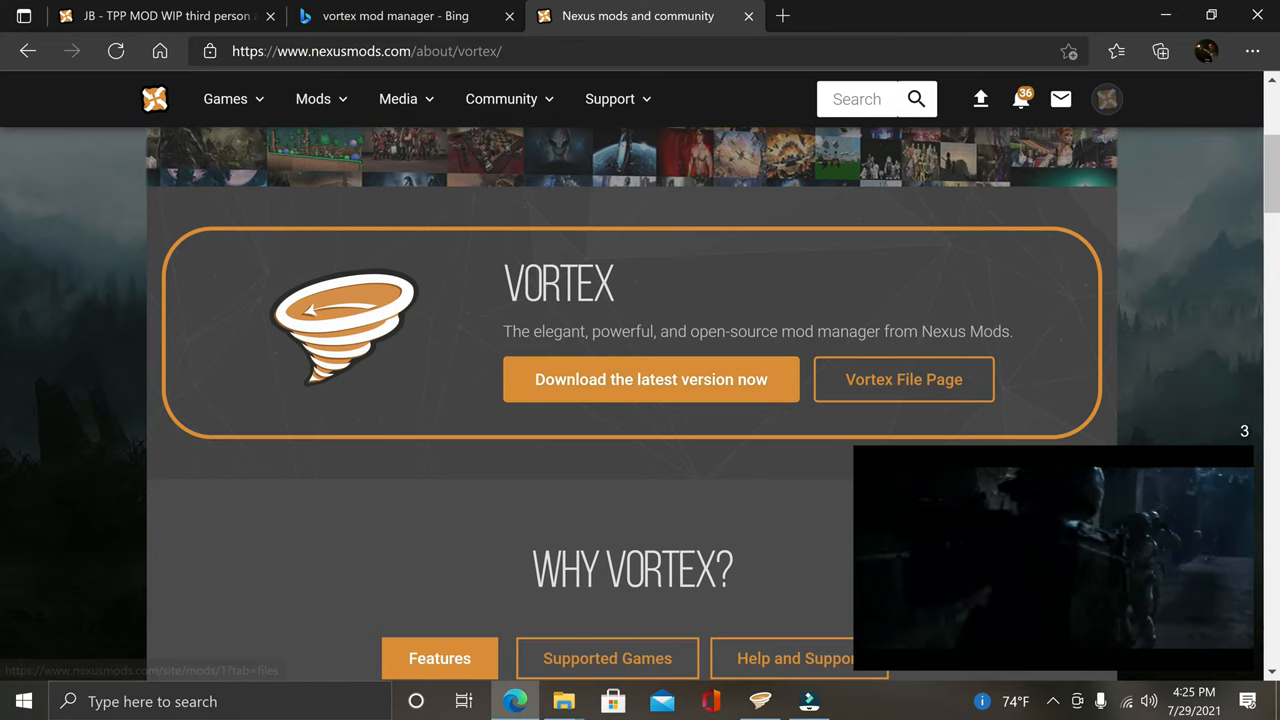
pyautogui.scroll(-3)
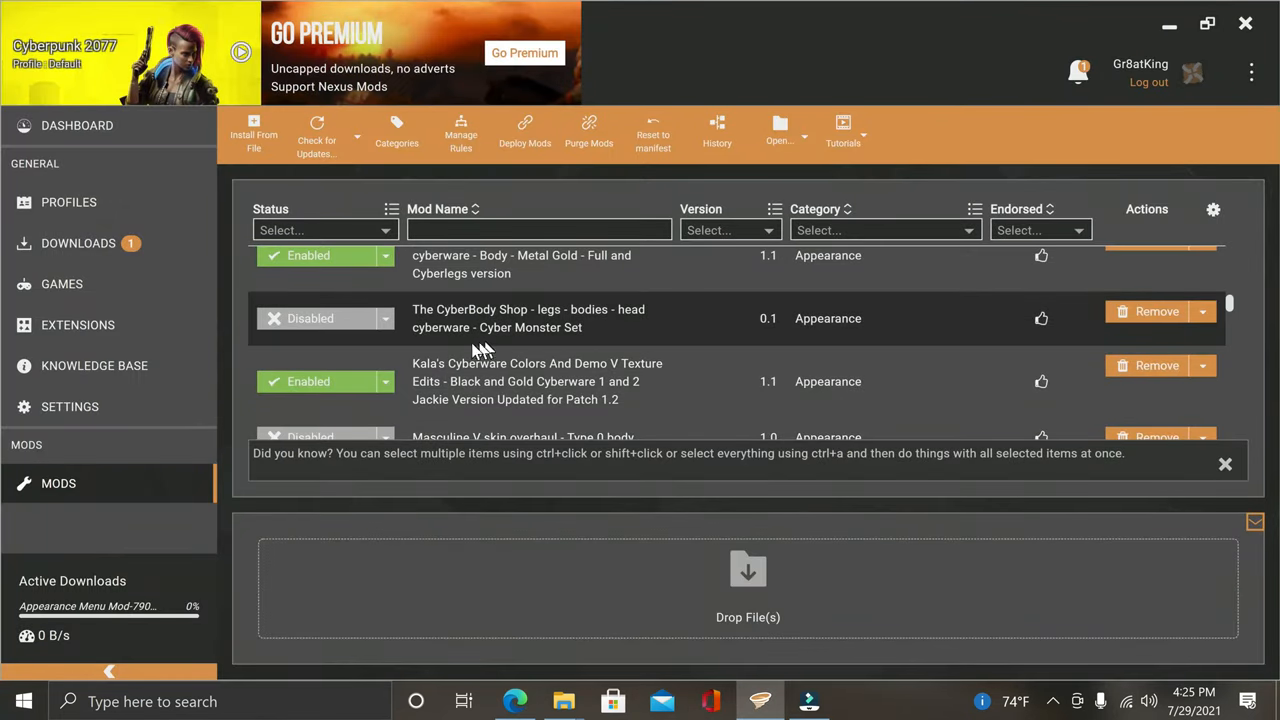
pyautogui.moveTo(440, 350)
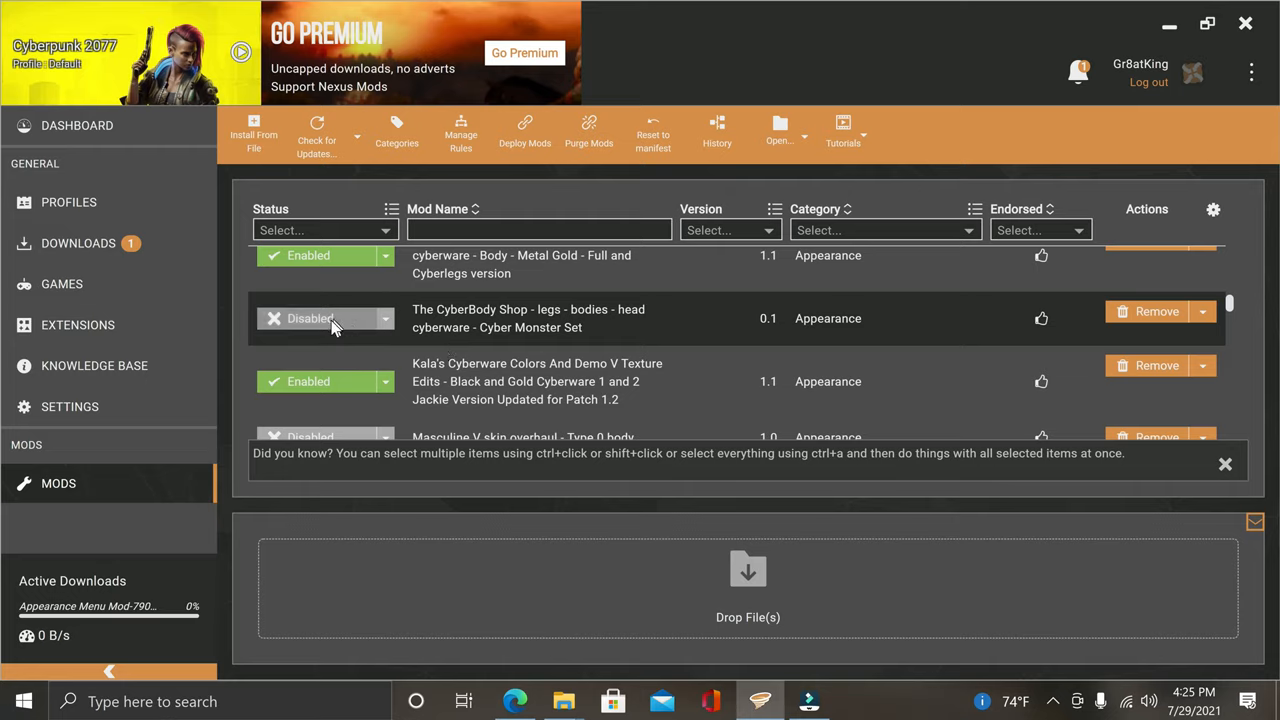
pyautogui.moveTo(308, 340)
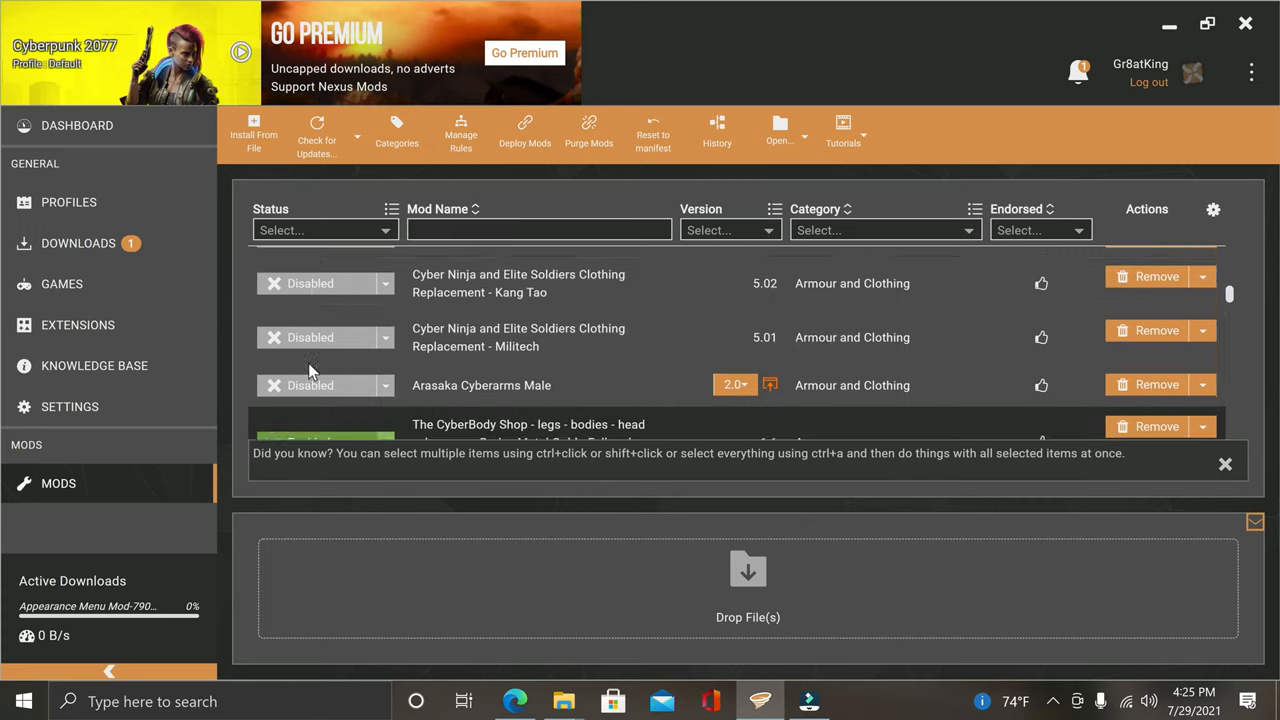
pyautogui.scroll(-3)
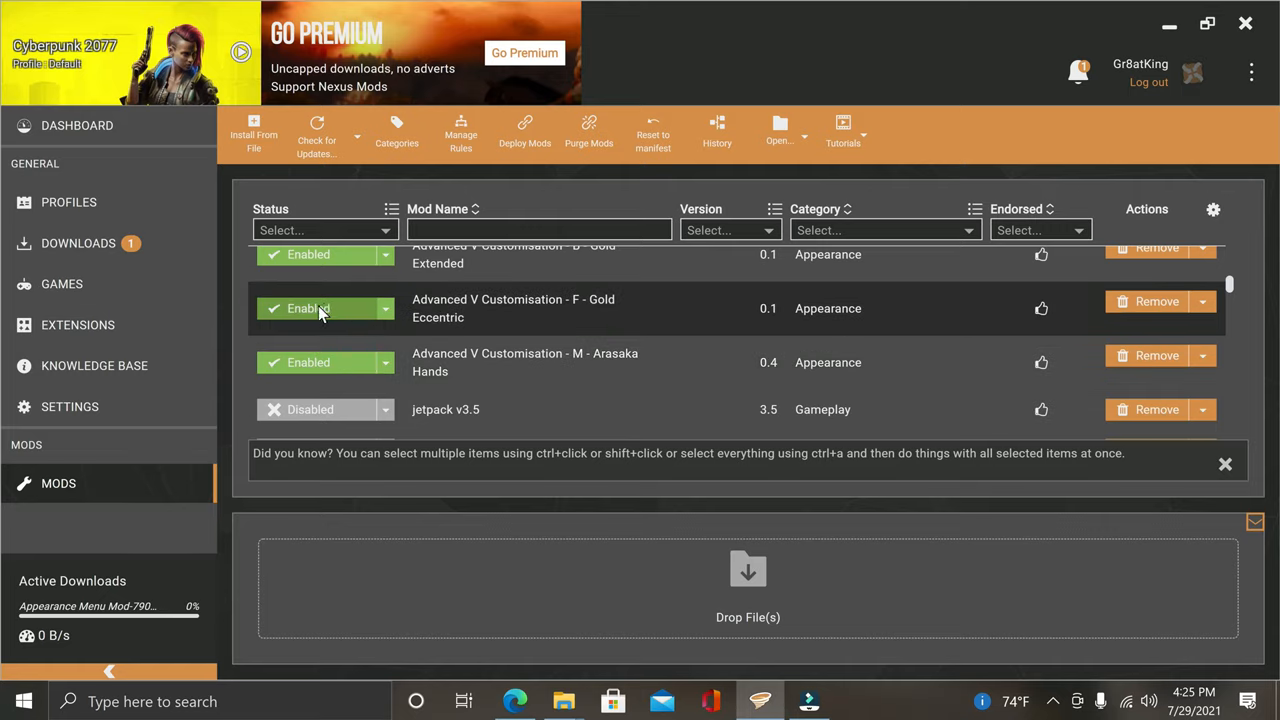
pyautogui.moveTo(322, 314)
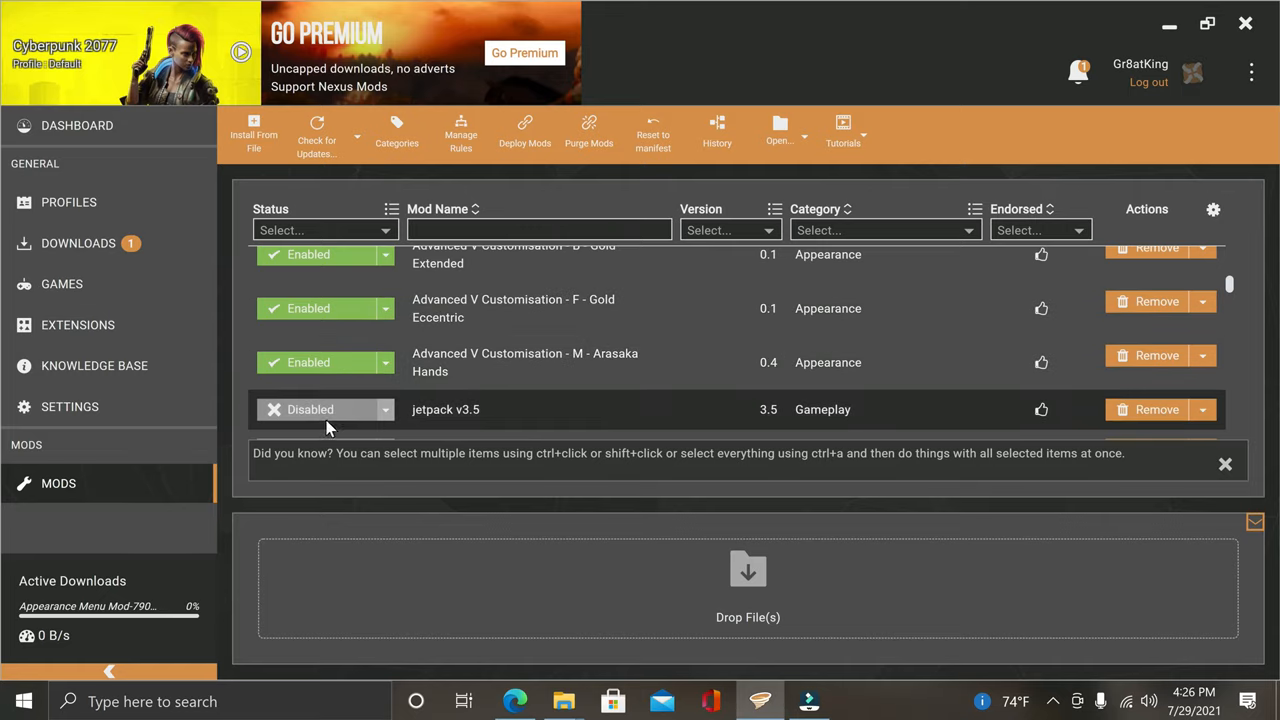
pyautogui.moveTo(340, 380)
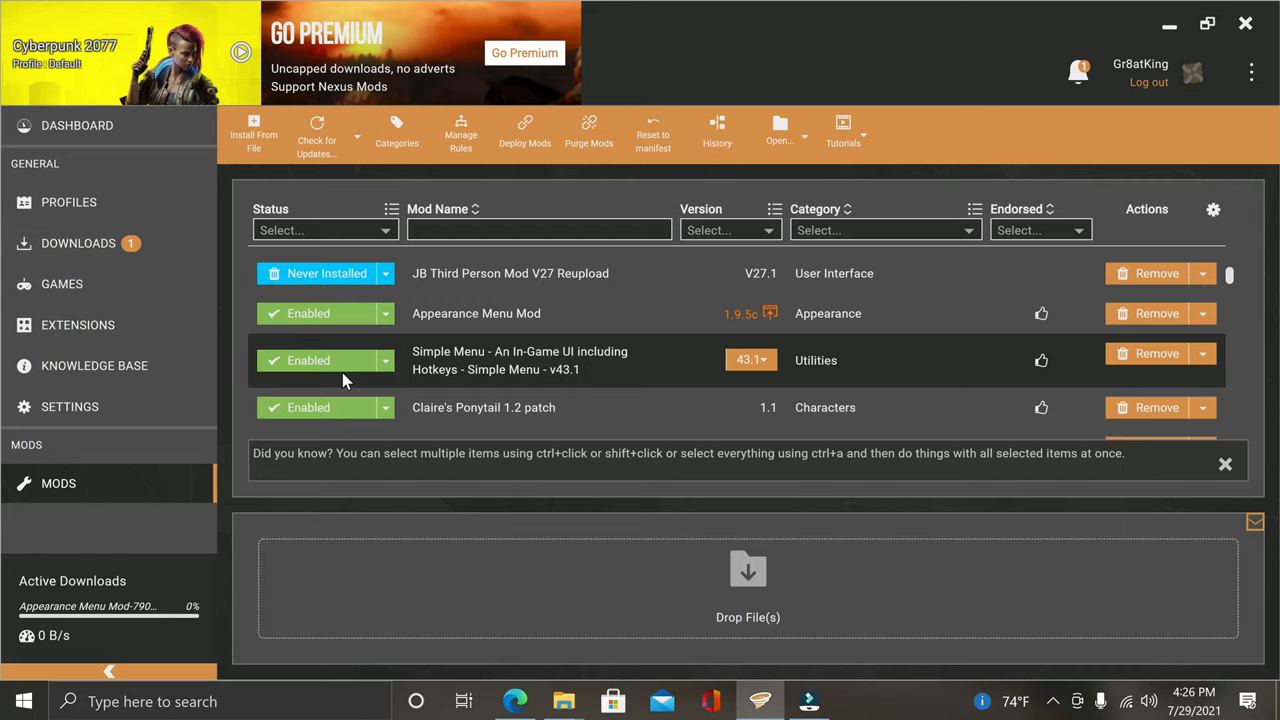
pyautogui.scroll(-3)
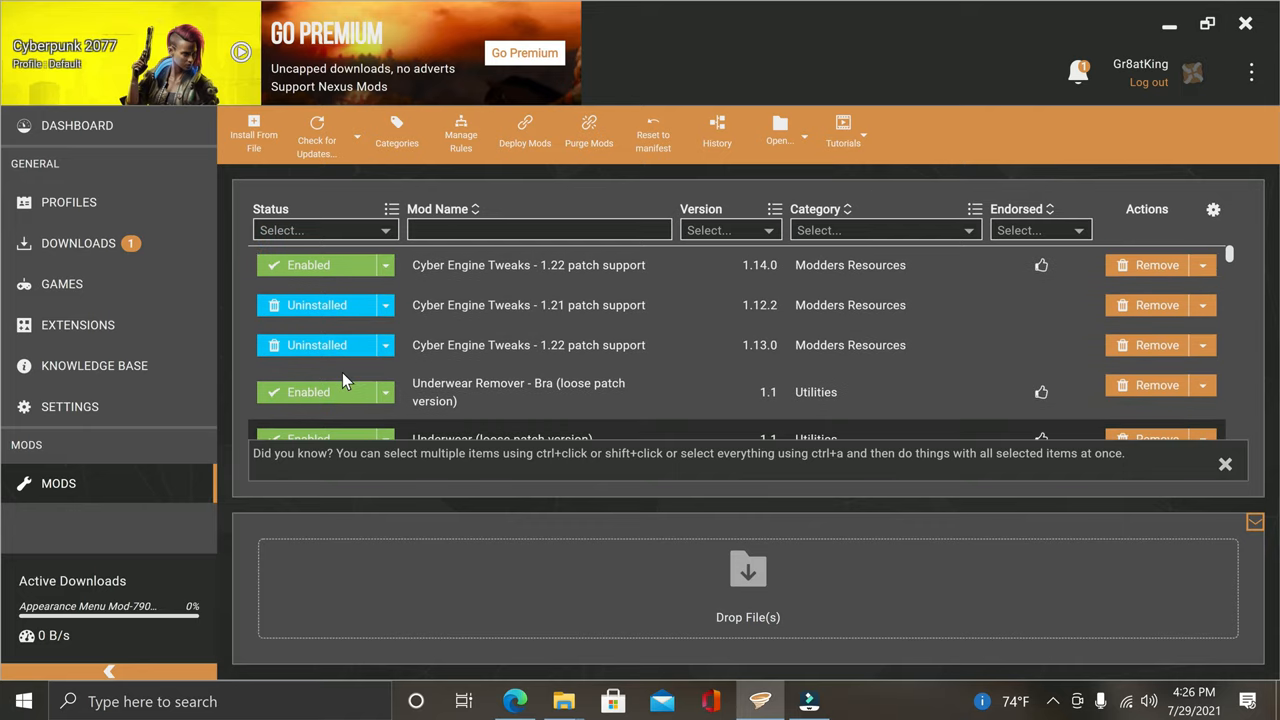
pyautogui.moveTo(1160, 10)
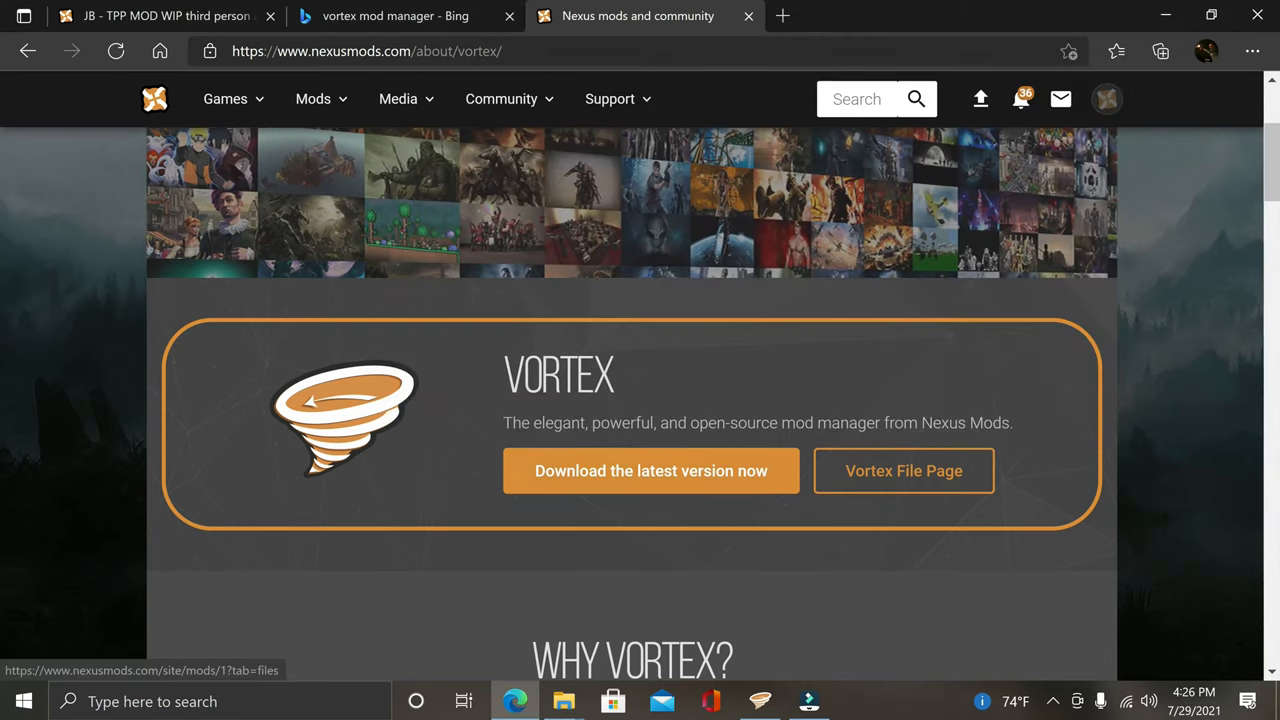
# Open a new File Explorer window on Quick access from the taskbar jump list.
pyautogui.rightClick(563, 700)
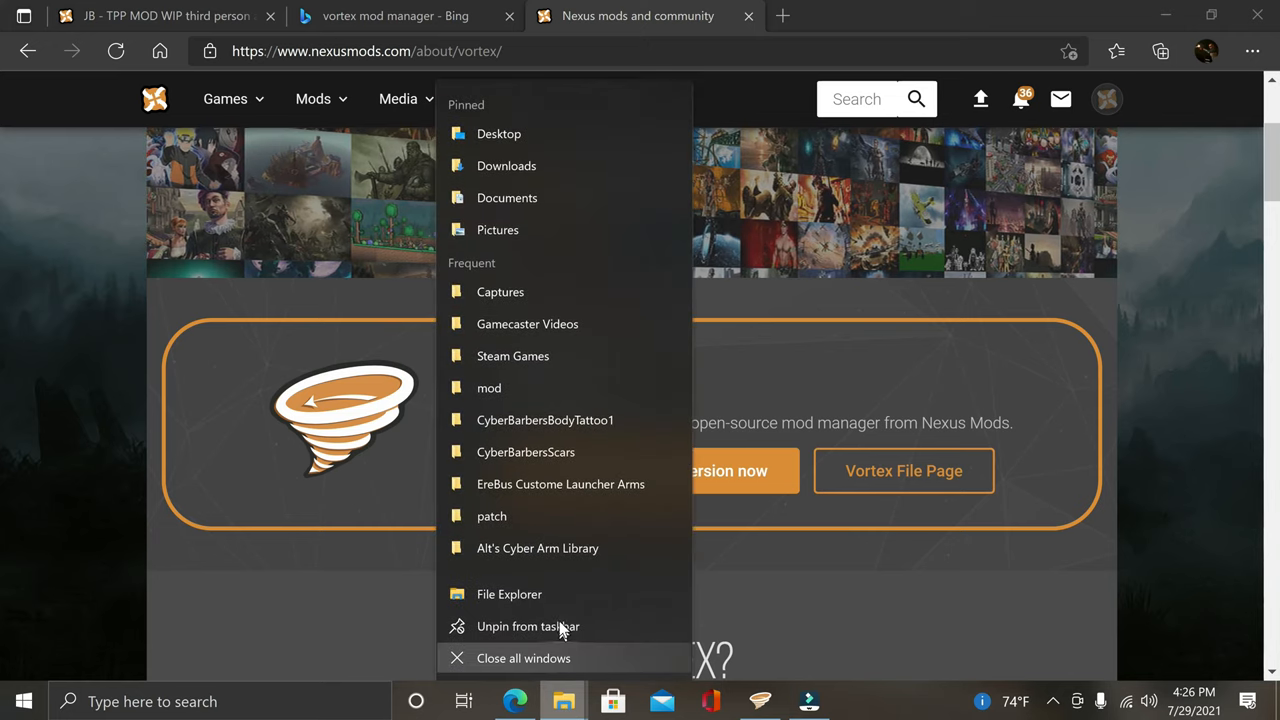
pyautogui.click(509, 594)
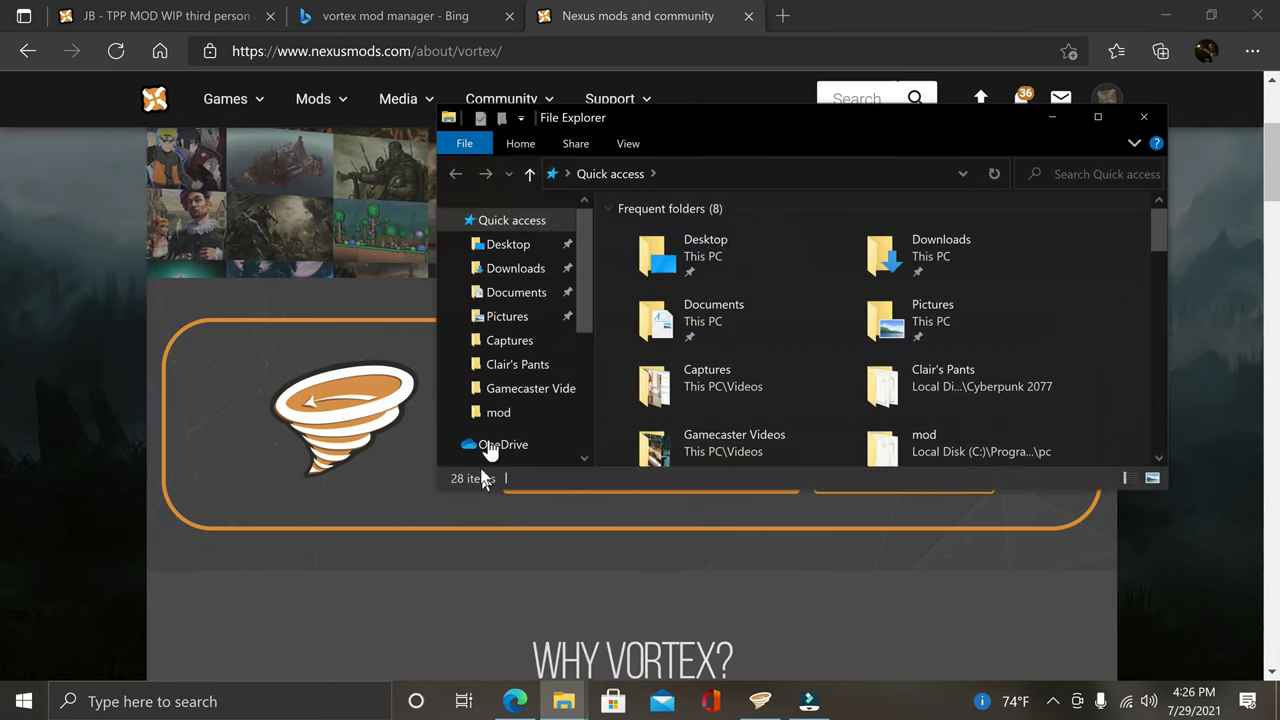
pyautogui.moveTo(537, 388)
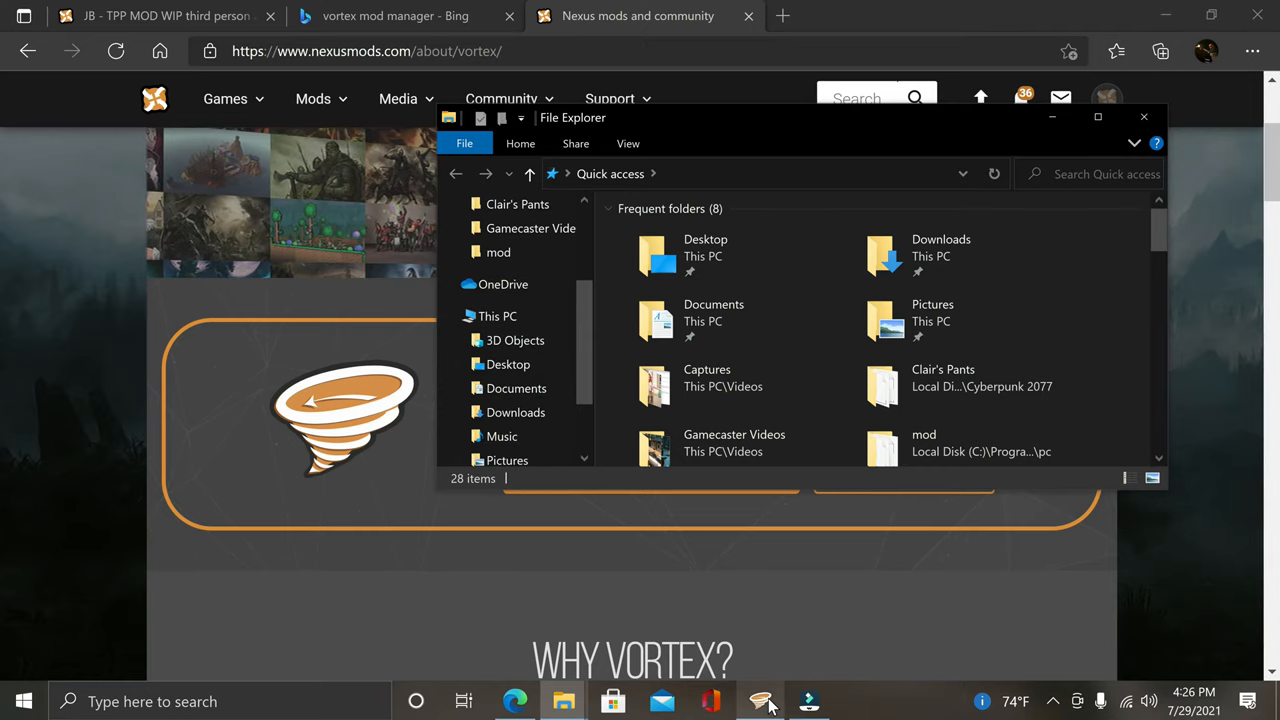
pyautogui.click(760, 701)
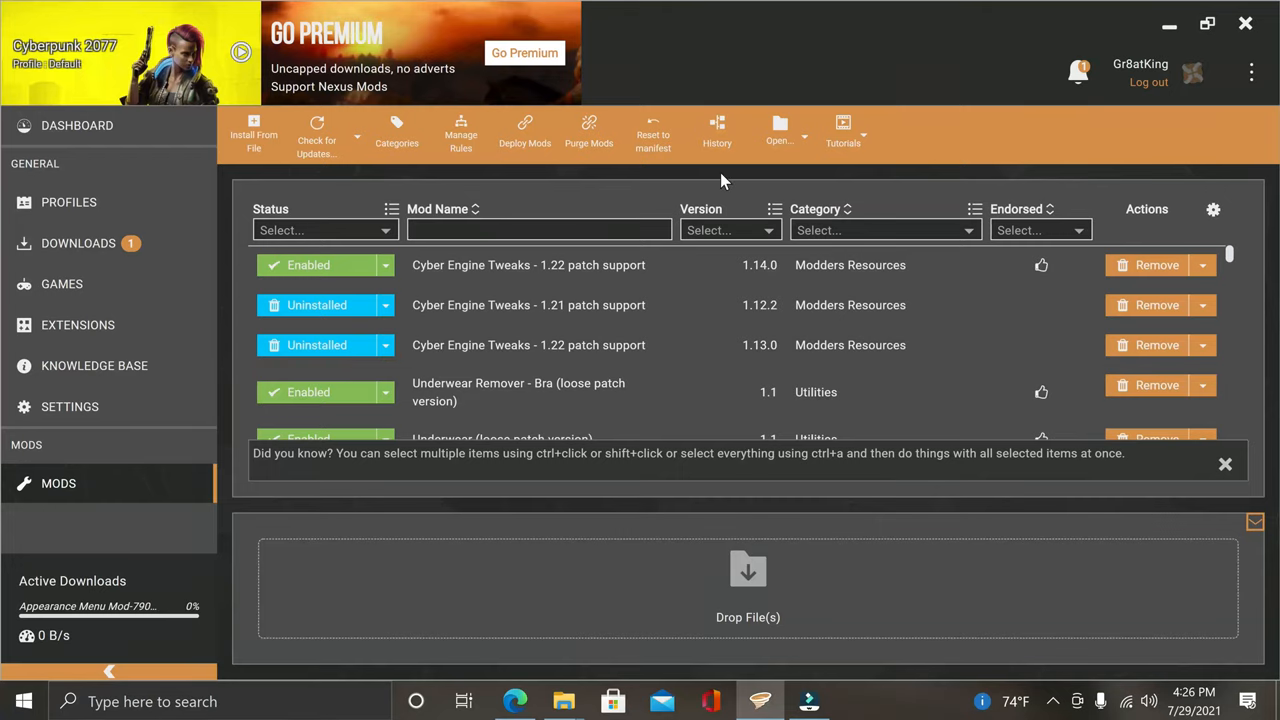
pyautogui.moveTo(855, 121)
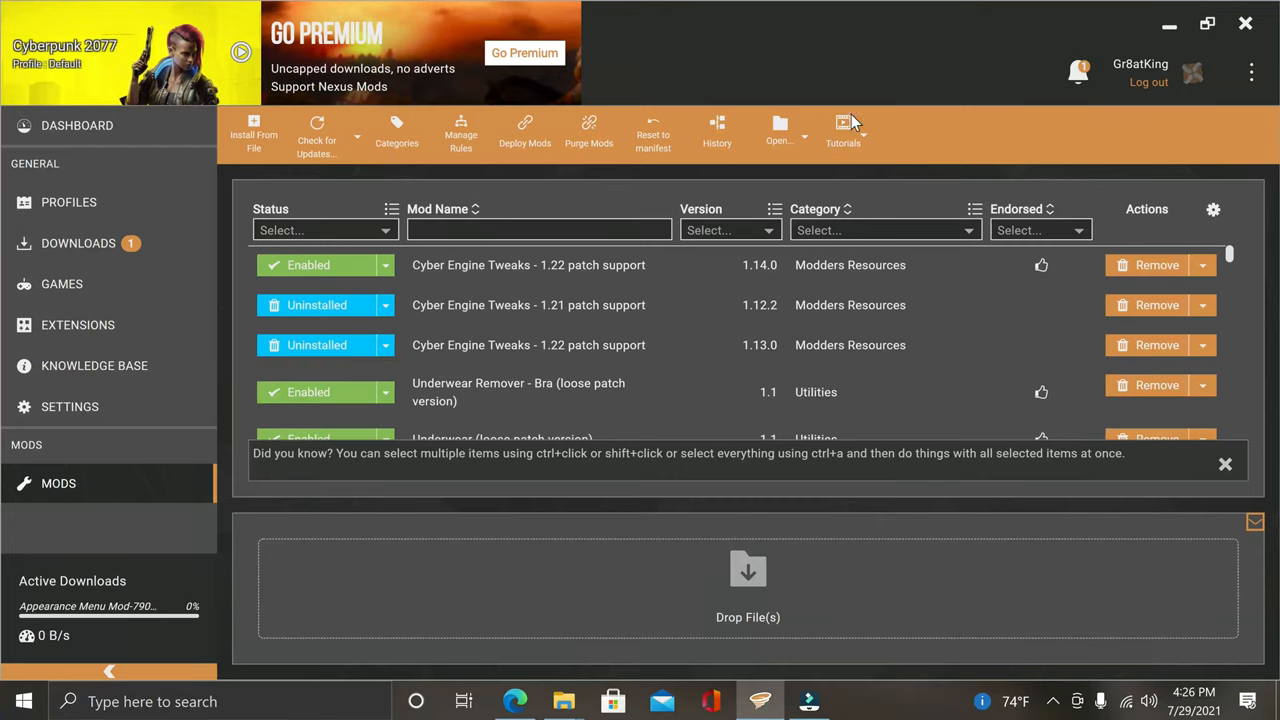
pyautogui.click(779, 133)
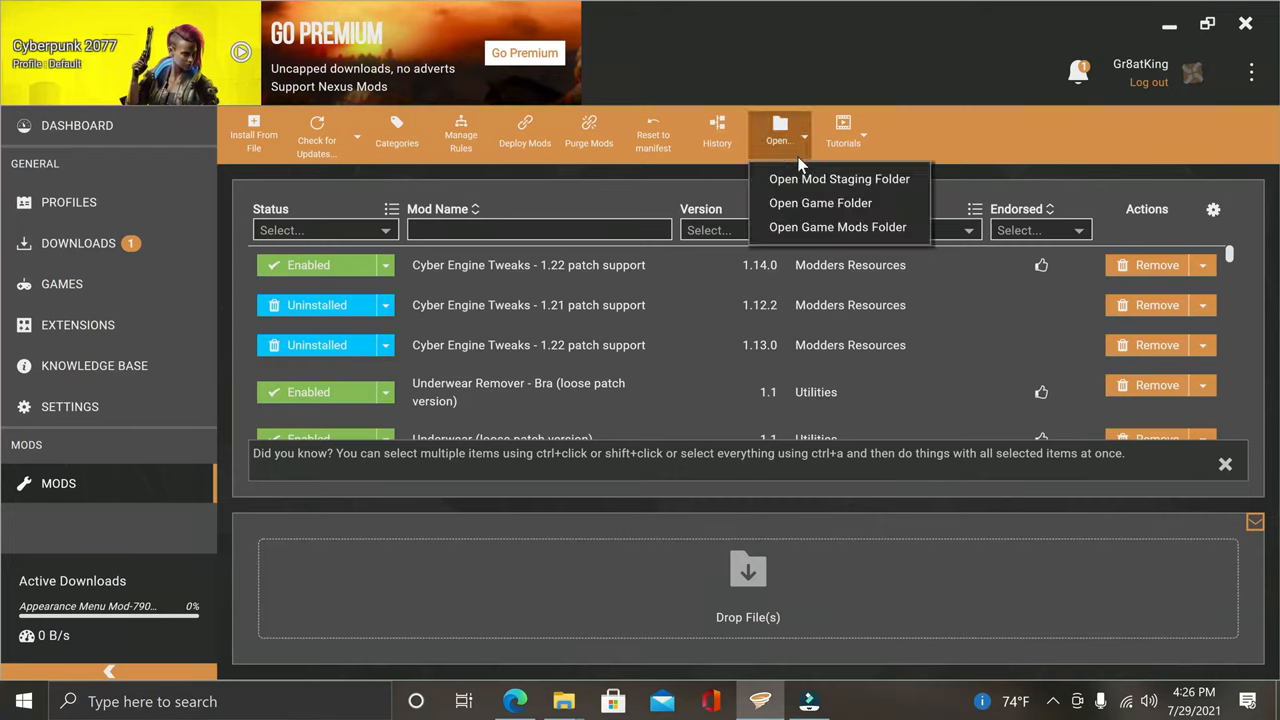
pyautogui.moveTo(820, 203)
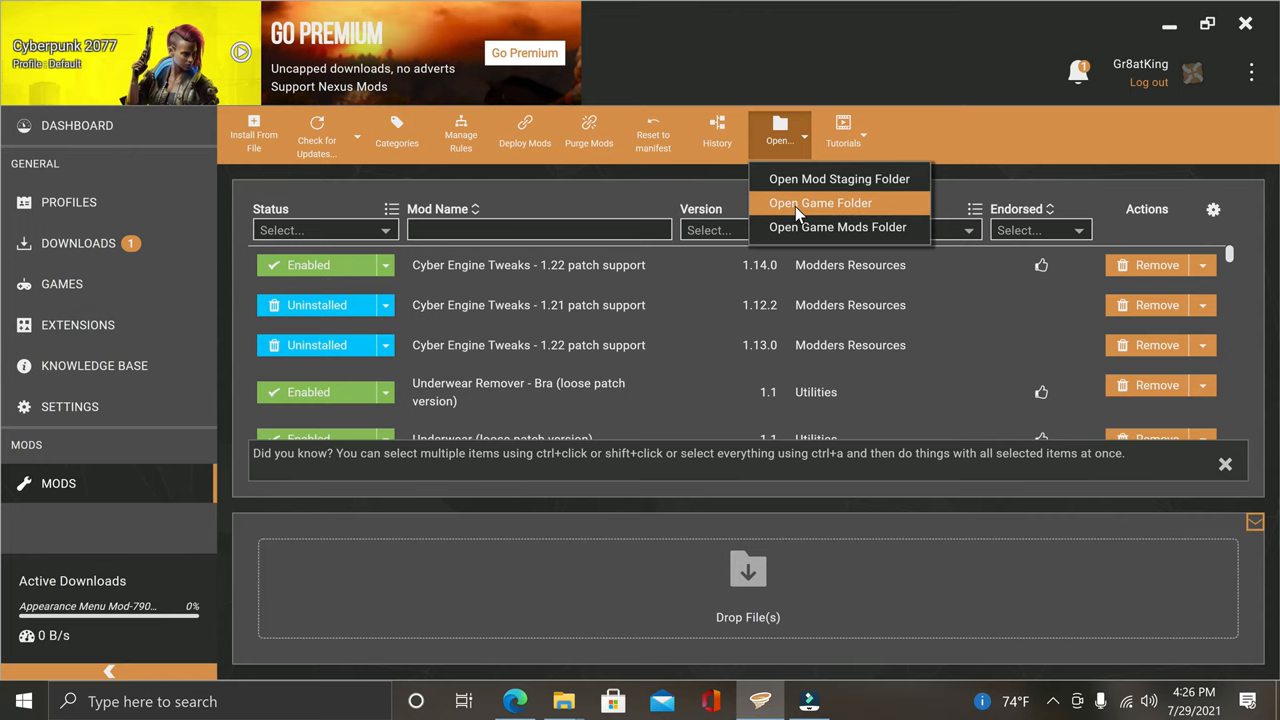
pyautogui.click(820, 203)
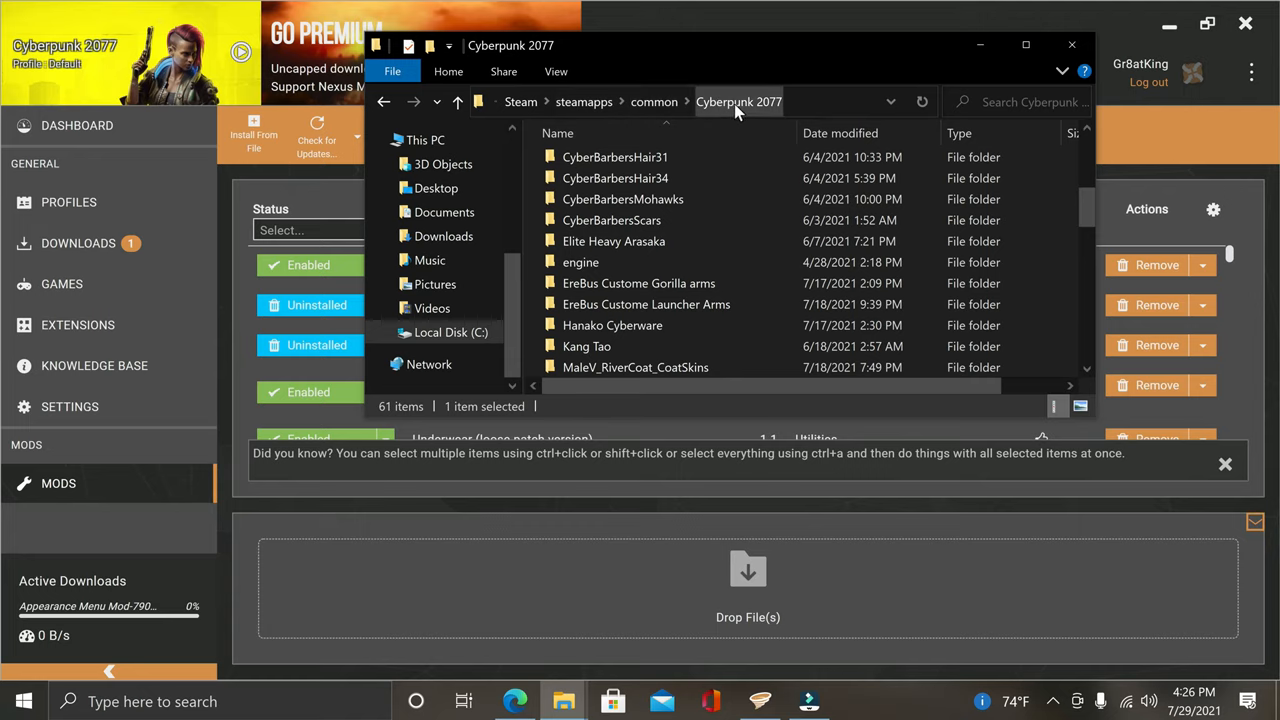
pyautogui.moveTo(1072, 45)
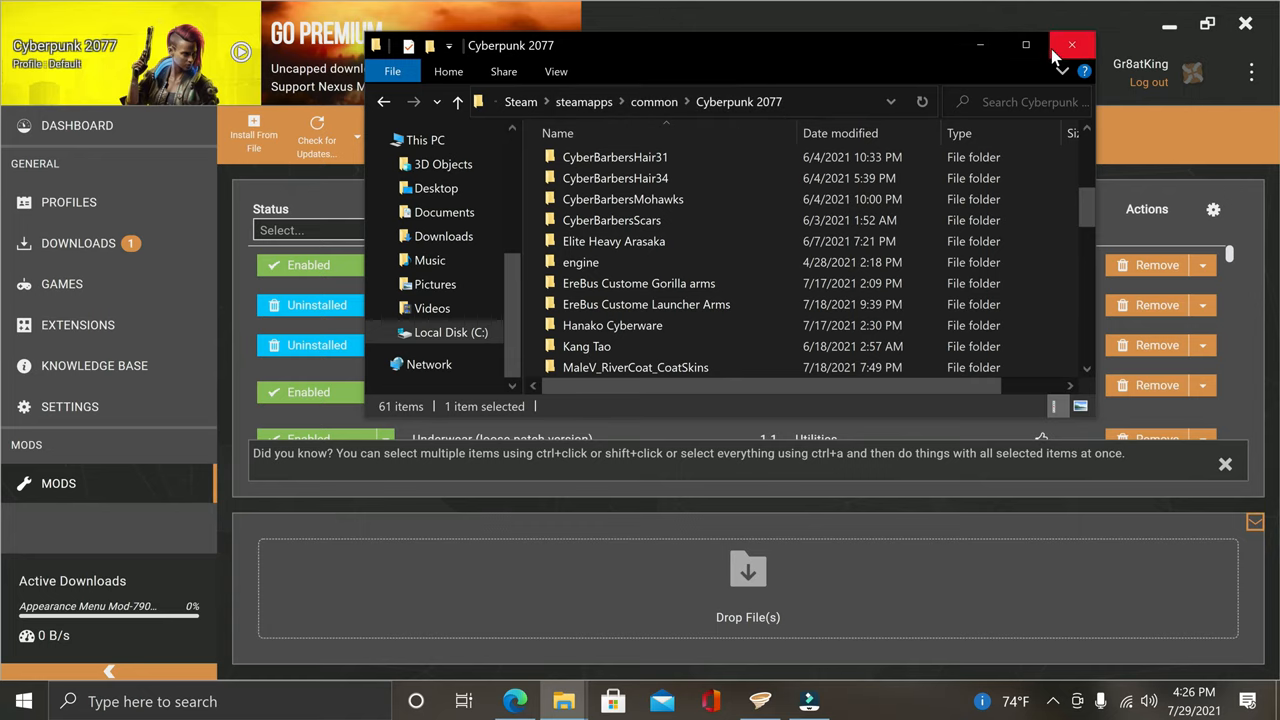
pyautogui.click(780, 135)
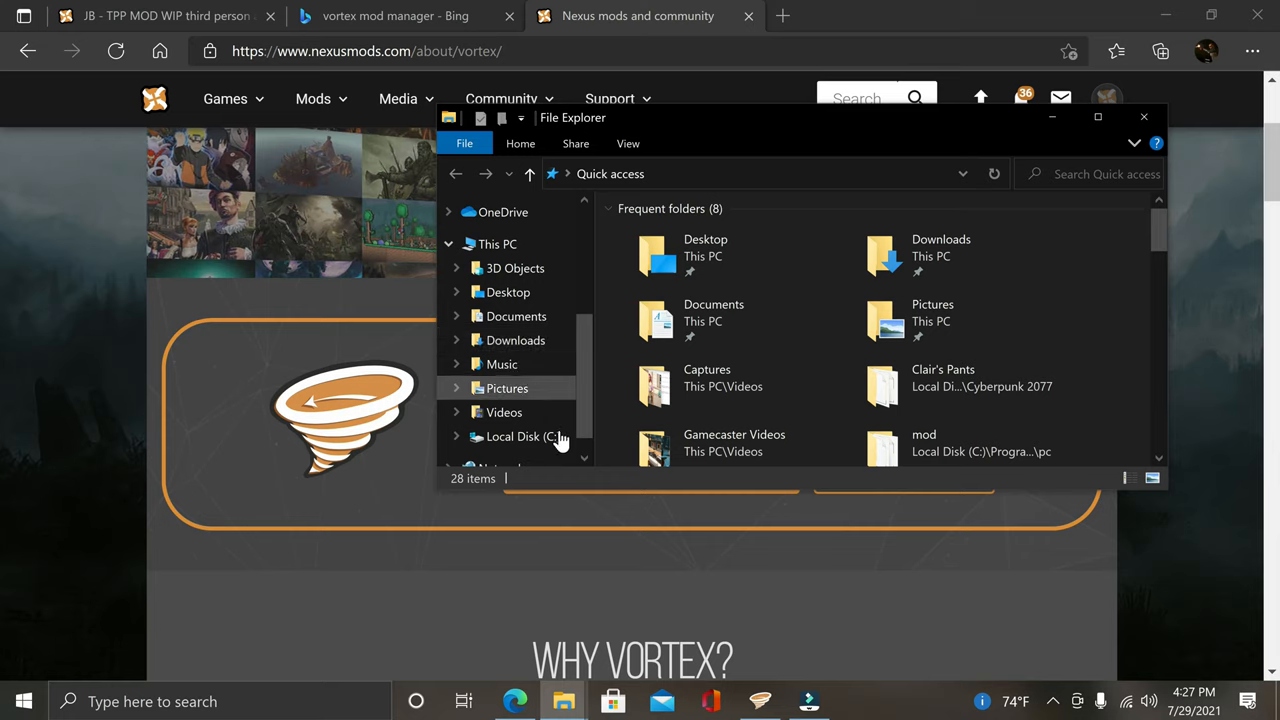
# Navigate from Local Disk (C:) through Program Files (x86), Steam, steamapps and common into Cyberpunk 2077.
pyautogui.click(521, 436)
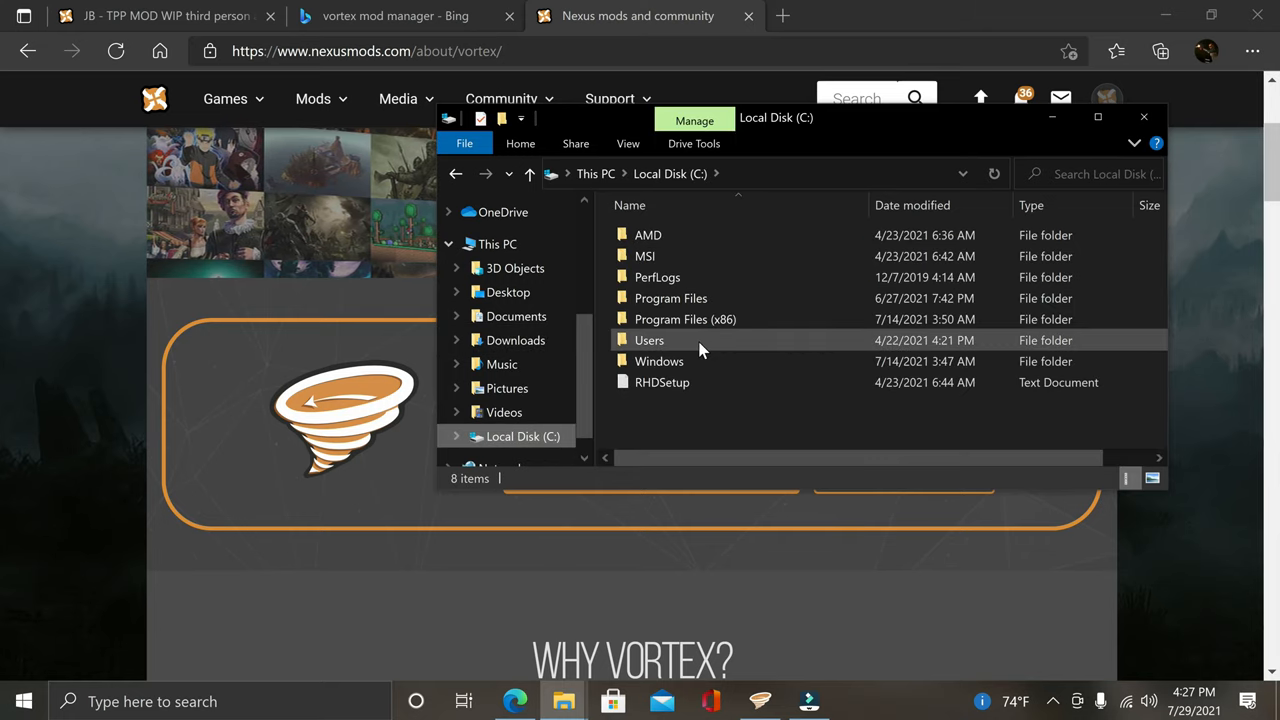
pyautogui.moveTo(758, 319)
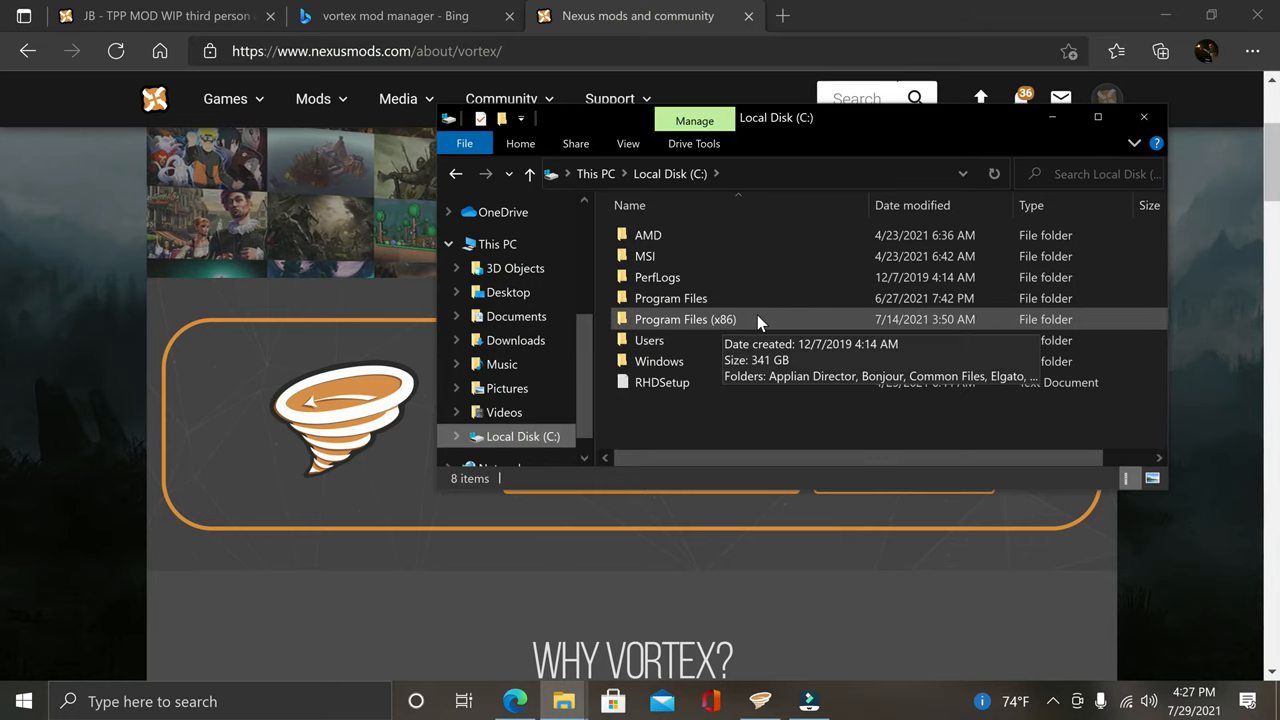
pyautogui.click(685, 319)
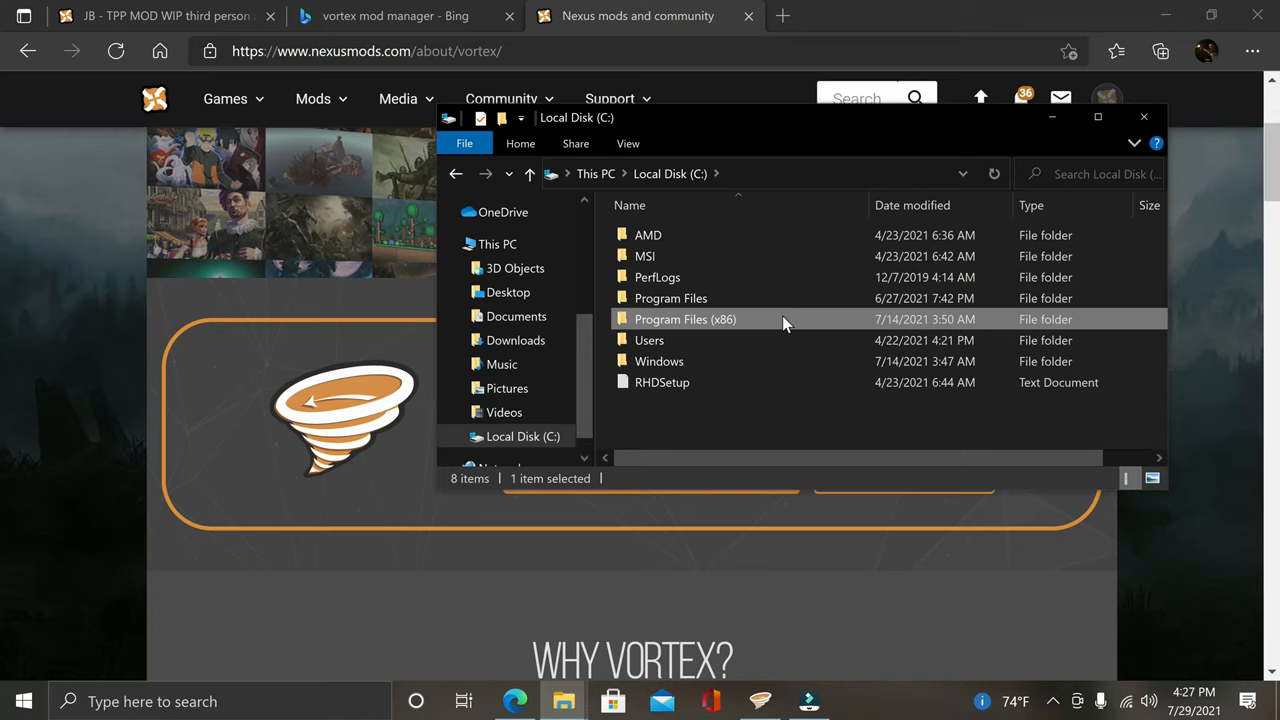
pyautogui.doubleClick(685, 319)
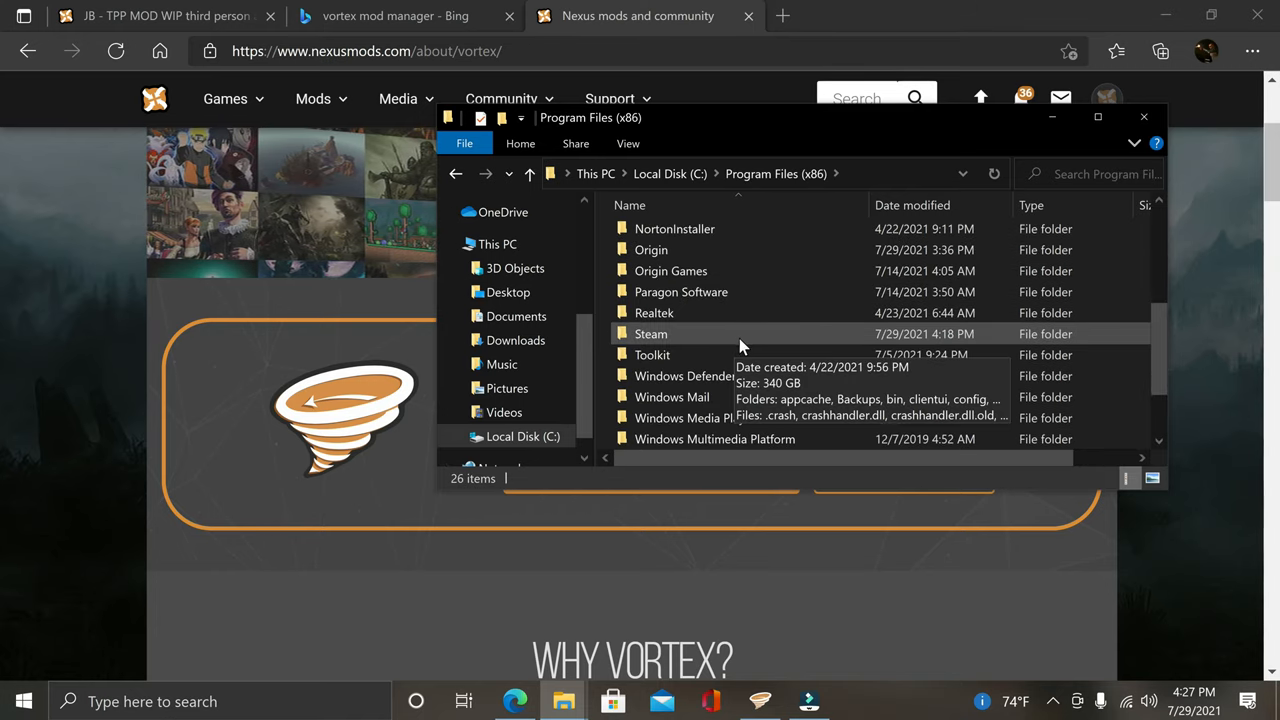
pyautogui.doubleClick(650, 334)
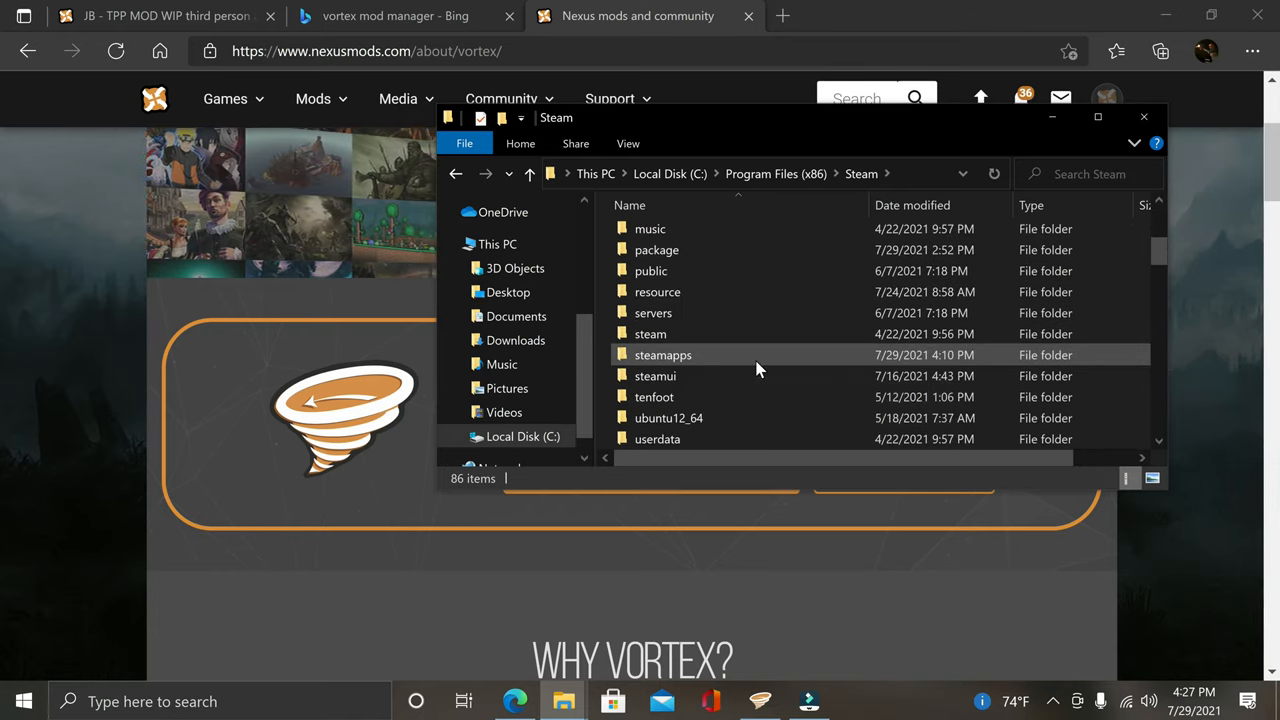
pyautogui.doubleClick(662, 355)
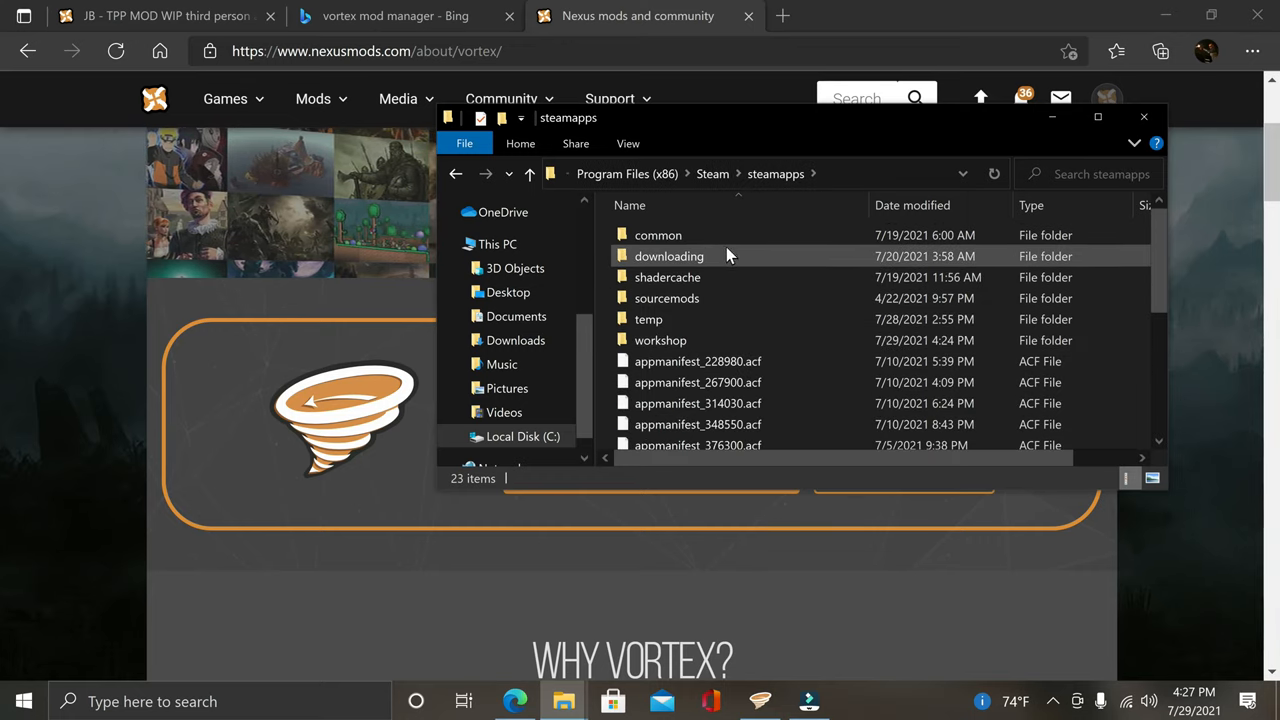
pyautogui.doubleClick(658, 234)
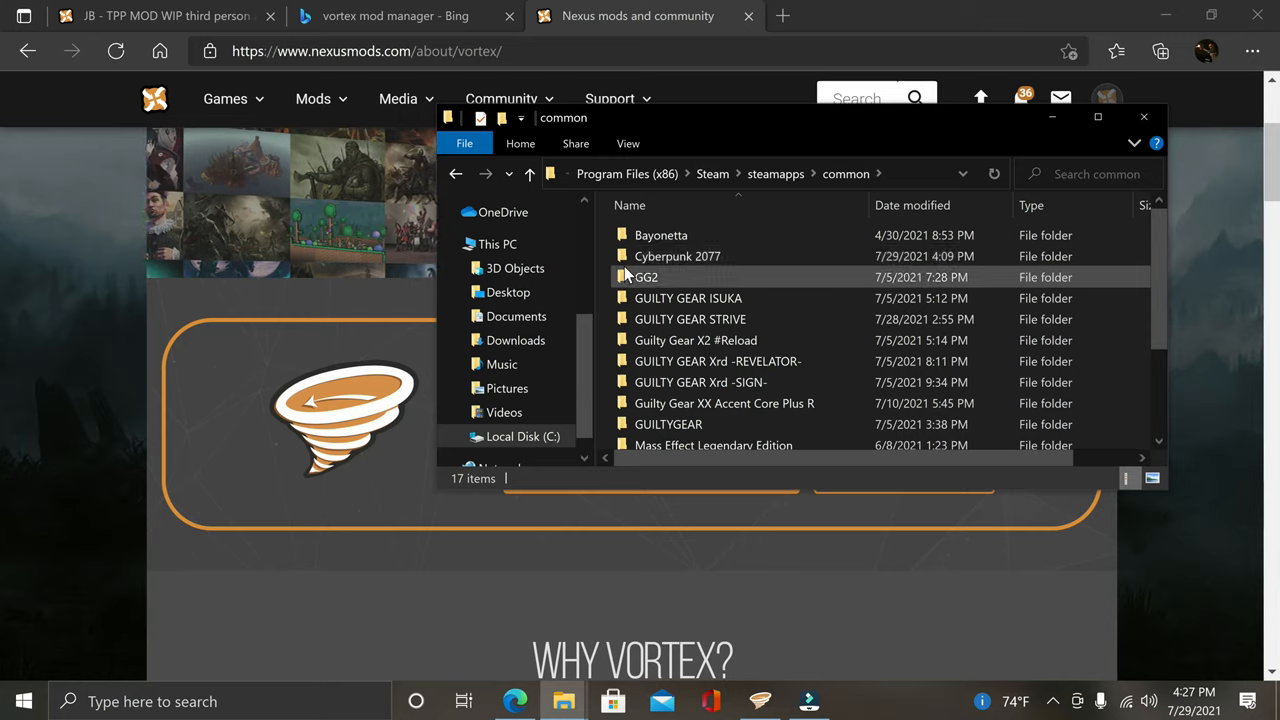
pyautogui.moveTo(734, 256)
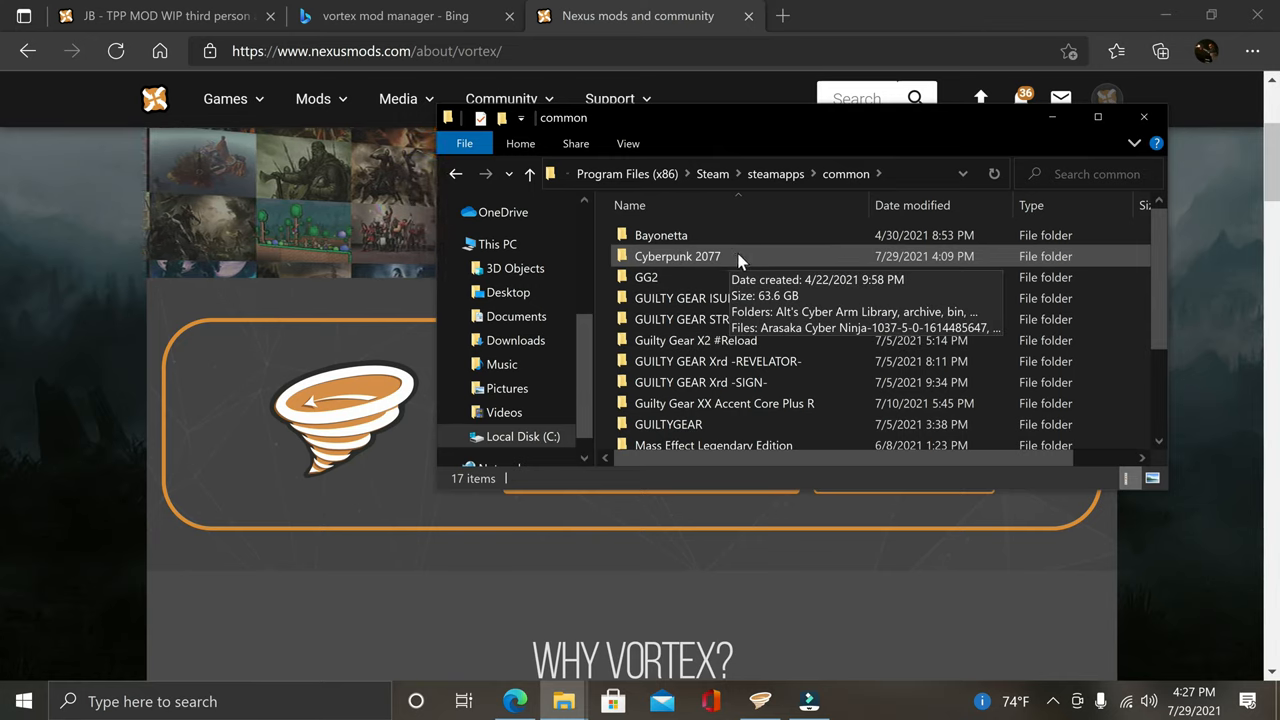
pyautogui.click(677, 256)
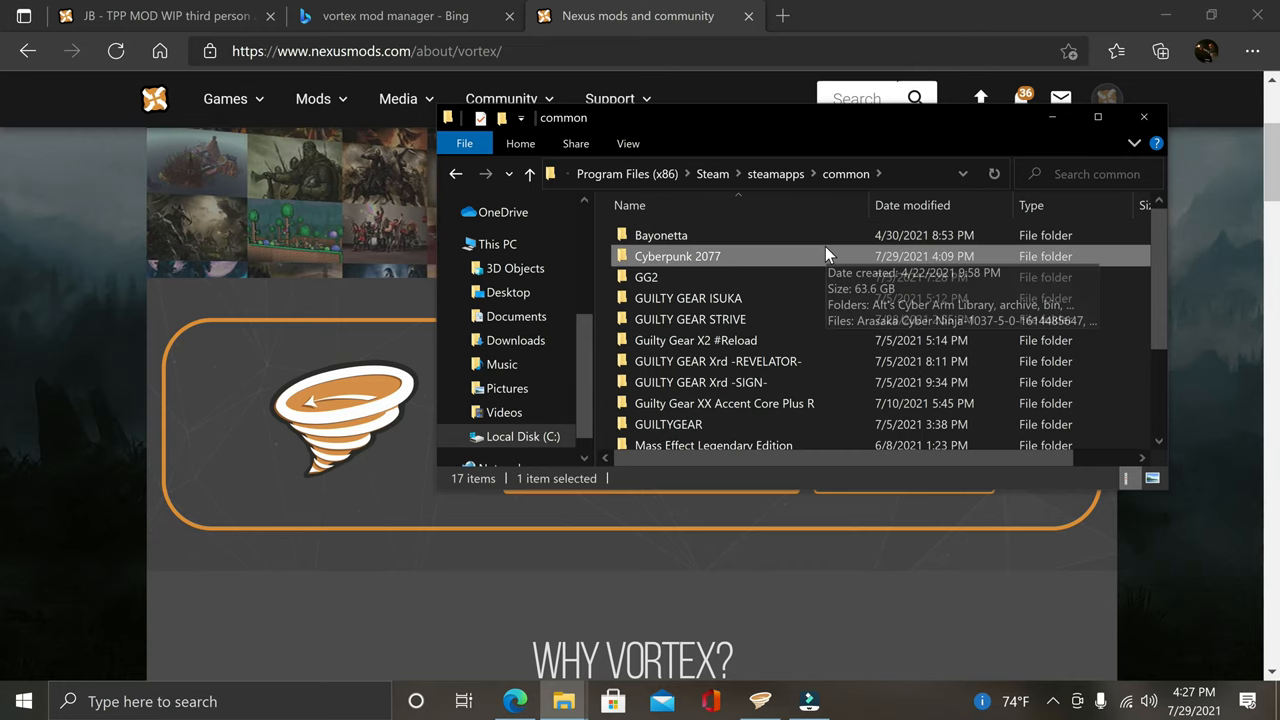
pyautogui.doubleClick(677, 256)
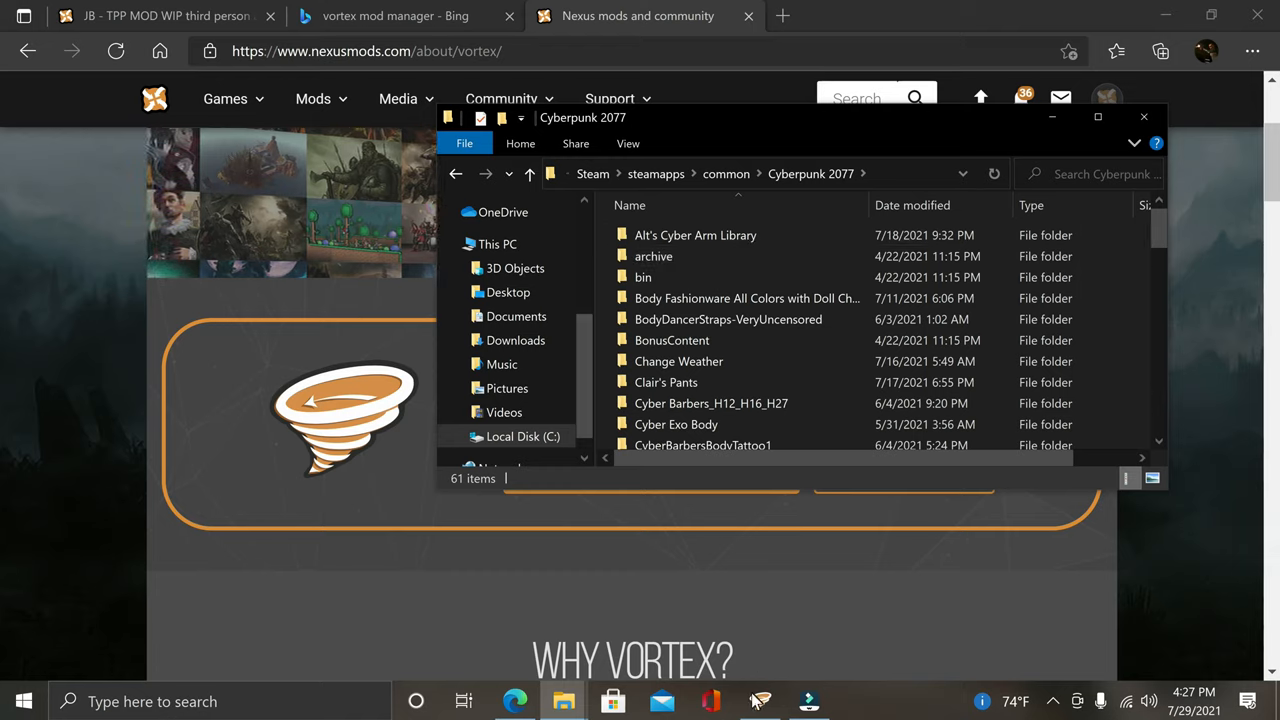
# Switch to Vortex and scroll down its Cyberpunk 2077 mod list.
pyautogui.click(760, 701)
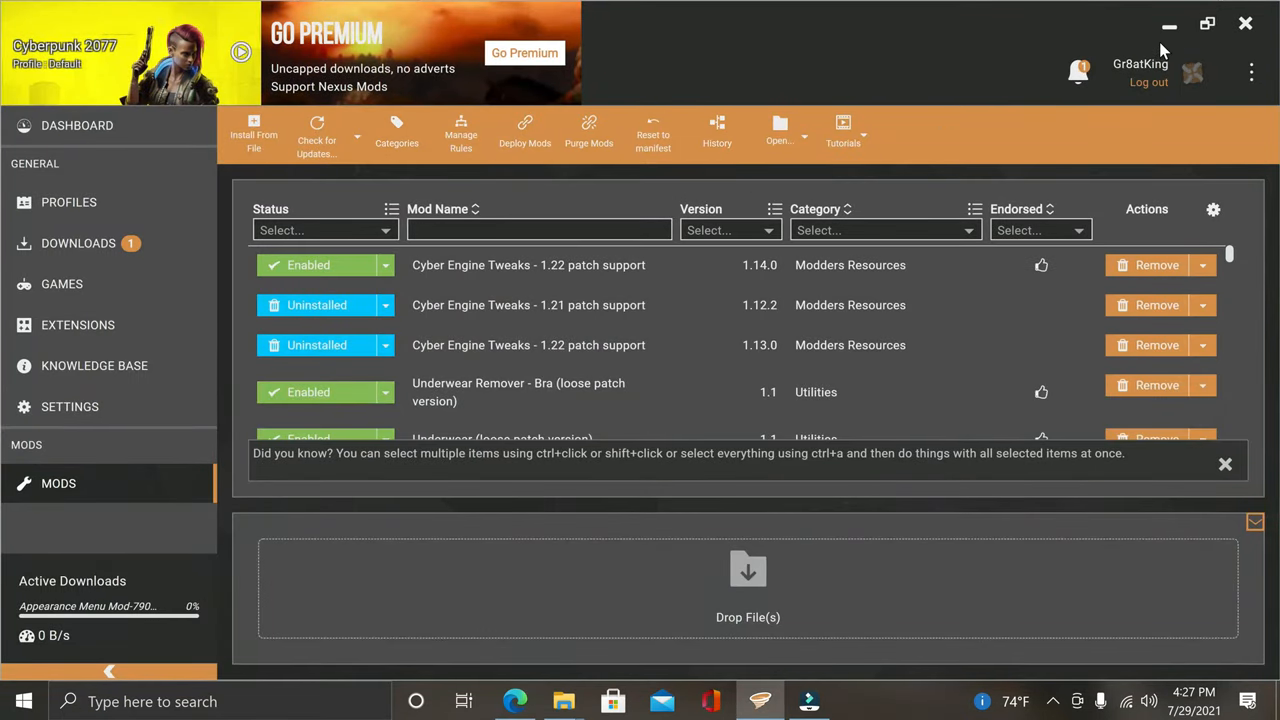
pyautogui.moveTo(300, 288)
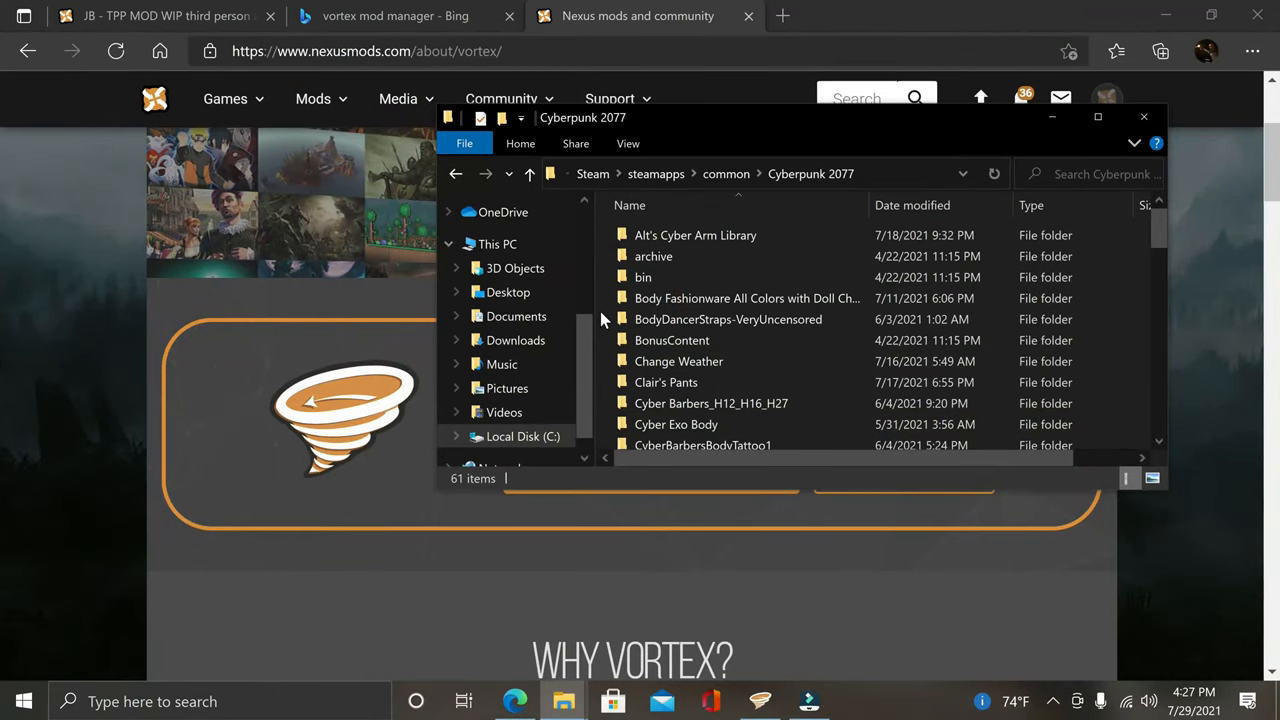
pyautogui.scroll(-3)
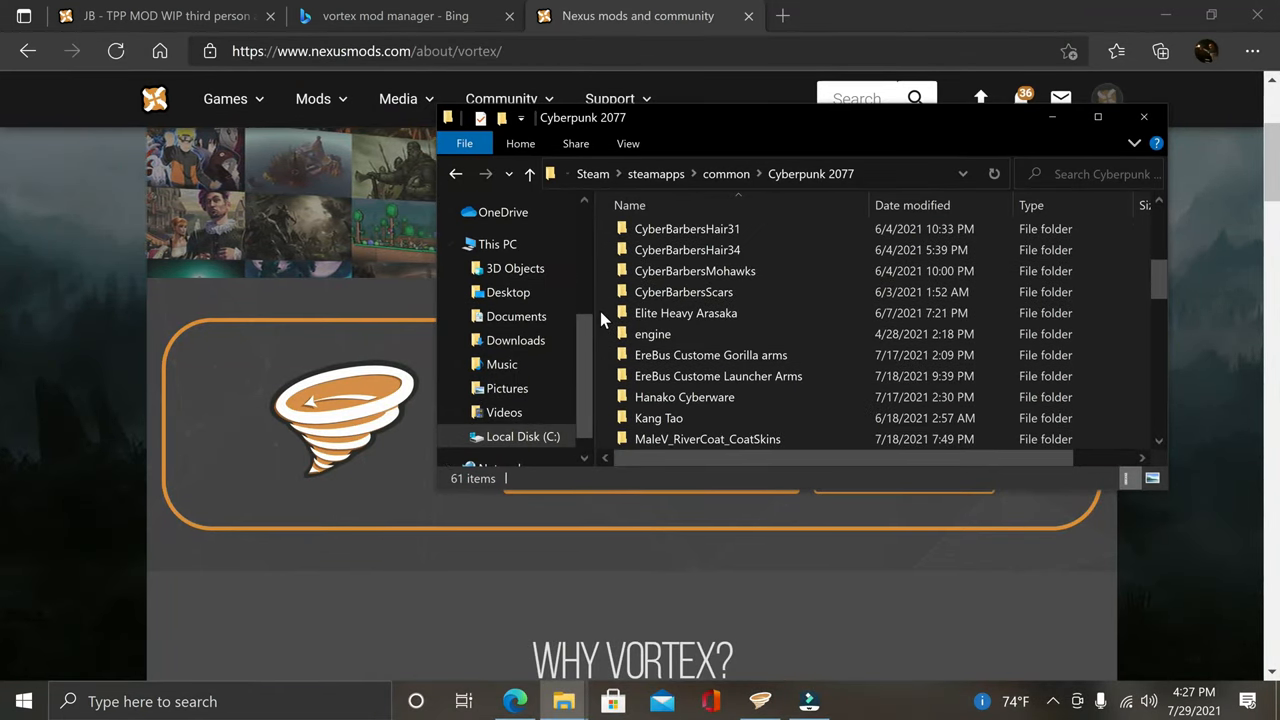
pyautogui.scroll(-3)
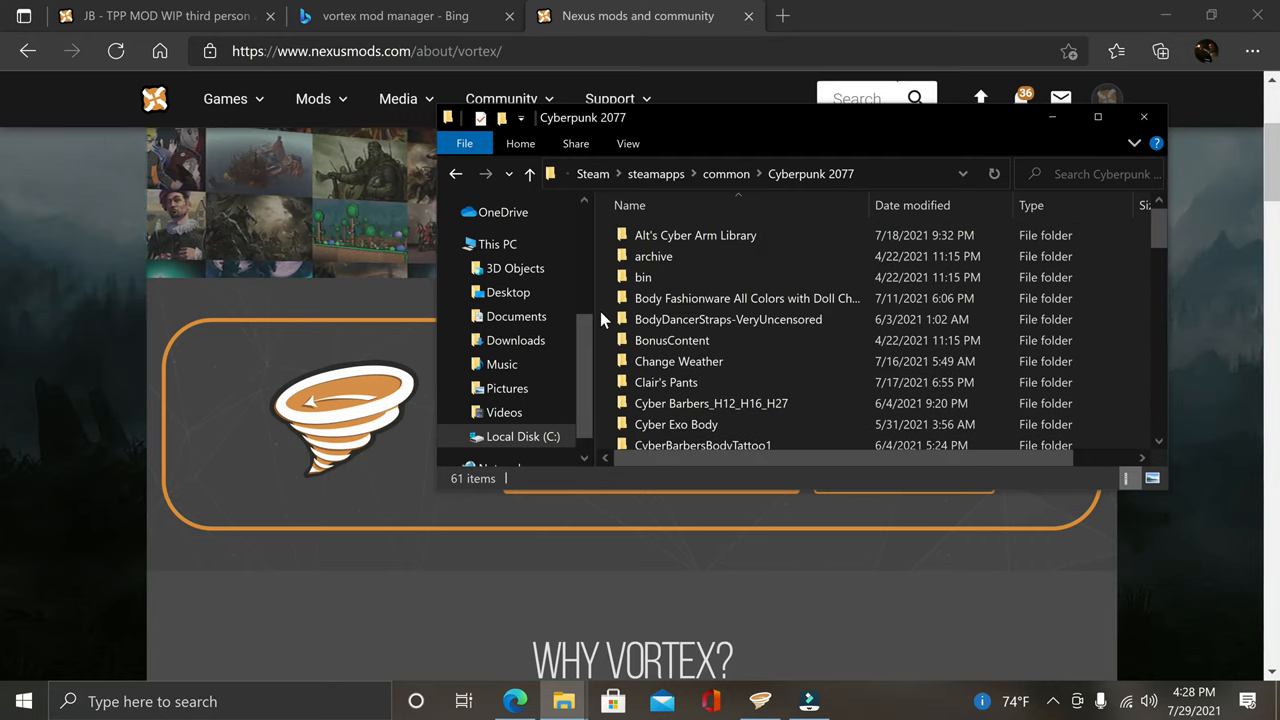
pyautogui.moveTo(687, 258)
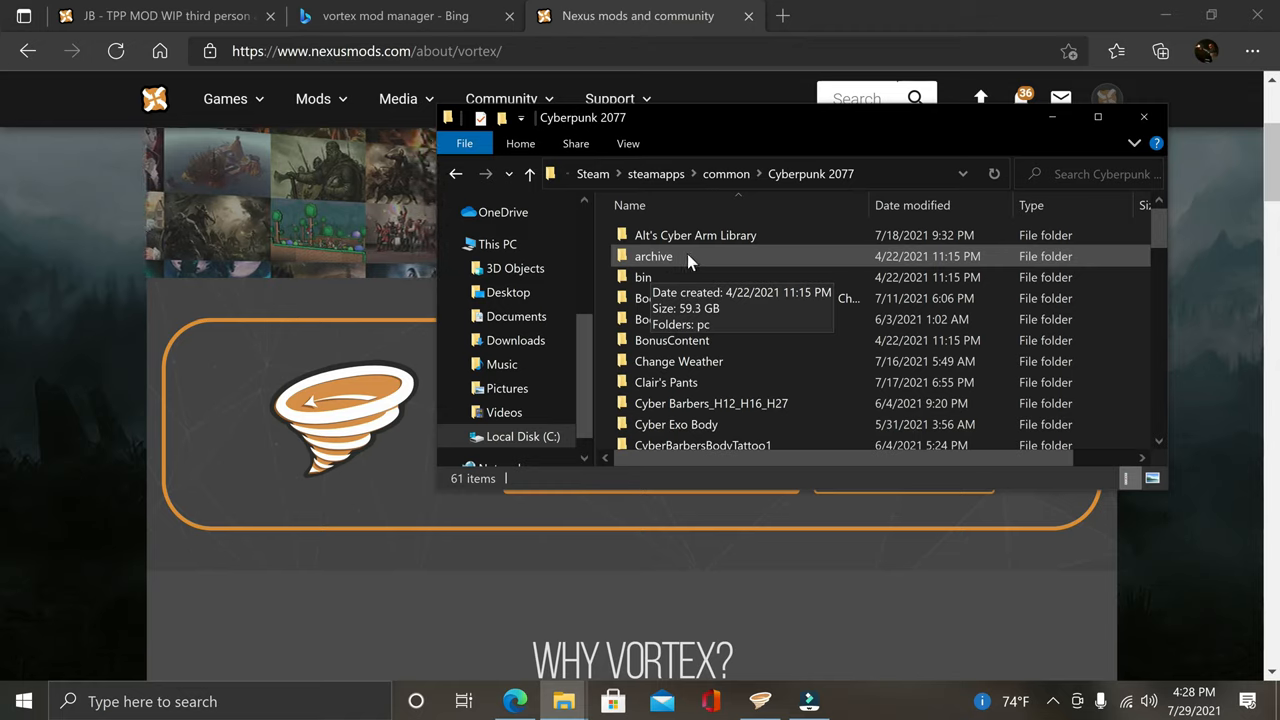
# Open archive > pc > mod to view the 96 mod files, then close the window.
pyautogui.doubleClick(653, 256)
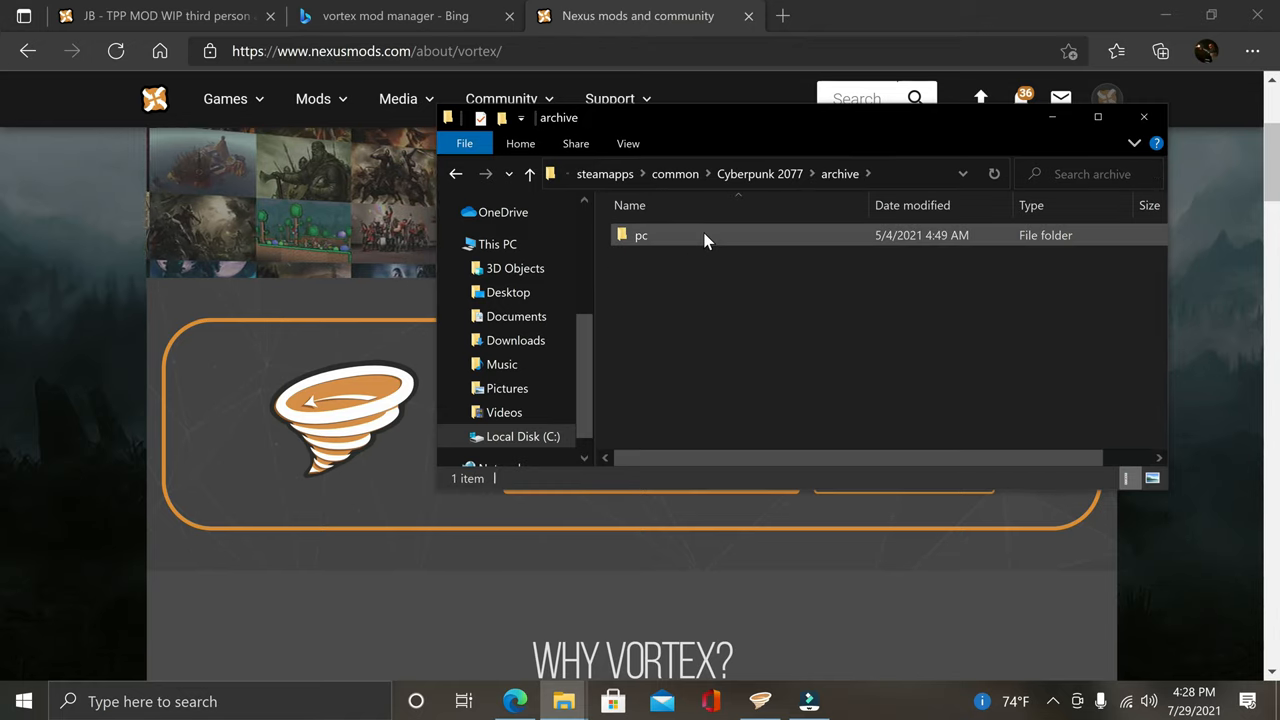
pyautogui.doubleClick(641, 235)
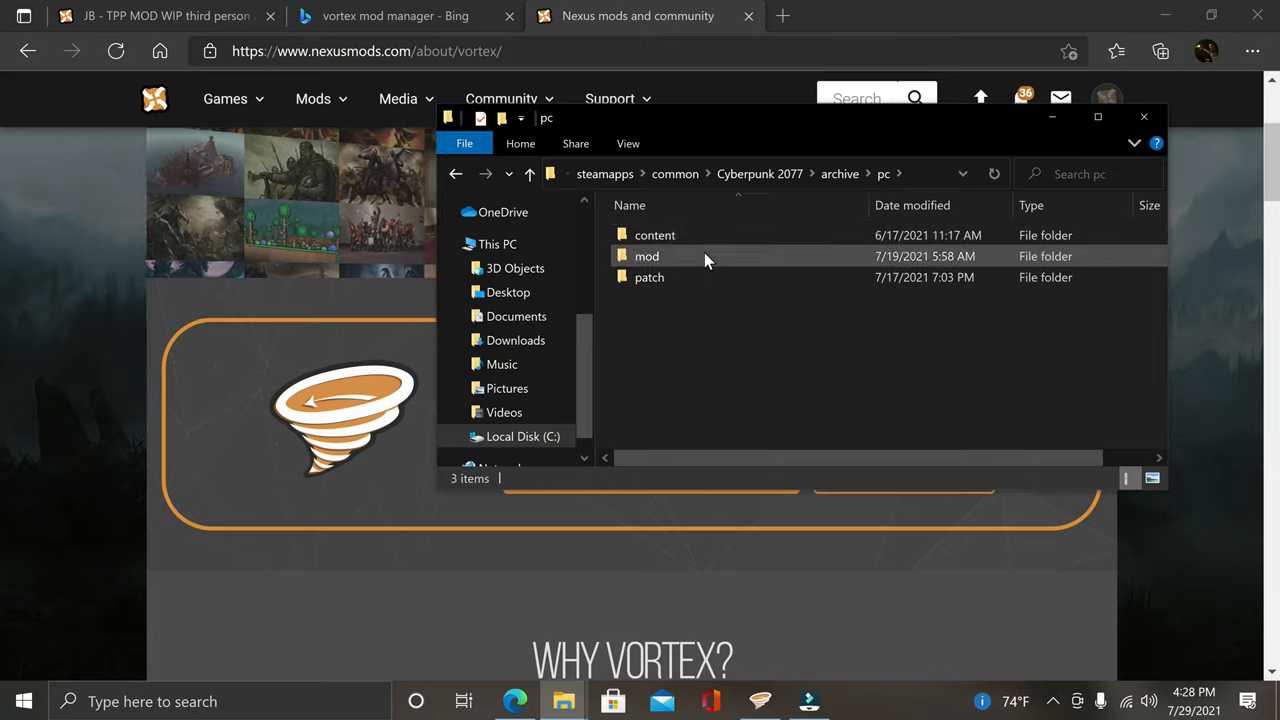
pyautogui.moveTo(647, 256)
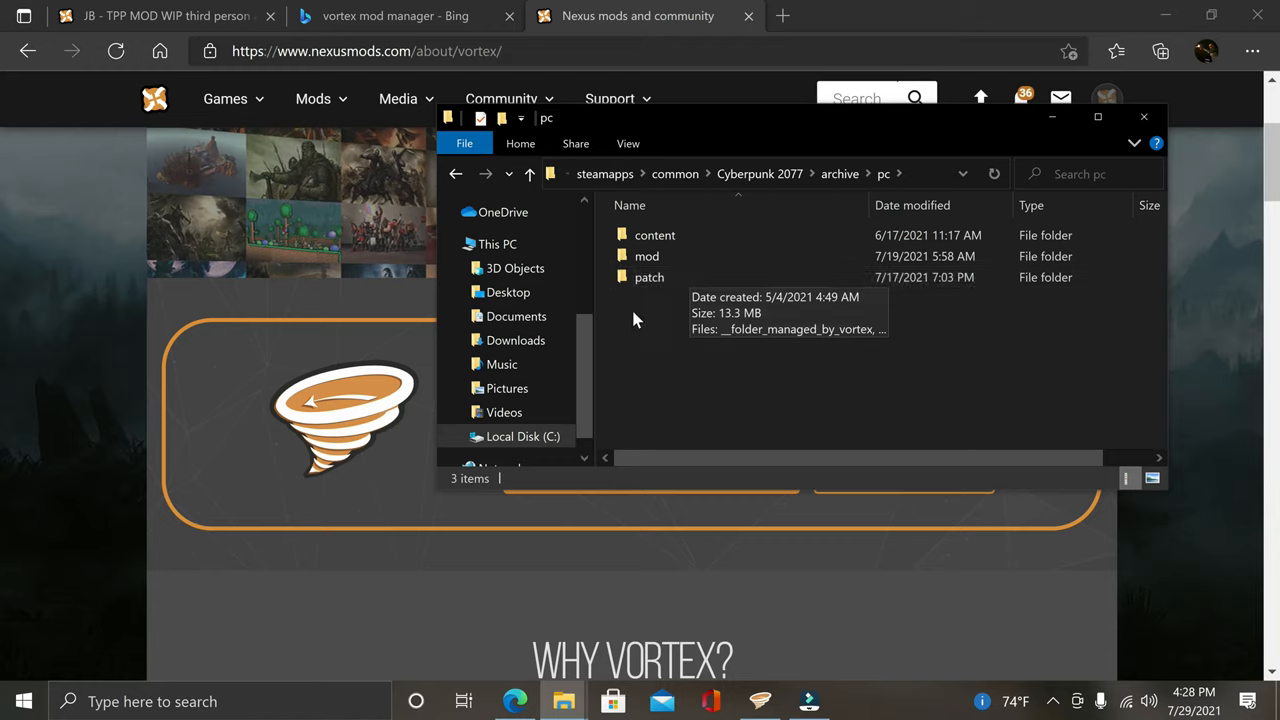
pyautogui.moveTo(647, 256)
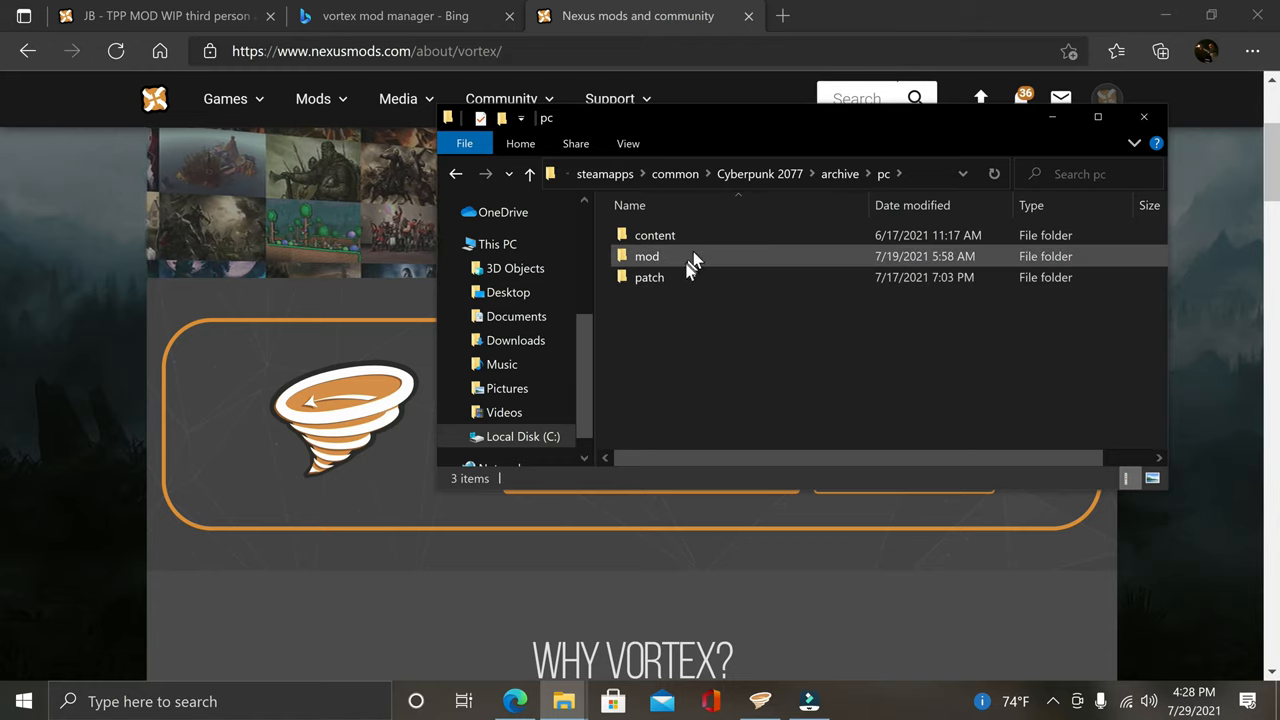
pyautogui.moveTo(683, 303)
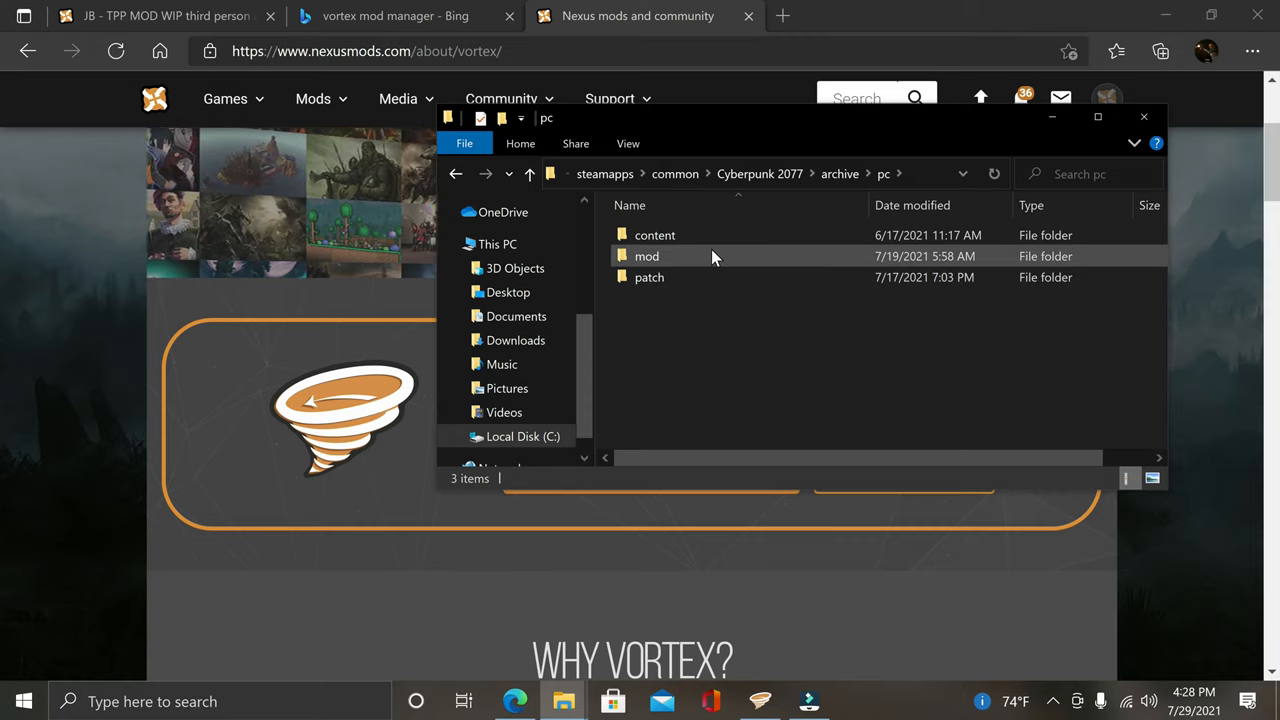
pyautogui.doubleClick(646, 256)
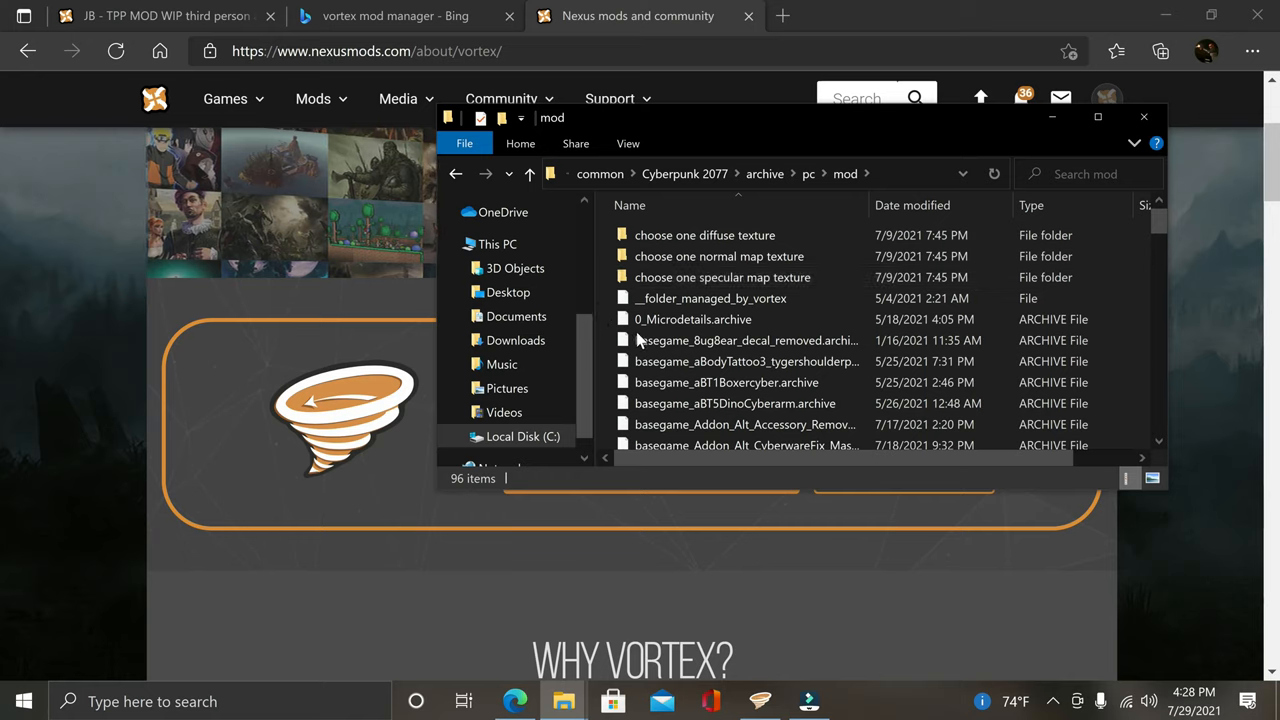
pyautogui.click(745, 361)
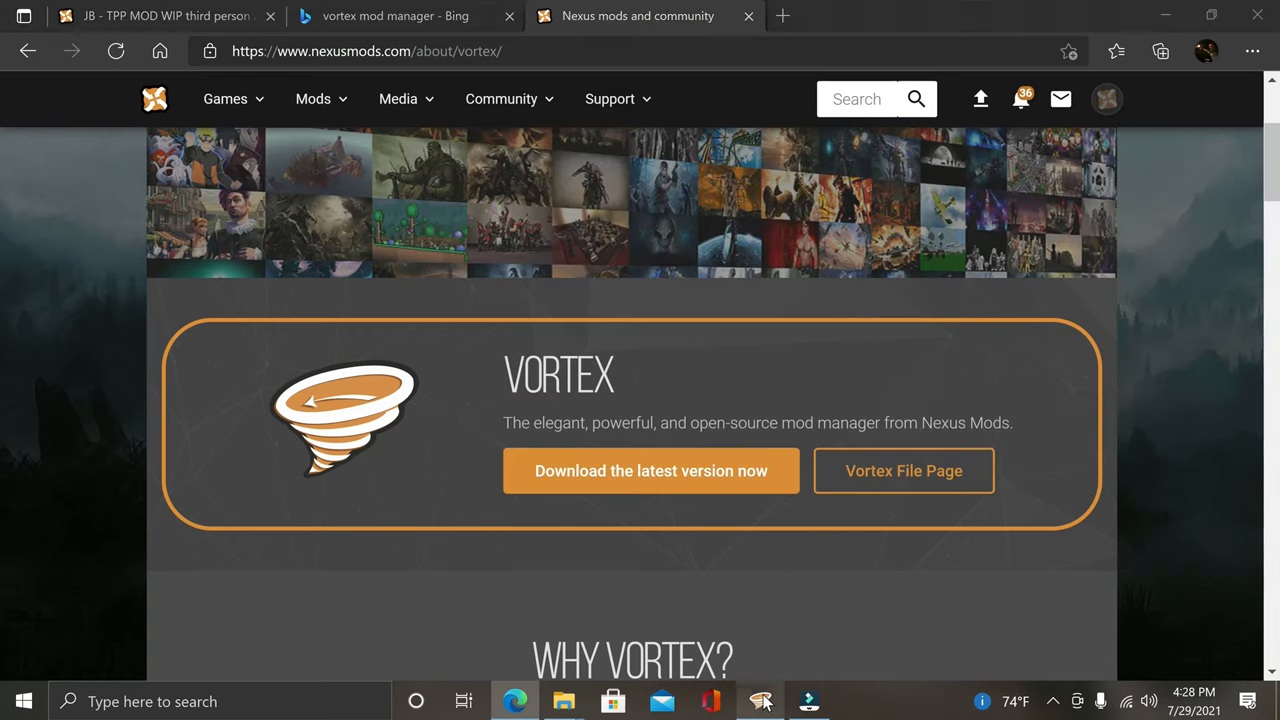
# Bring Vortex to the front, showing Cyber Engine Tweaks at the top of the mod list.
pyautogui.click(760, 700)
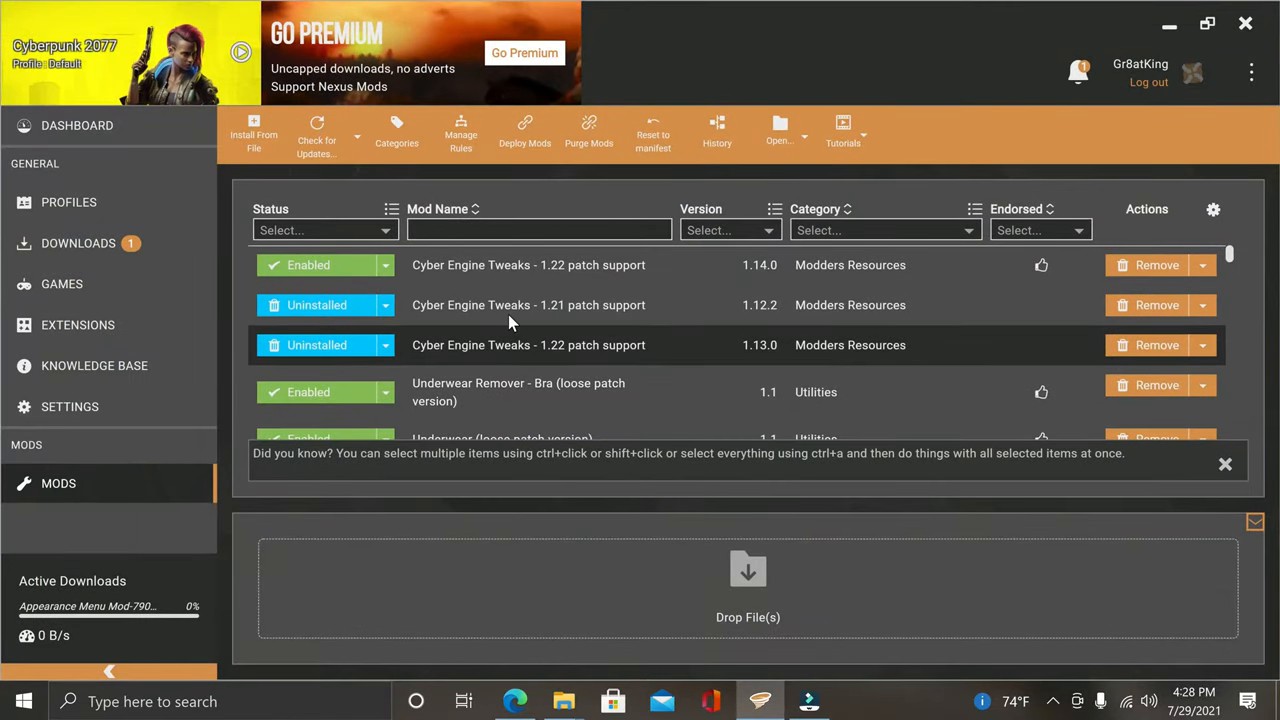
pyautogui.moveTo(293, 344)
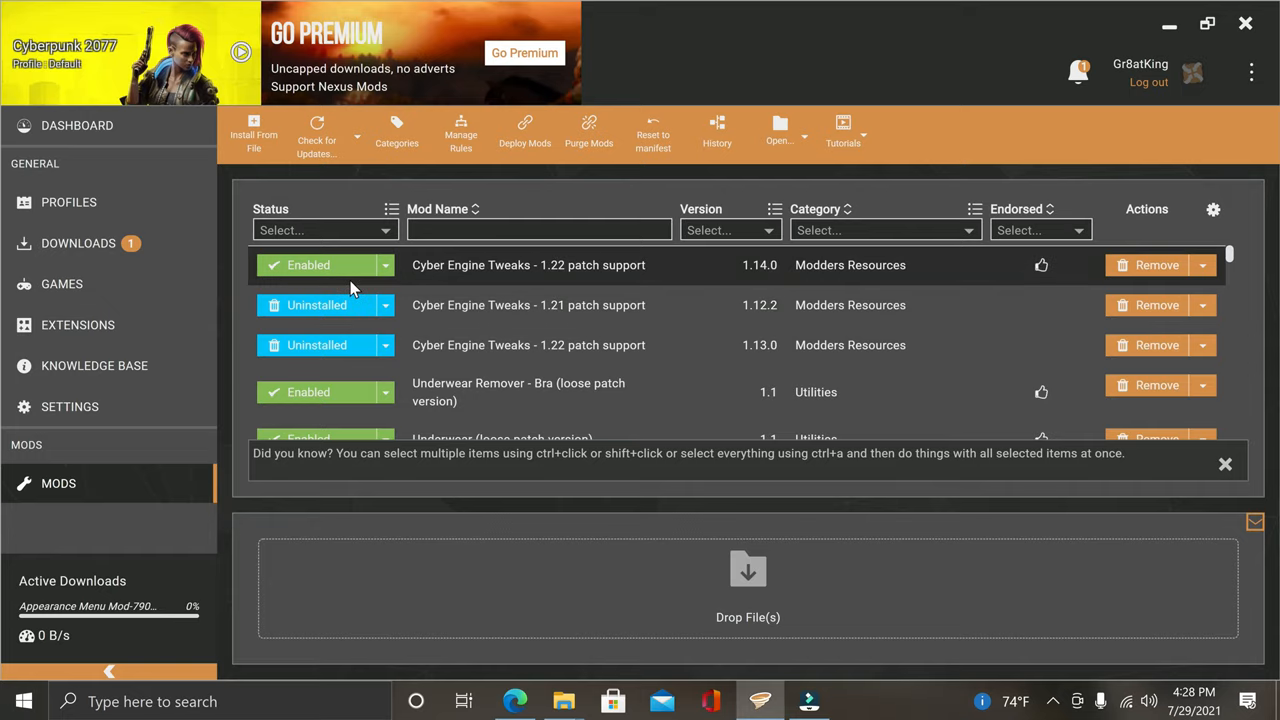
pyautogui.moveTo(1079, 71)
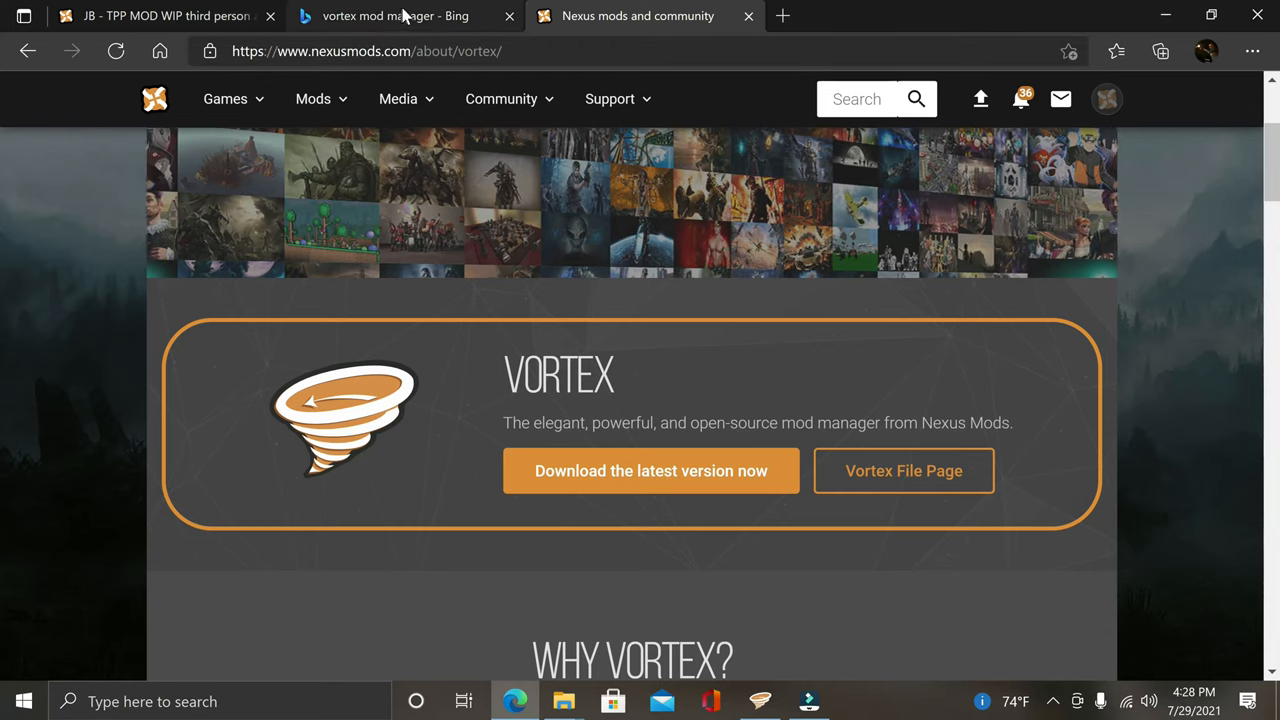
# Return from the Bing results to the Nexus Mods page and search mods for 'cyber en'.
pyautogui.click(395, 16)
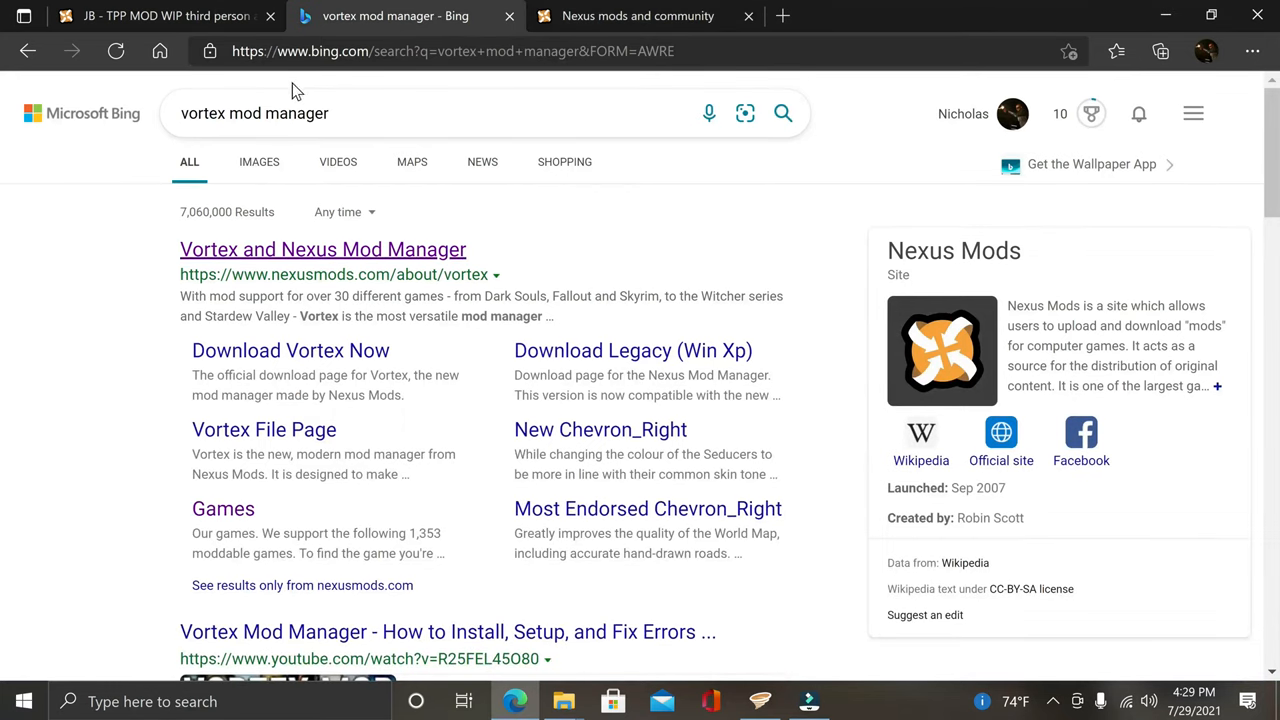
pyautogui.moveTo(175, 82)
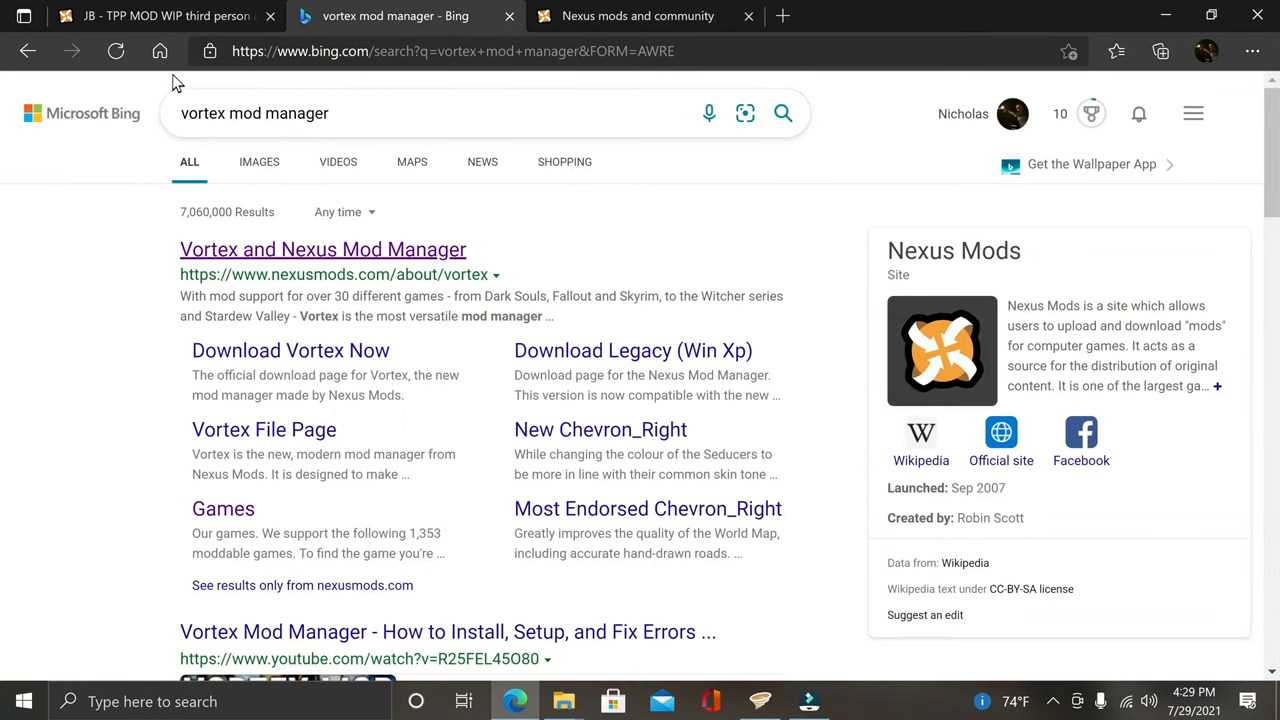
pyautogui.click(782, 15)
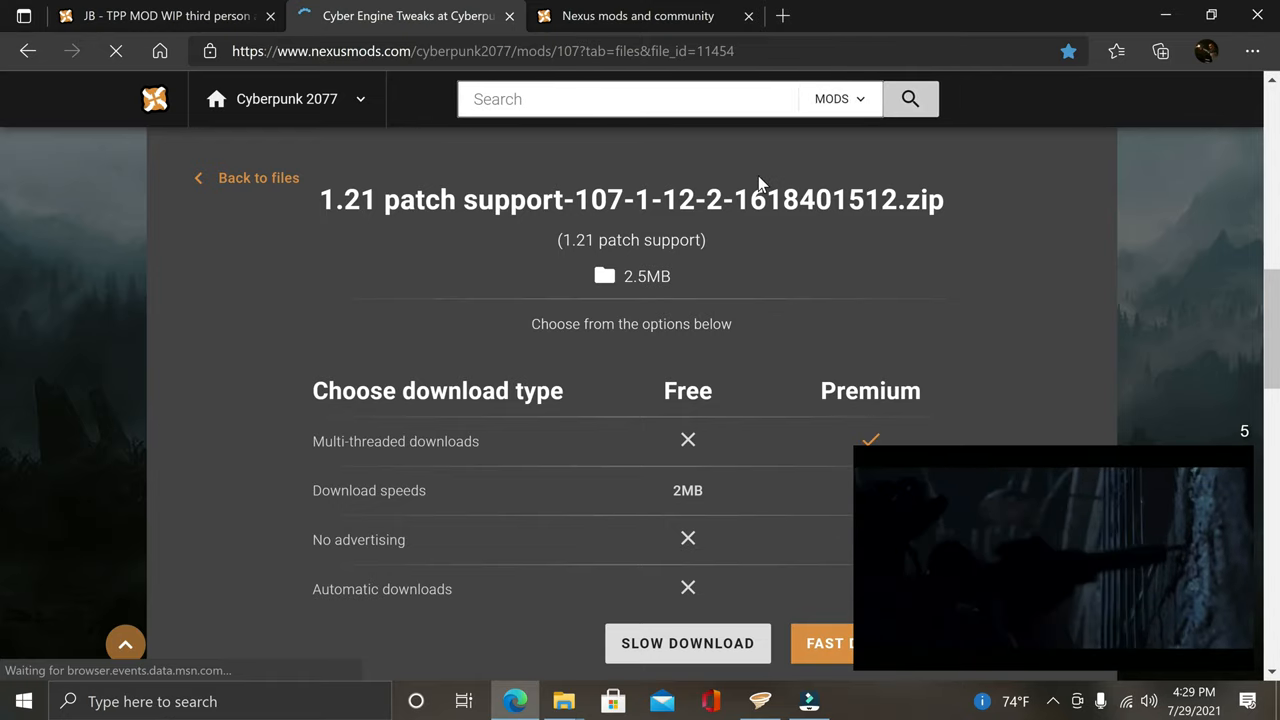
pyautogui.write('cyber engin')
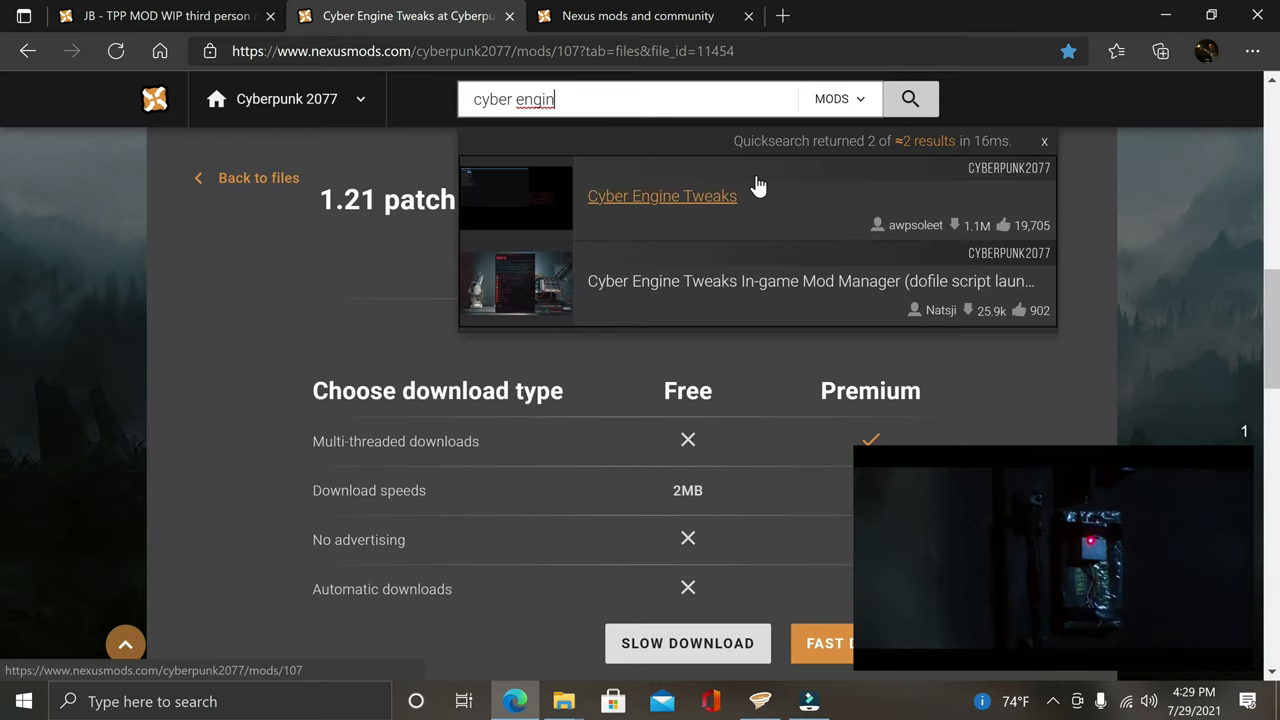
# Open the Cyber Engine Tweaks mod page, scroll down and view its files.
pyautogui.click(662, 195)
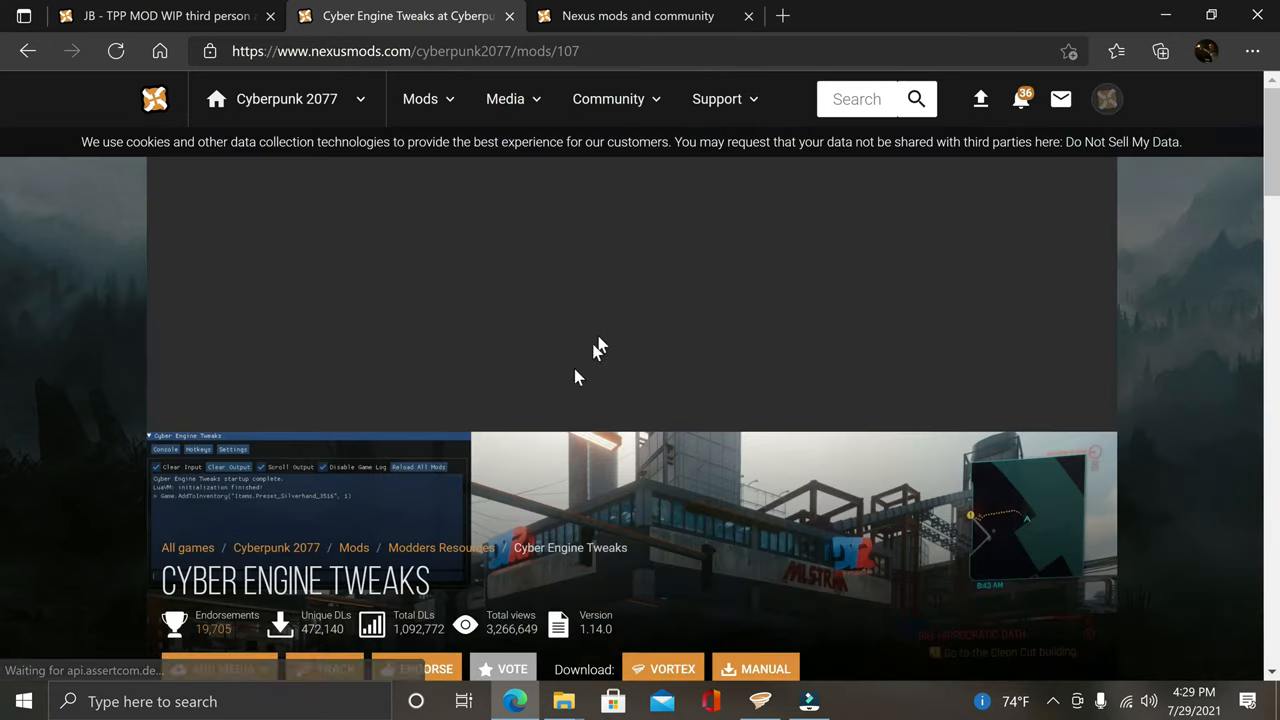
pyautogui.scroll(-3)
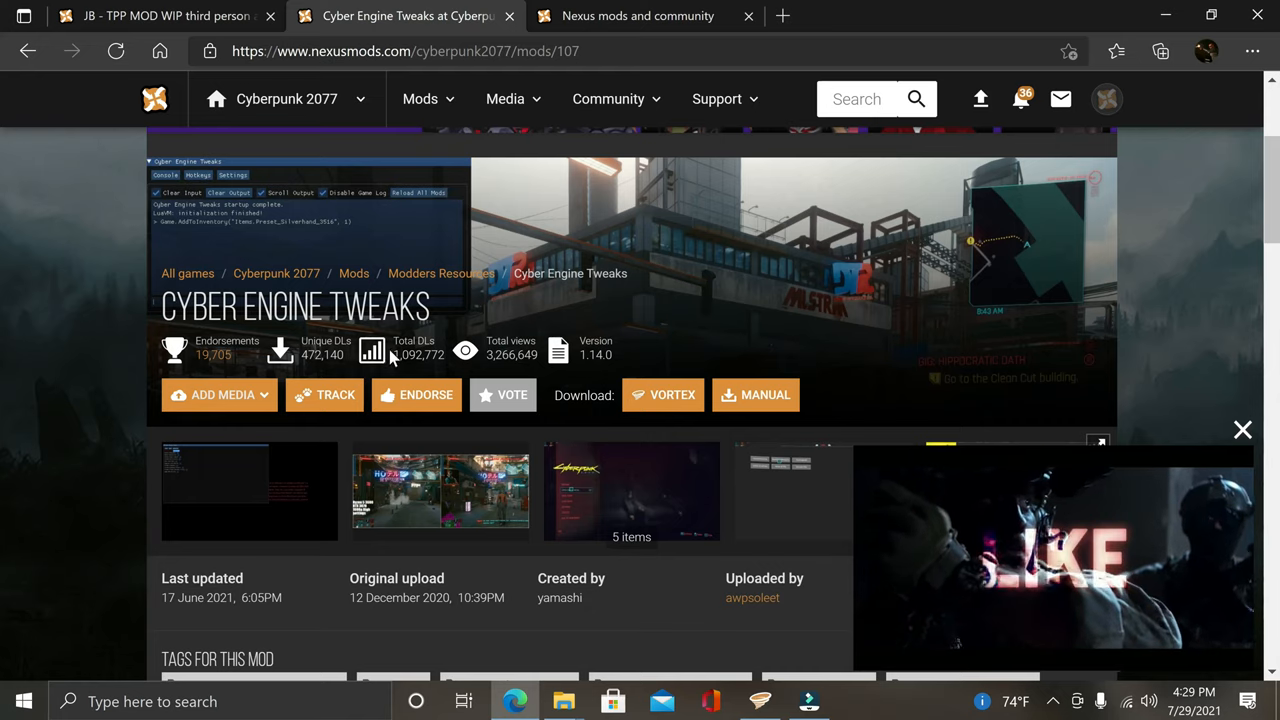
pyautogui.scroll(-3)
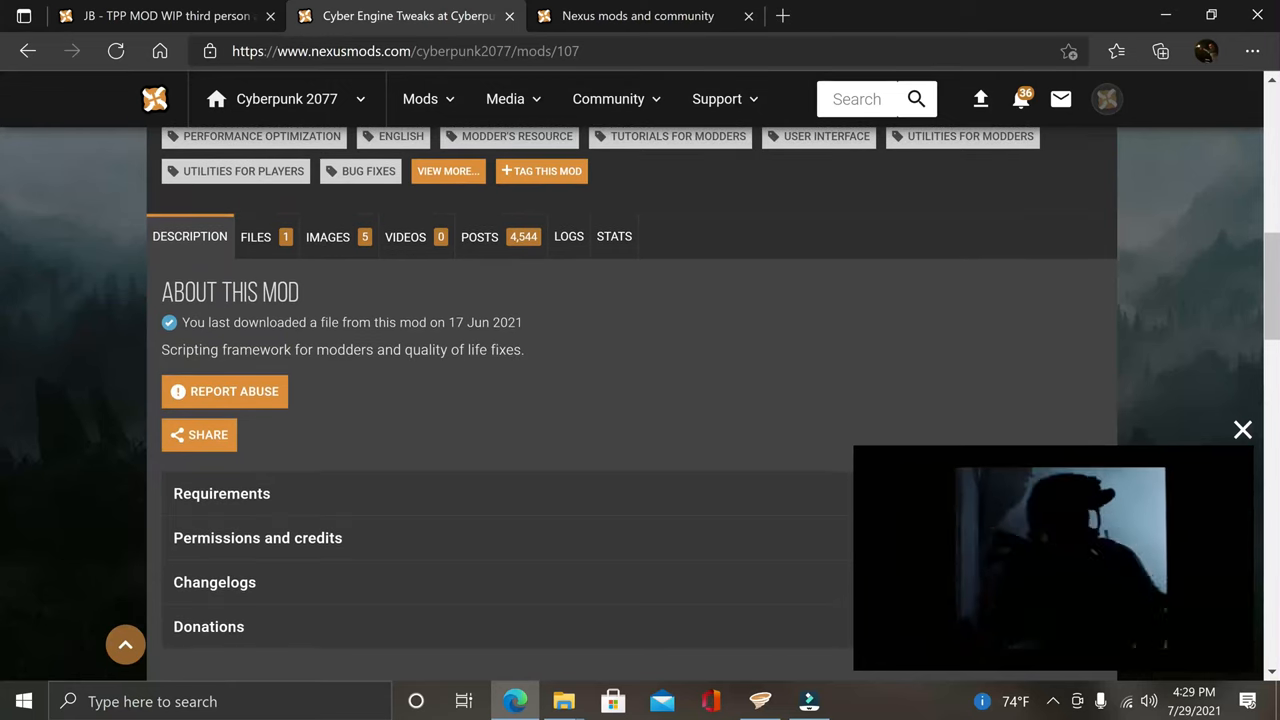
pyautogui.click(256, 236)
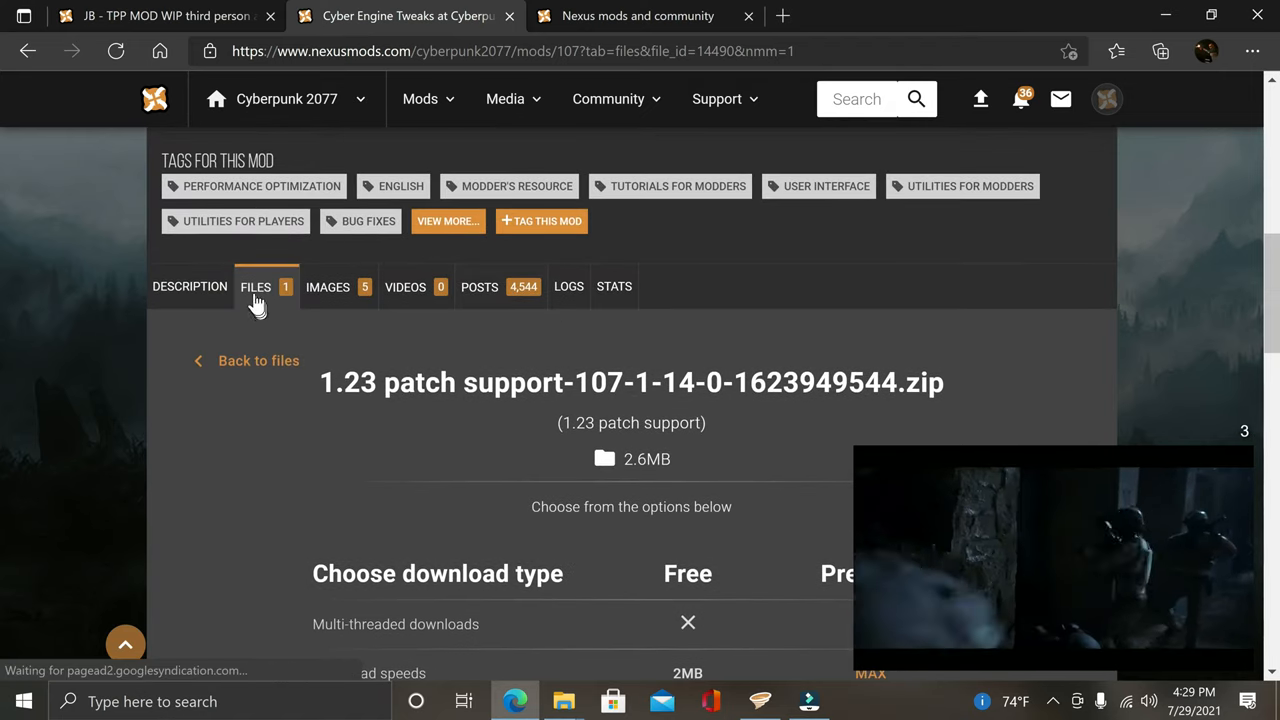
# Download the Cyber Engine Tweaks 1.23 patch support main file through the free slow download.
pyautogui.click(255, 287)
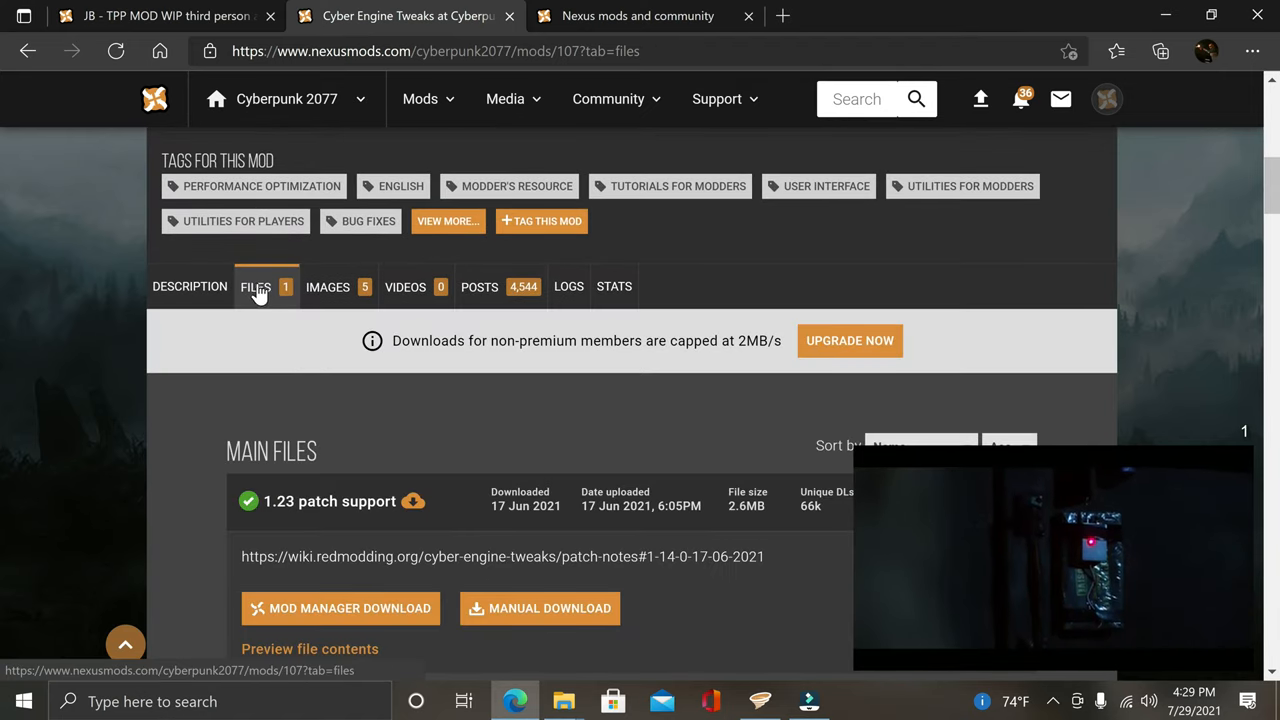
pyautogui.scroll(-3)
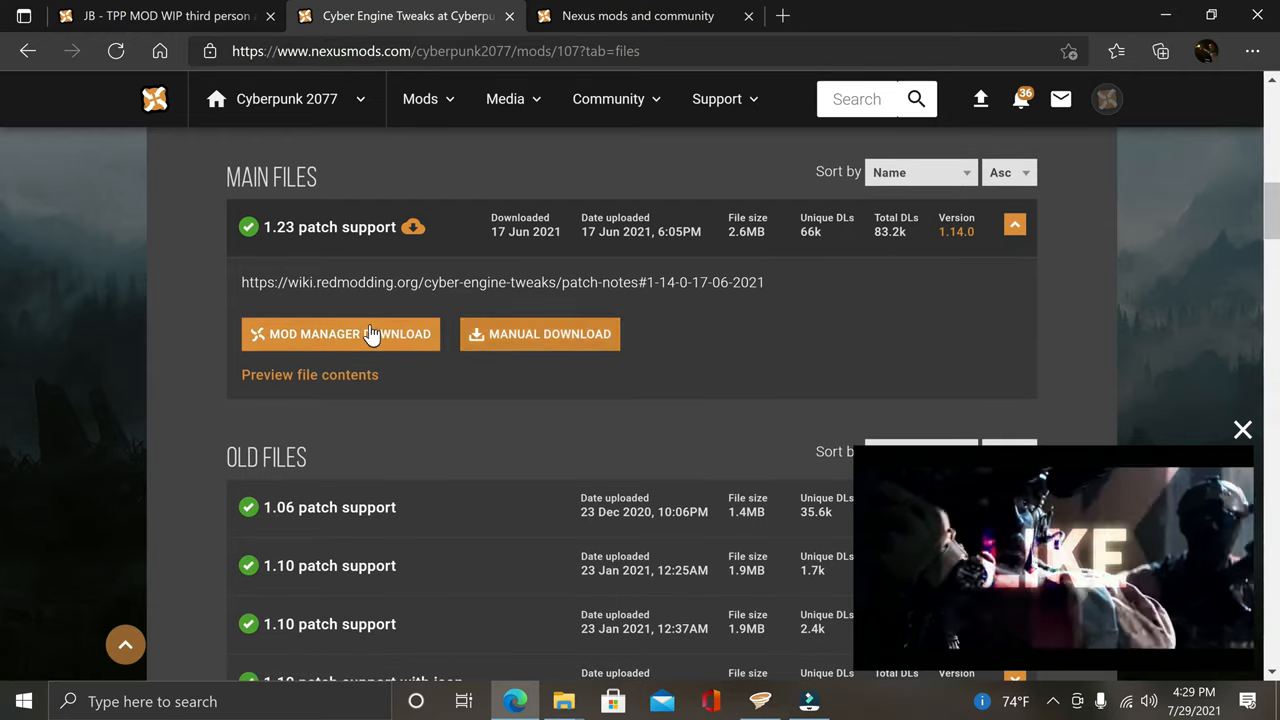
pyautogui.click(340, 334)
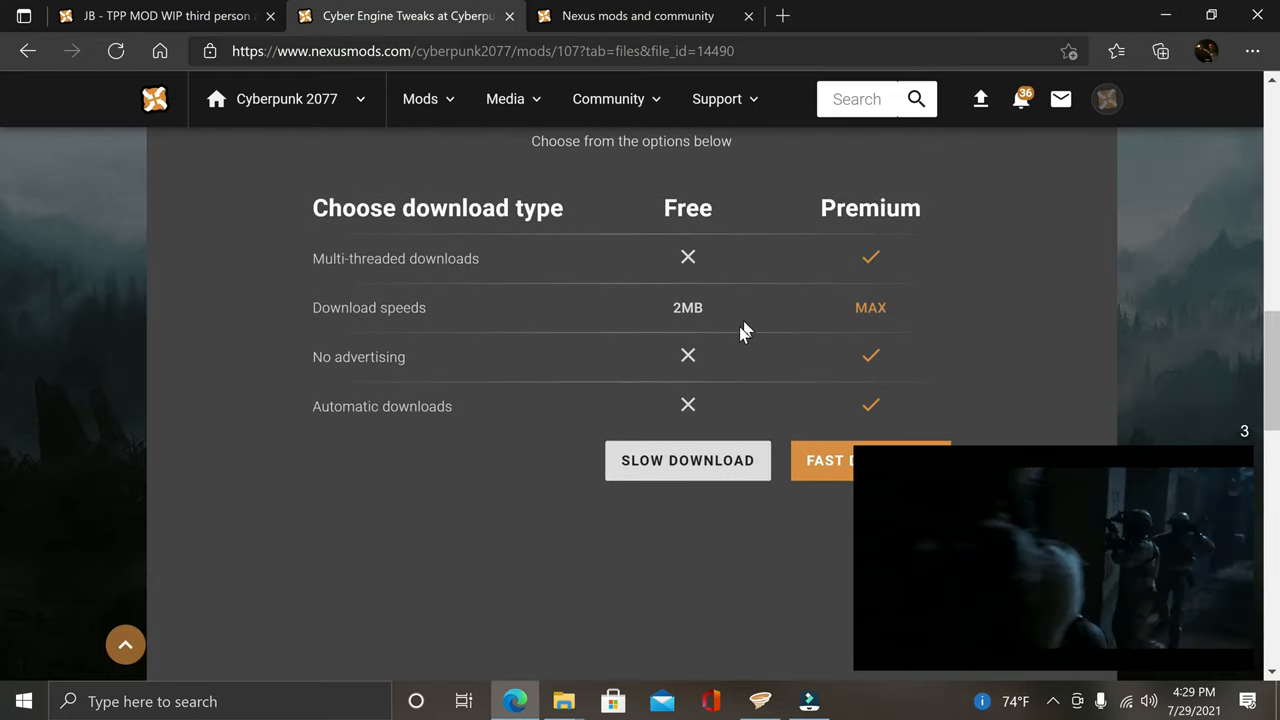
pyautogui.click(687, 460)
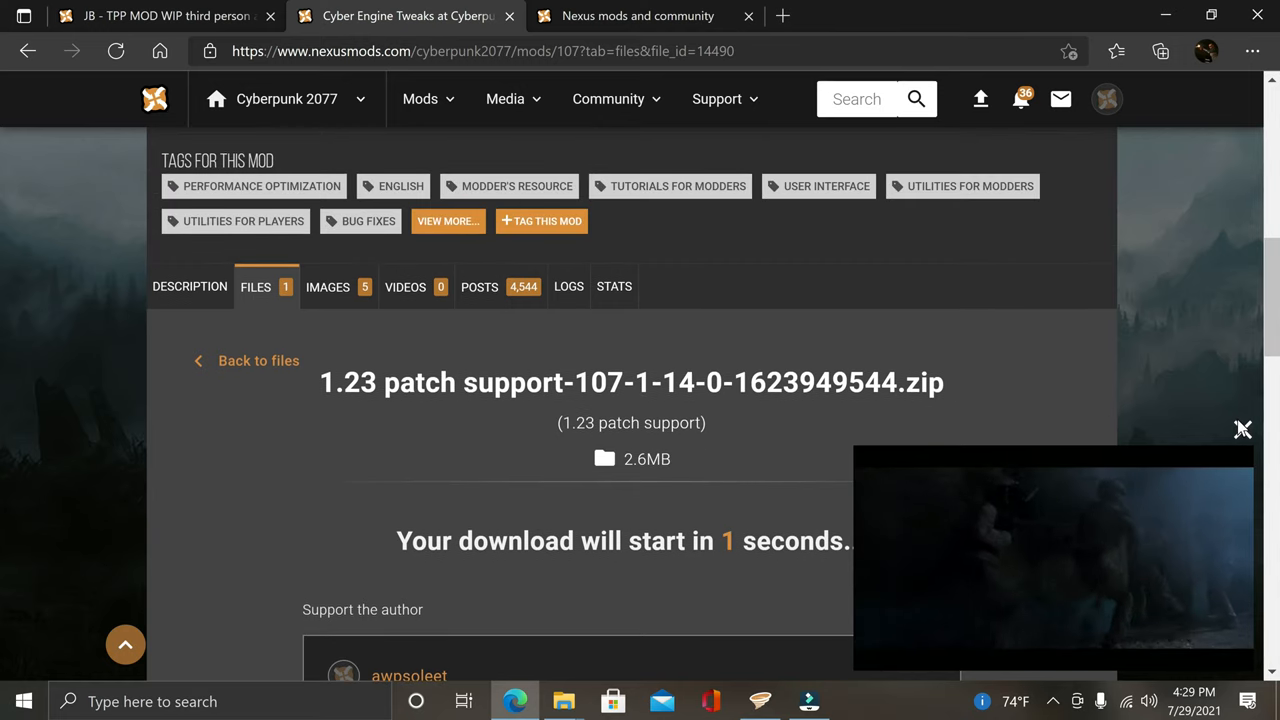
pyautogui.click(1160, 51)
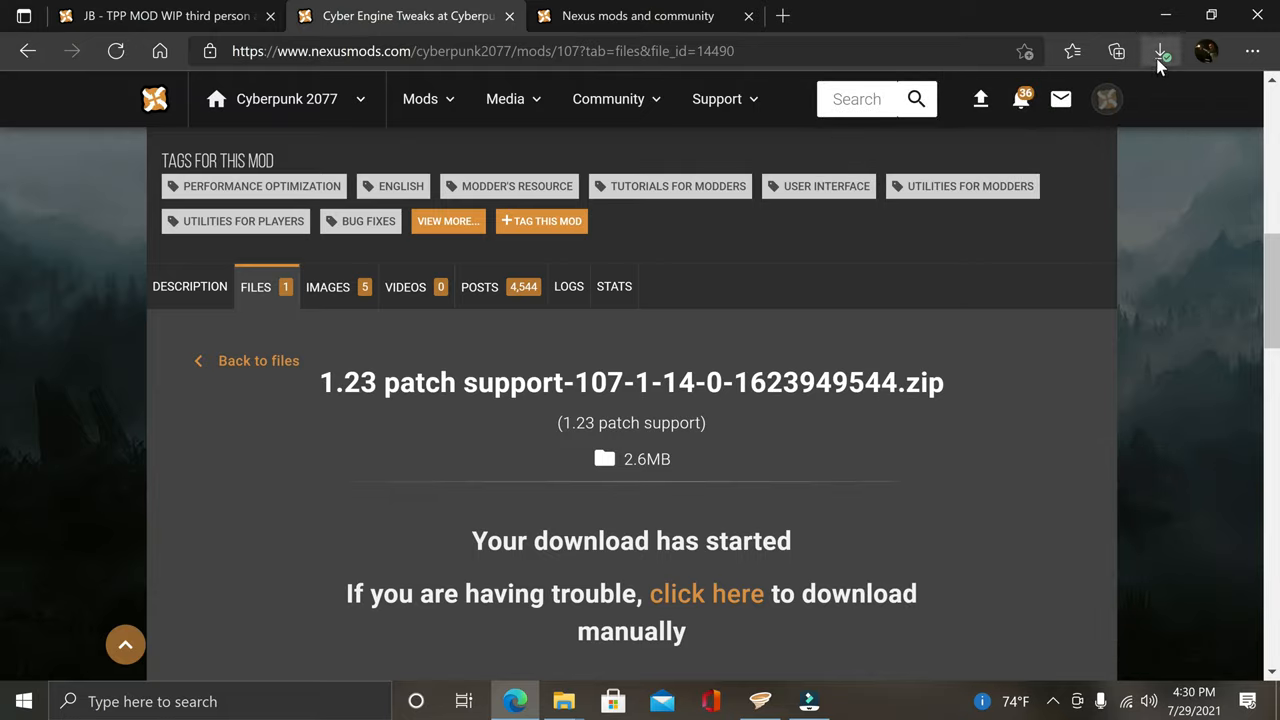
pyautogui.click(1160, 51)
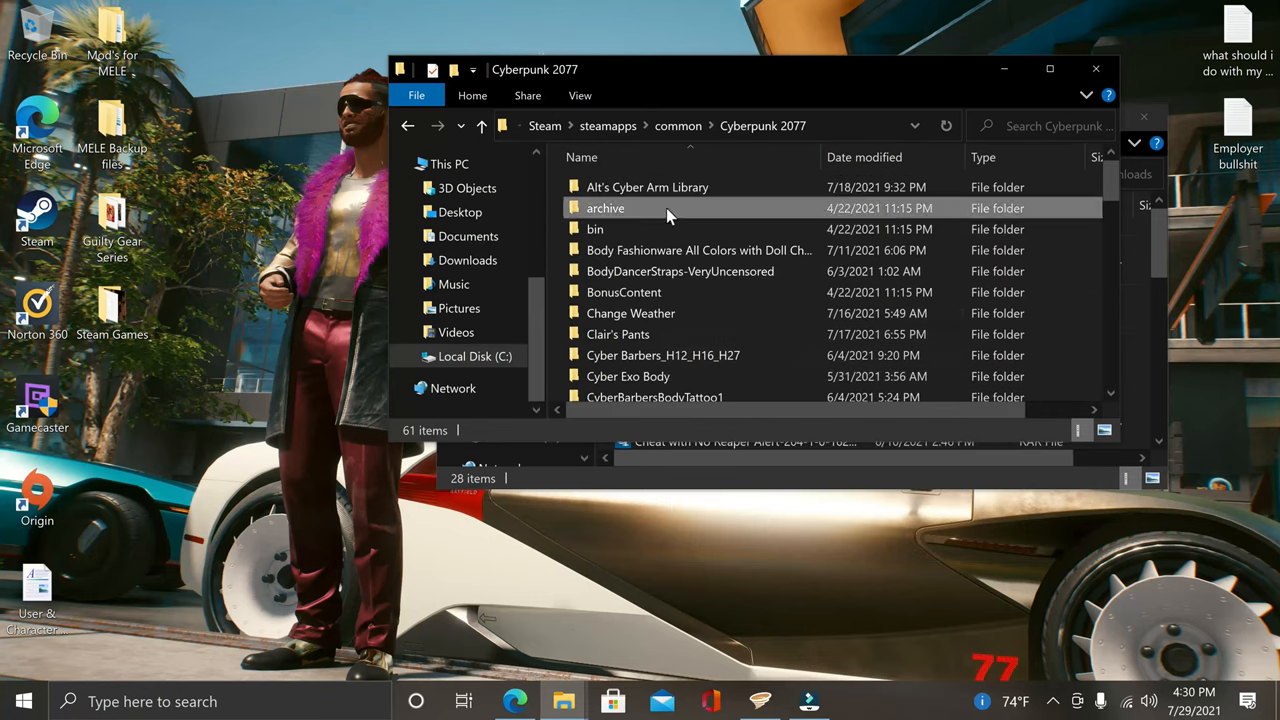
# Browse archive > patch, back into the mod folder, then select the downloaded 1.23 patch support zip.
pyautogui.doubleClick(605, 208)
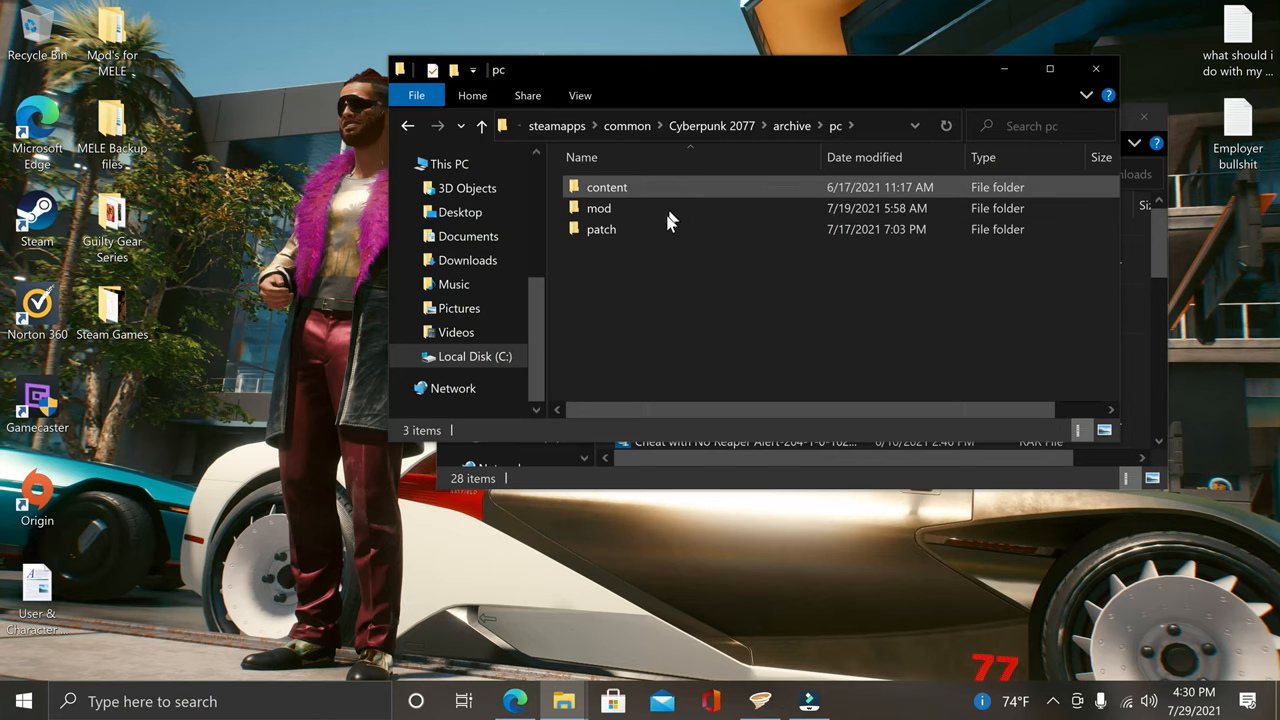
pyautogui.doubleClick(601, 229)
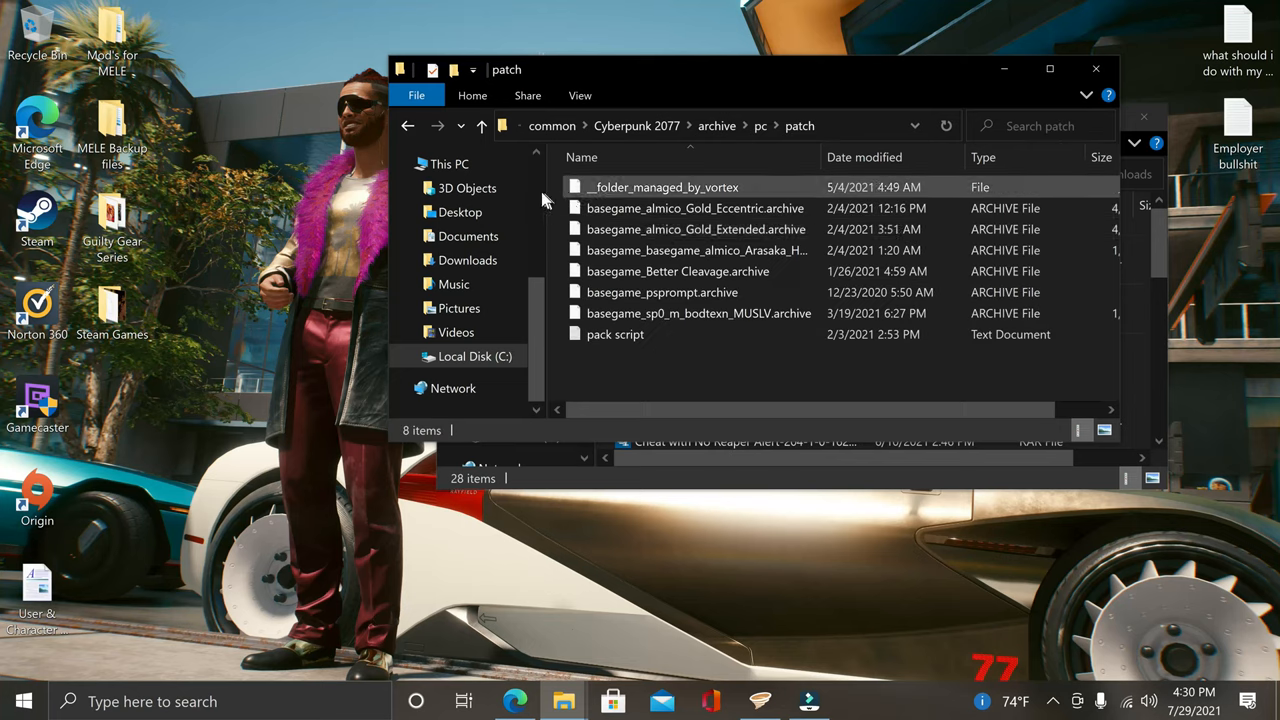
pyautogui.click(481, 125)
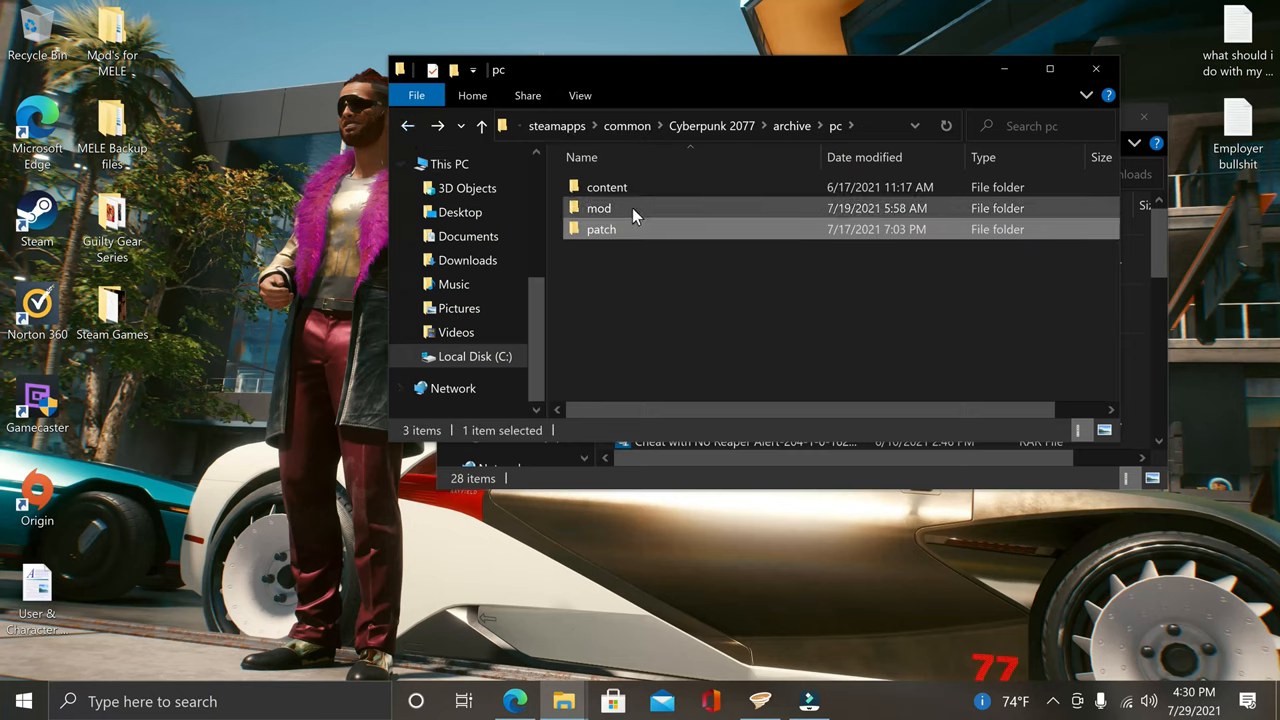
pyautogui.doubleClick(599, 208)
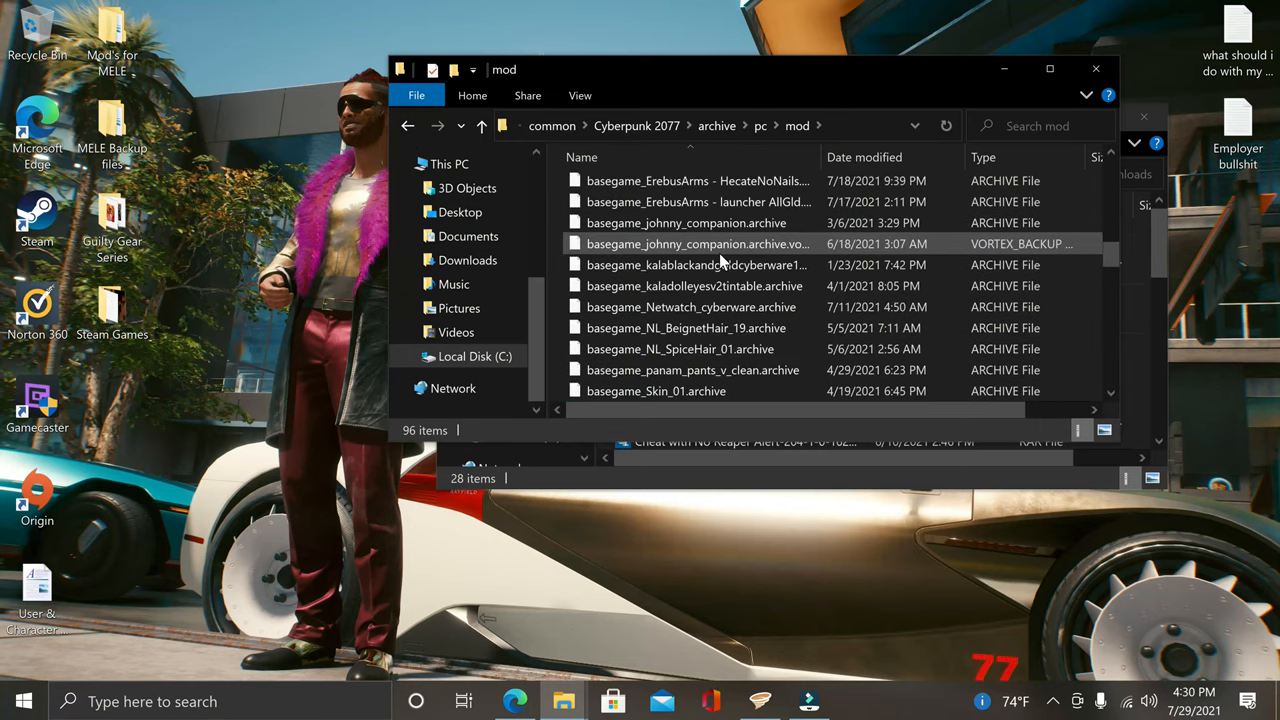
pyautogui.scroll(-3)
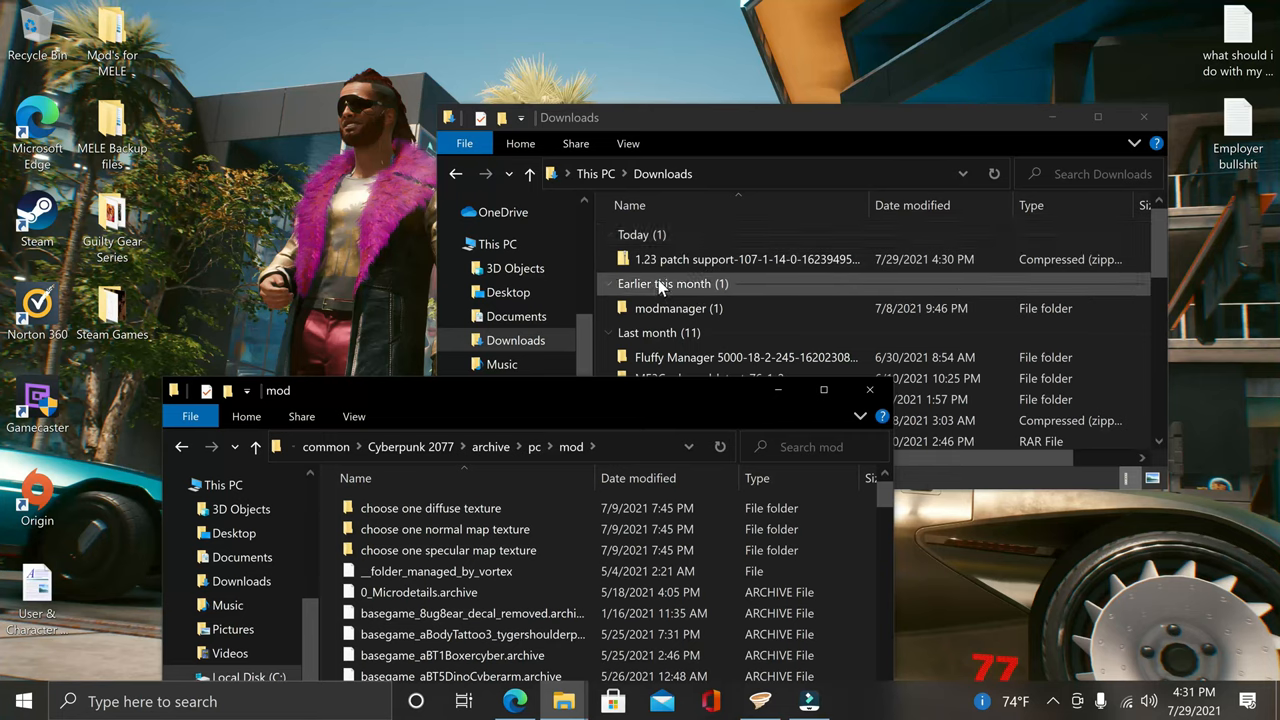
pyautogui.click(745, 259)
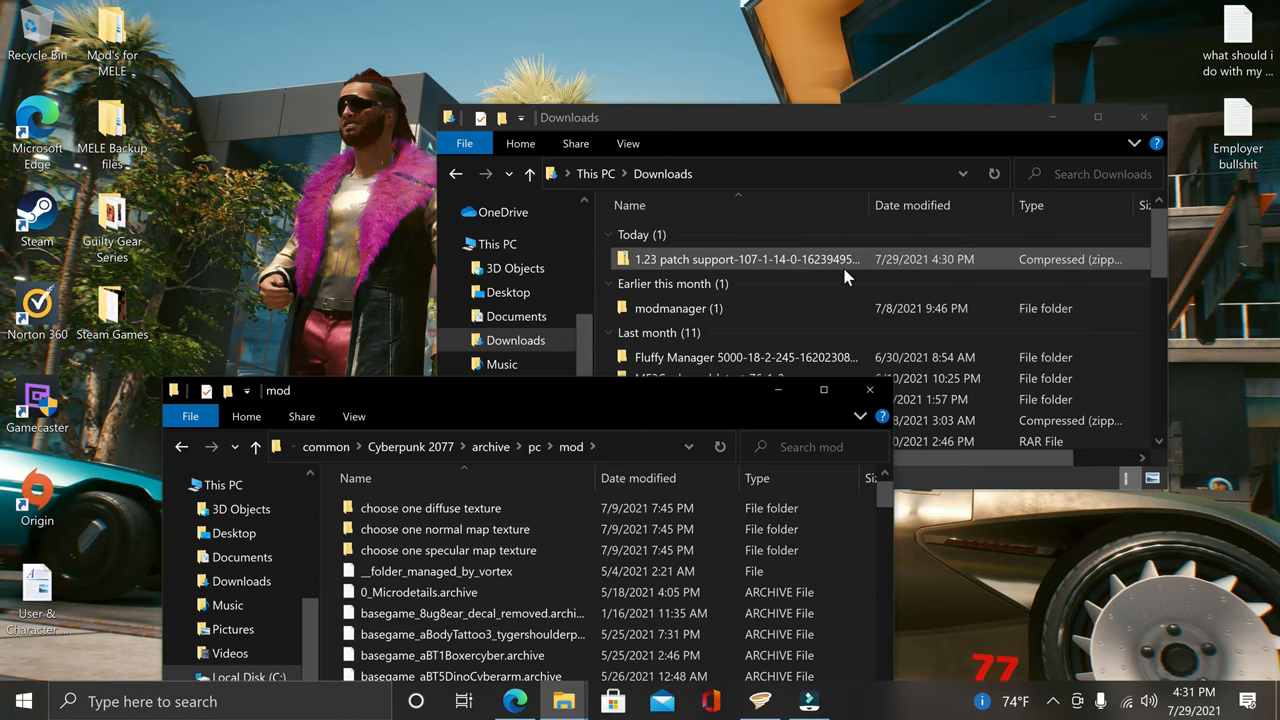
pyautogui.moveTo(967, 272)
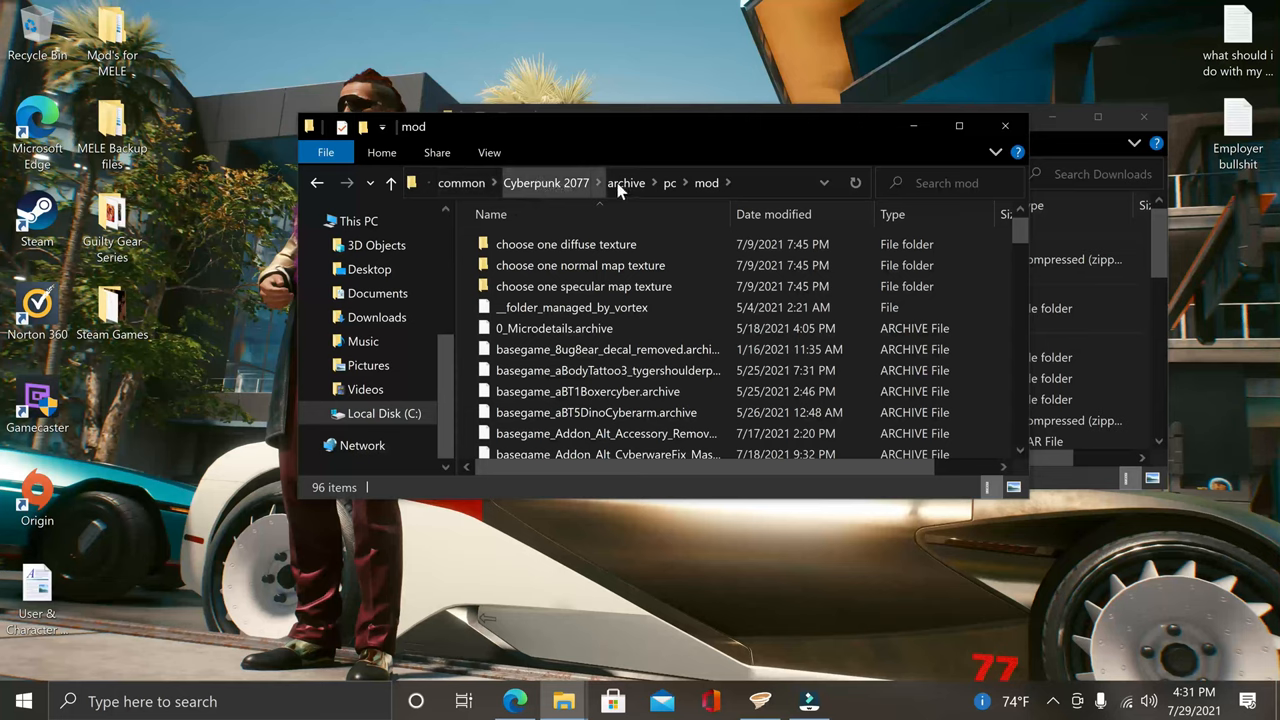
pyautogui.moveTo(707, 190)
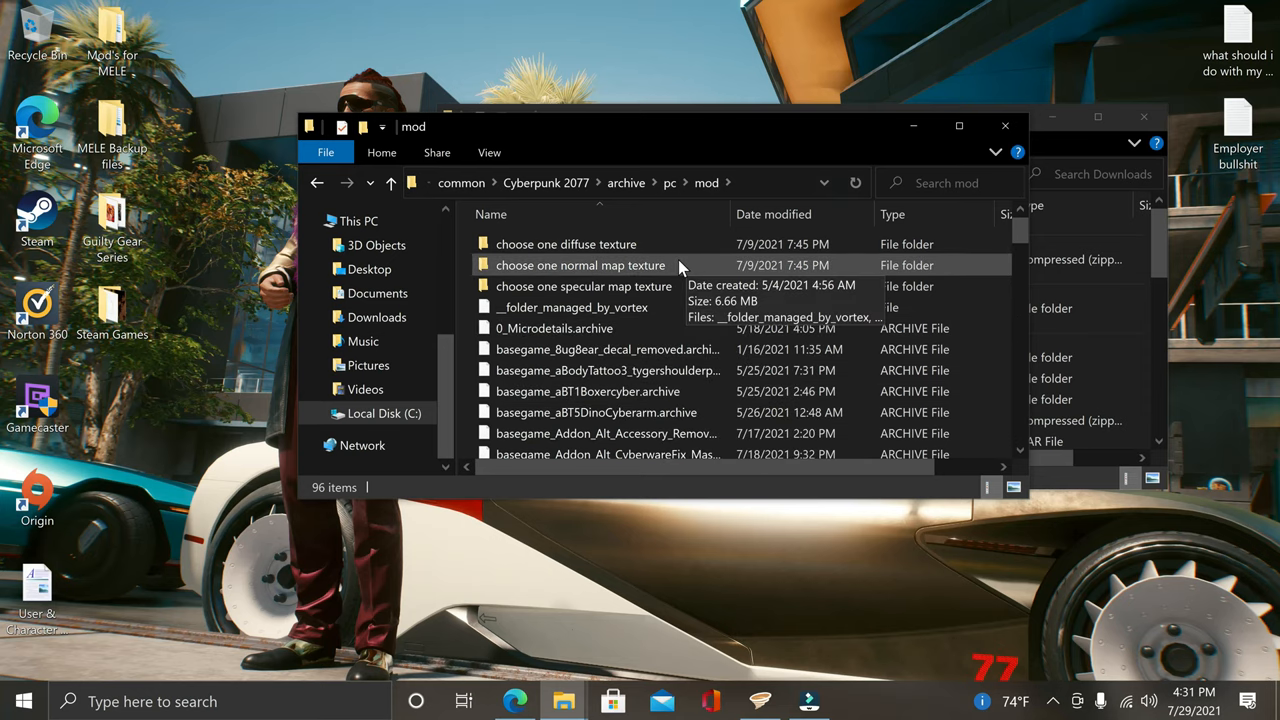
pyautogui.moveTo(615, 328)
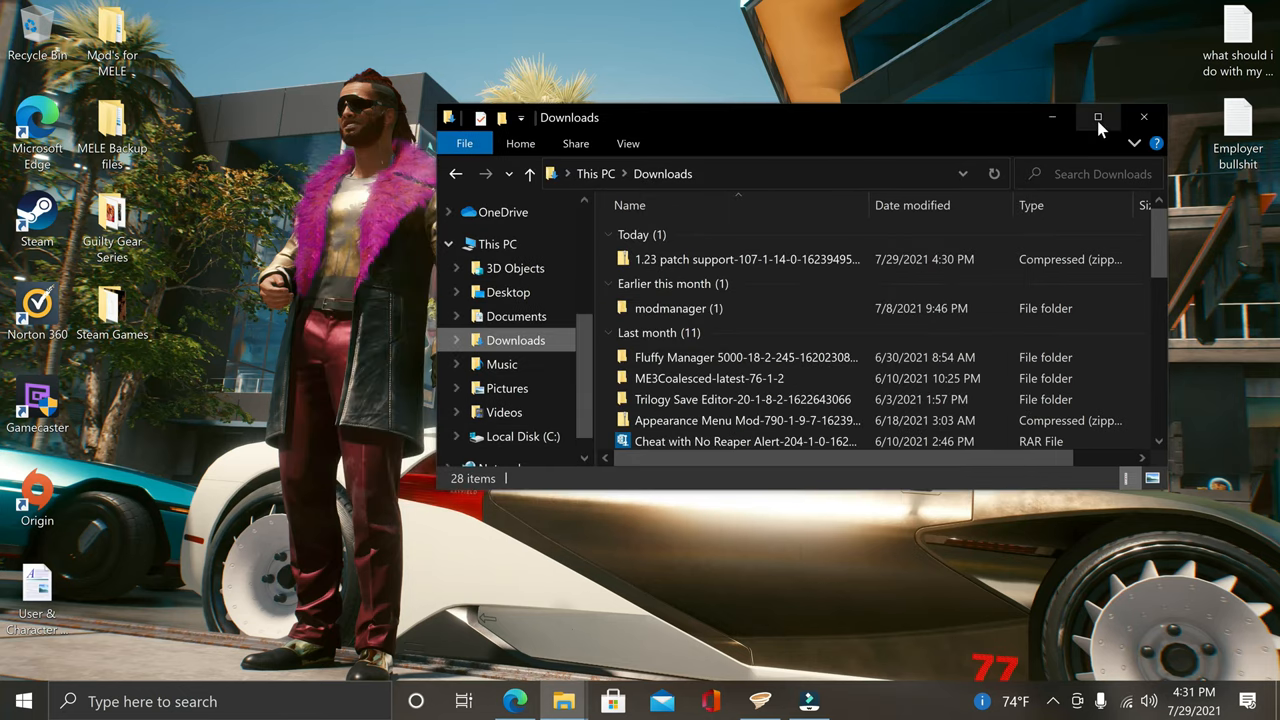
pyautogui.moveTo(1052, 118)
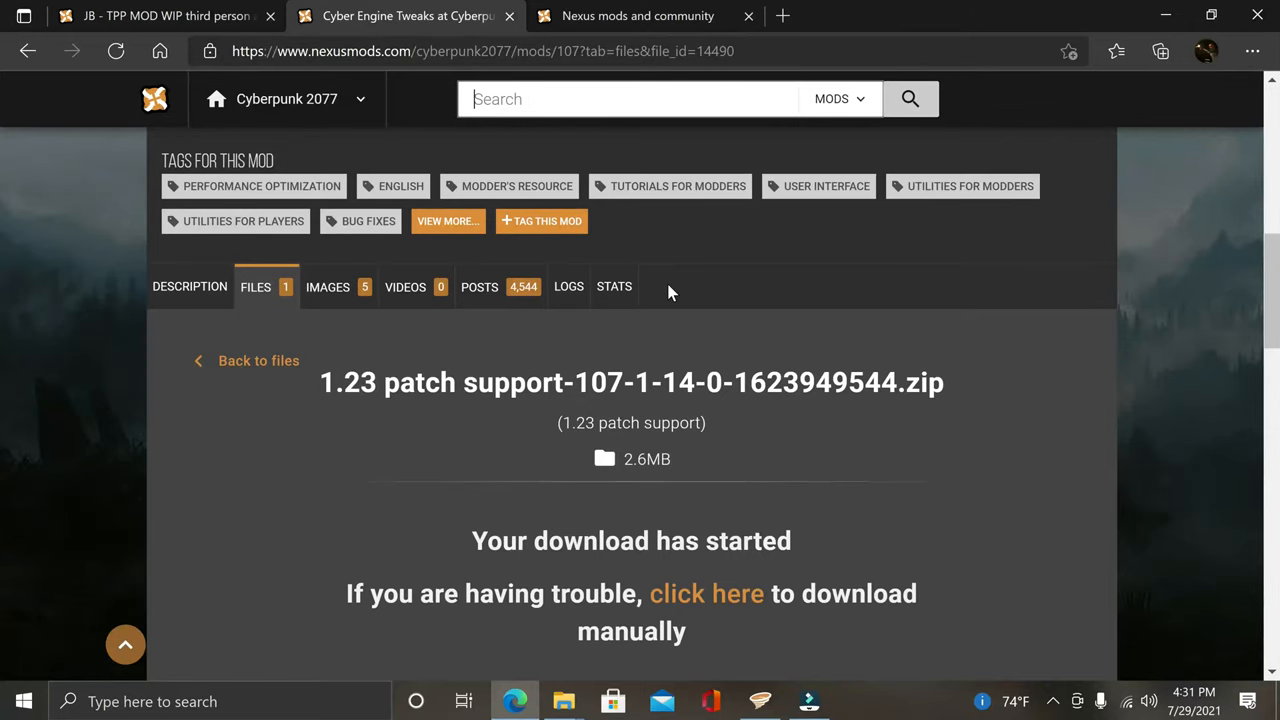
# Search Nexus Mods for 'third p', open the JB - TPP MOD WIP mod and view its V41 files.
pyautogui.write('third perso')
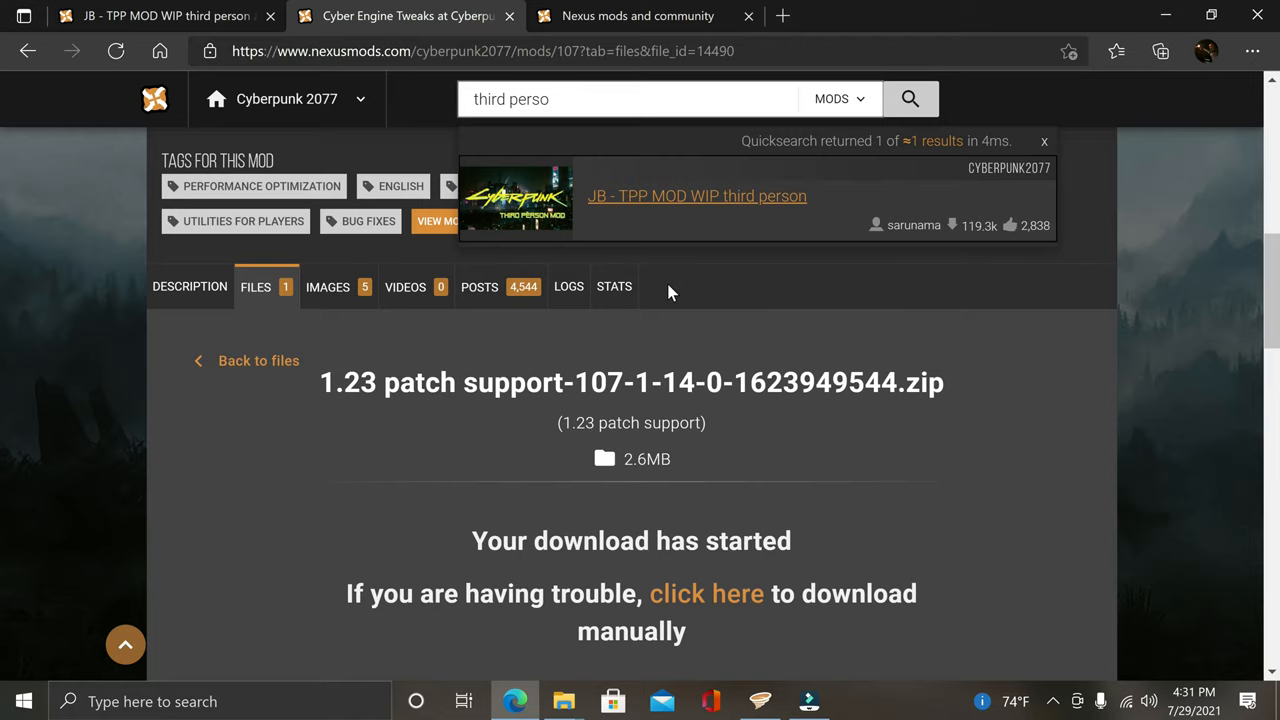
pyautogui.click(697, 196)
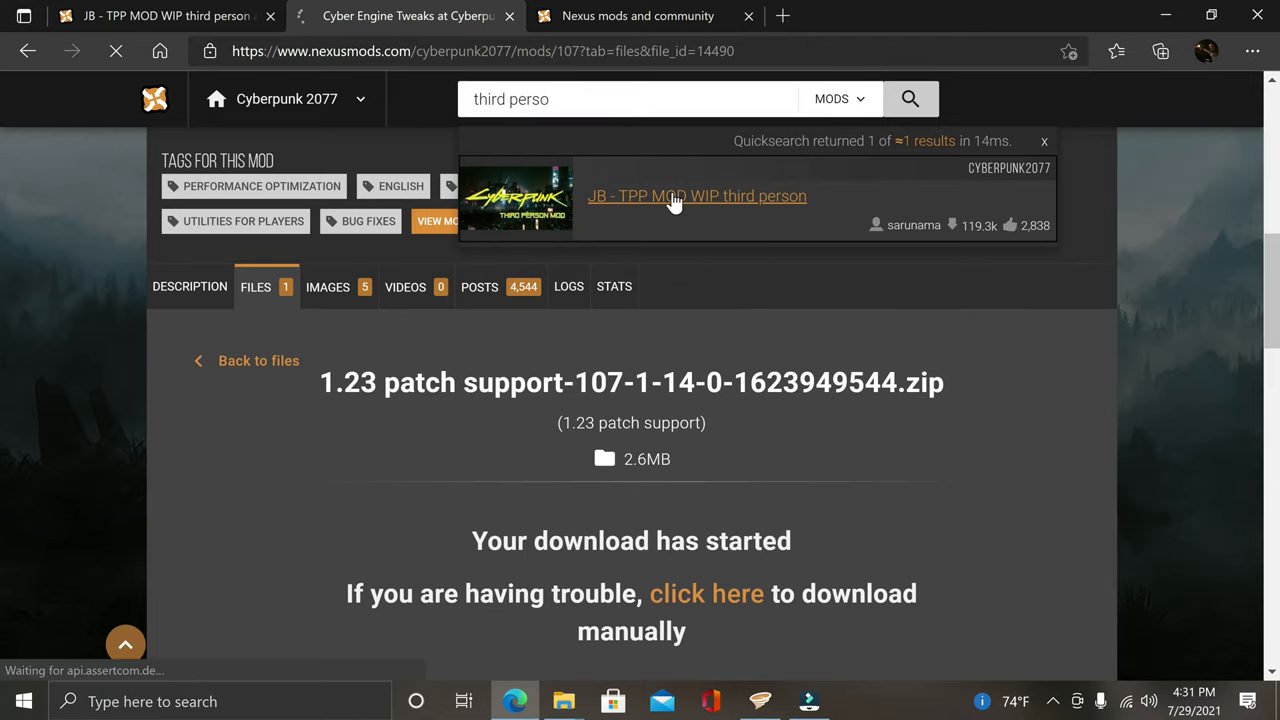
pyautogui.click(697, 196)
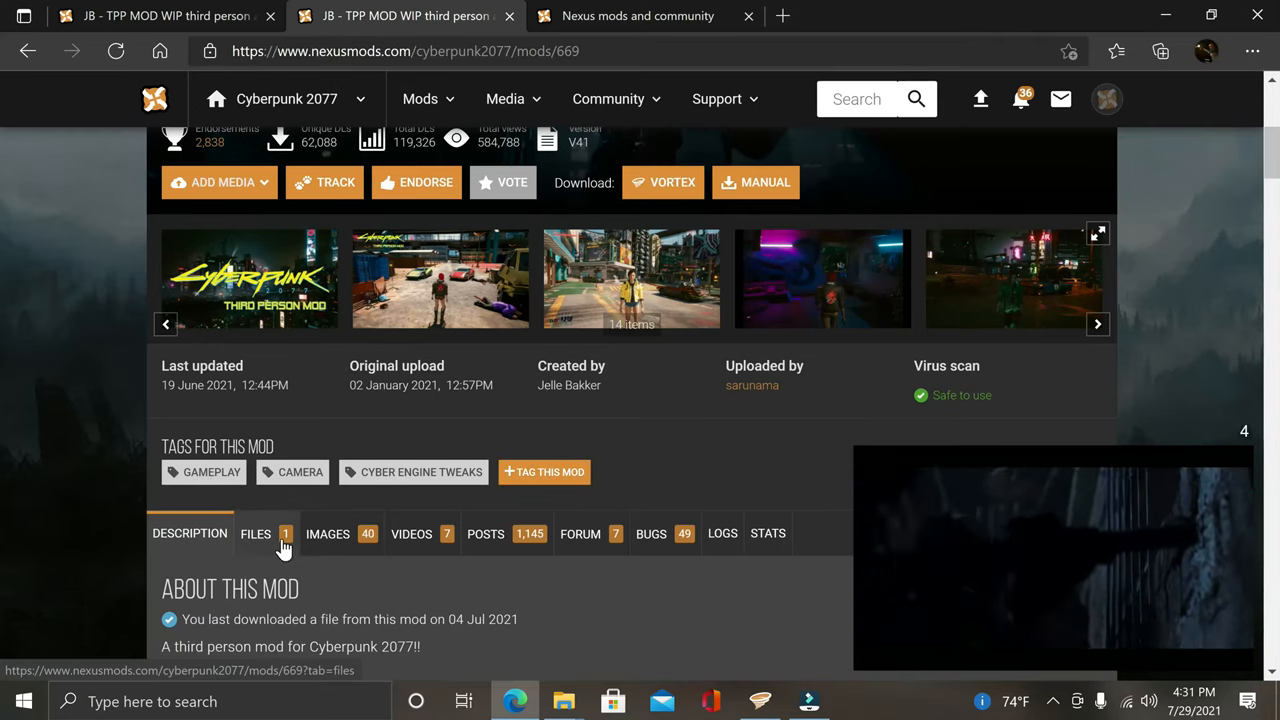
pyautogui.click(255, 533)
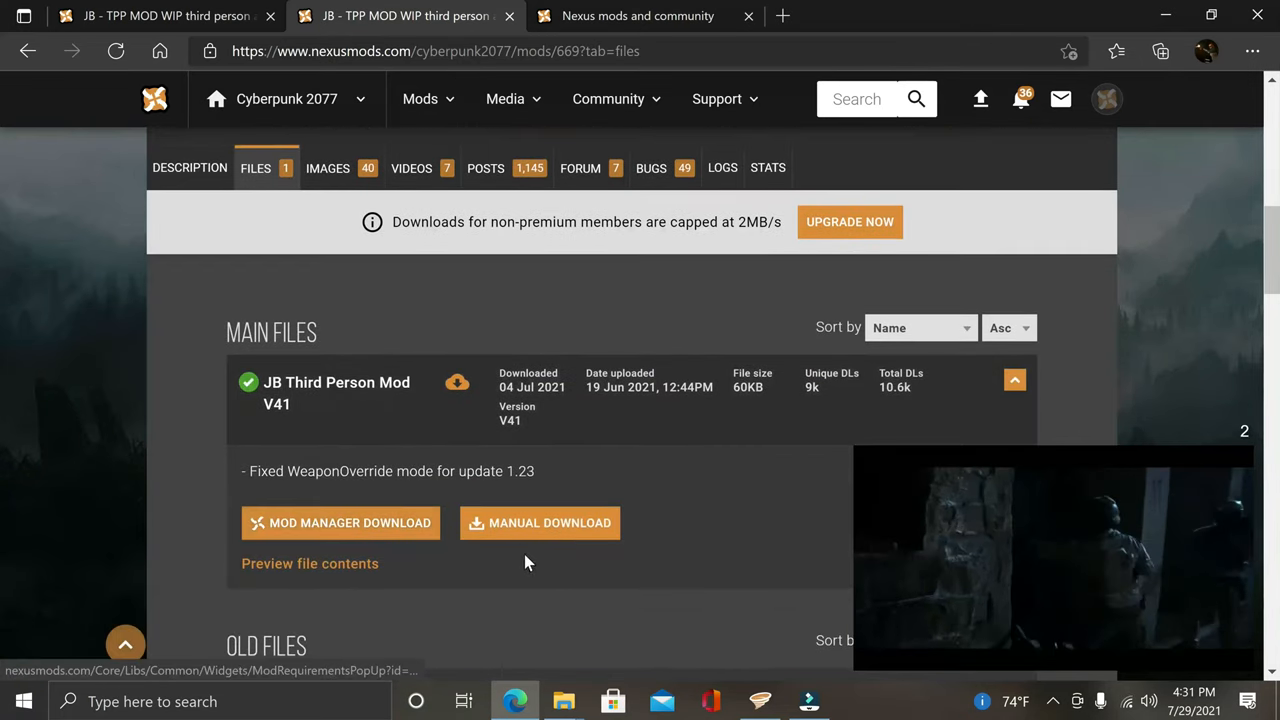
pyautogui.scroll(-3)
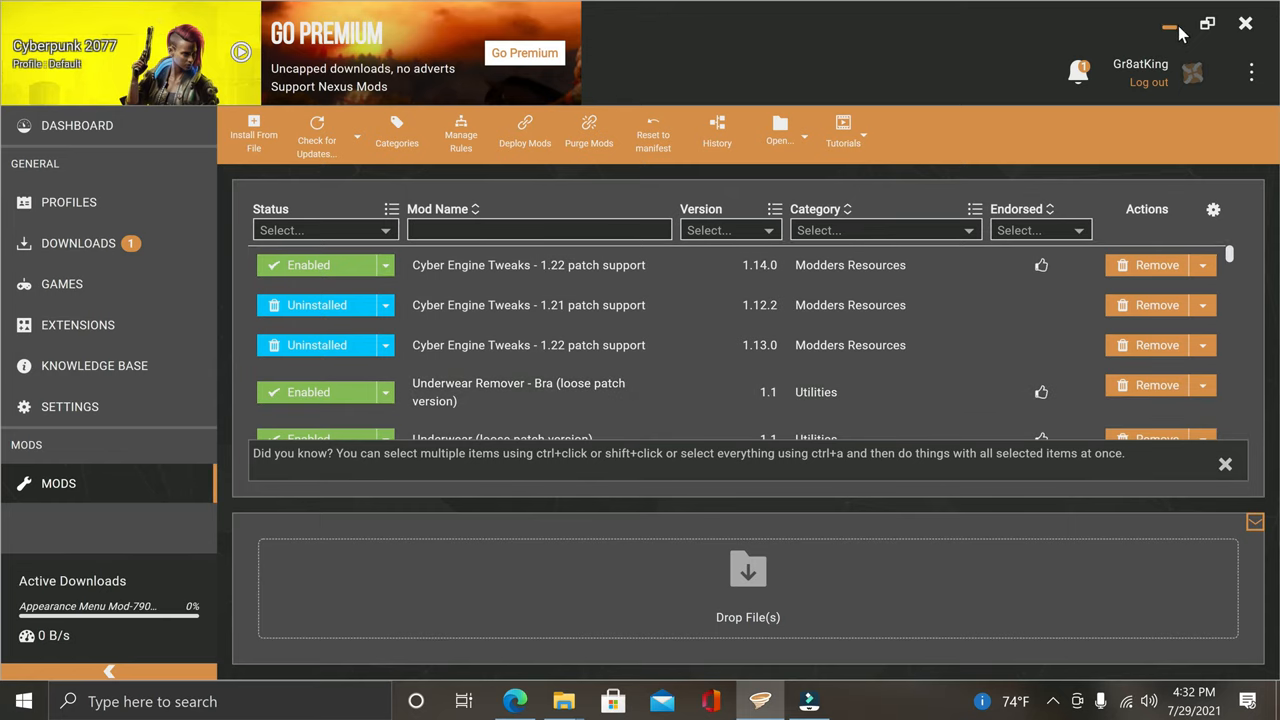
# Minimize Vortex and Edge, then launch Cyberpunk 2077 from the desktop Steam Games folder.
pyautogui.click(514, 700)
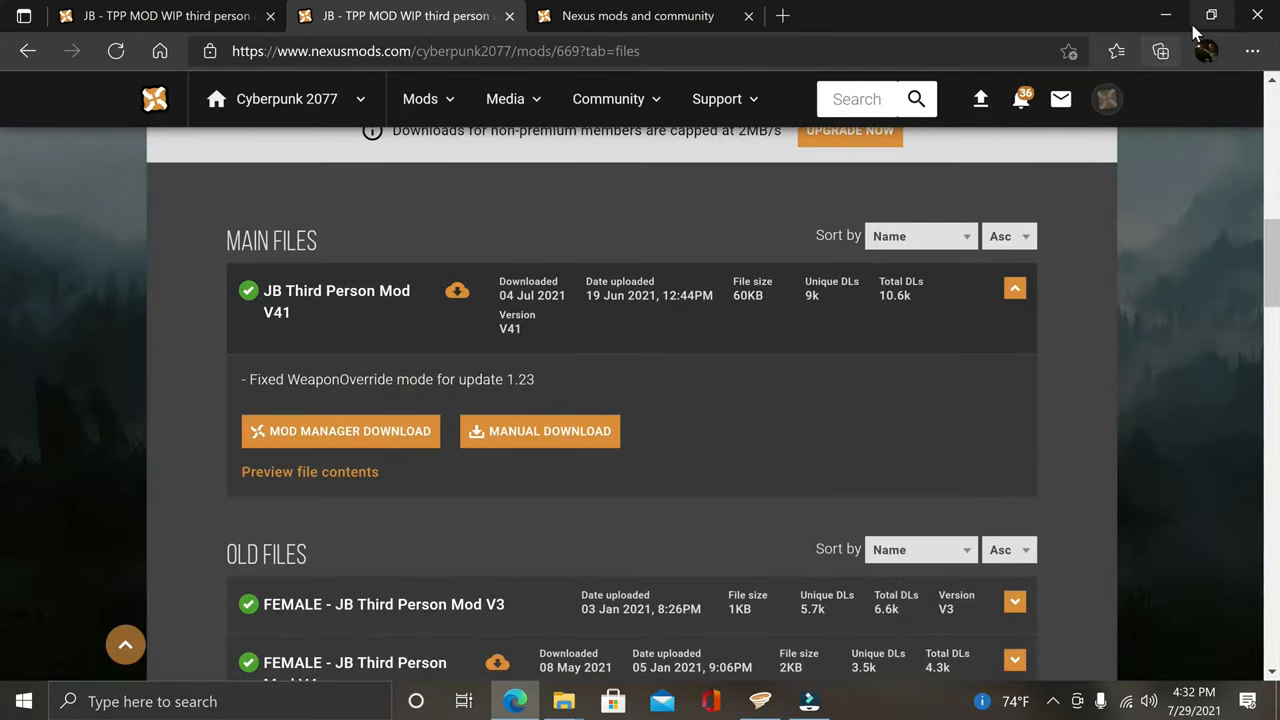
pyautogui.click(1165, 15)
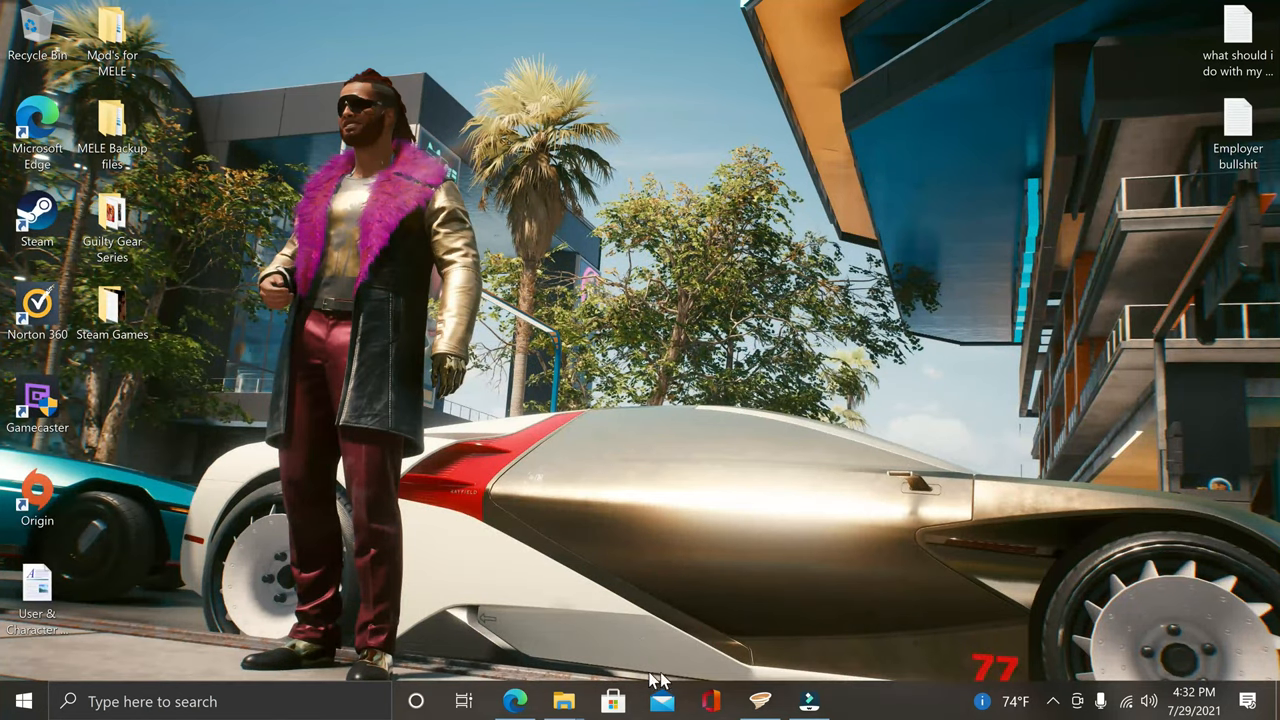
pyautogui.moveTo(490, 665)
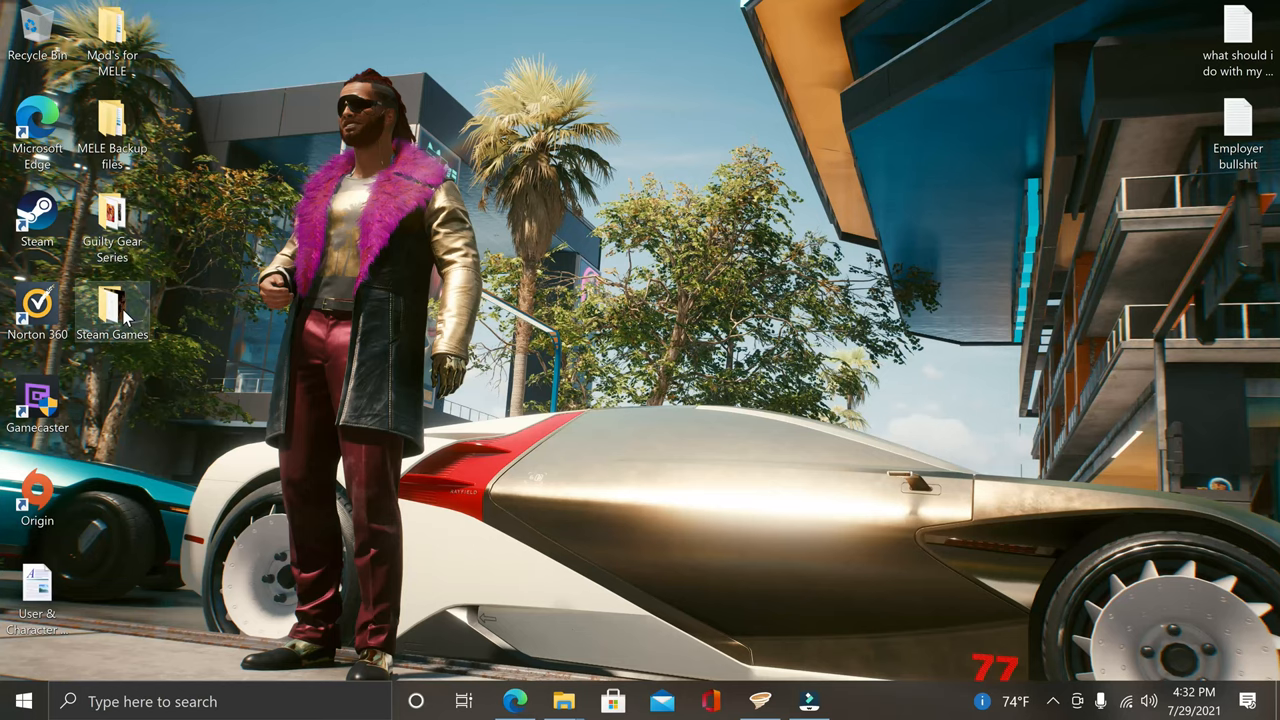
pyautogui.doubleClick(112, 315)
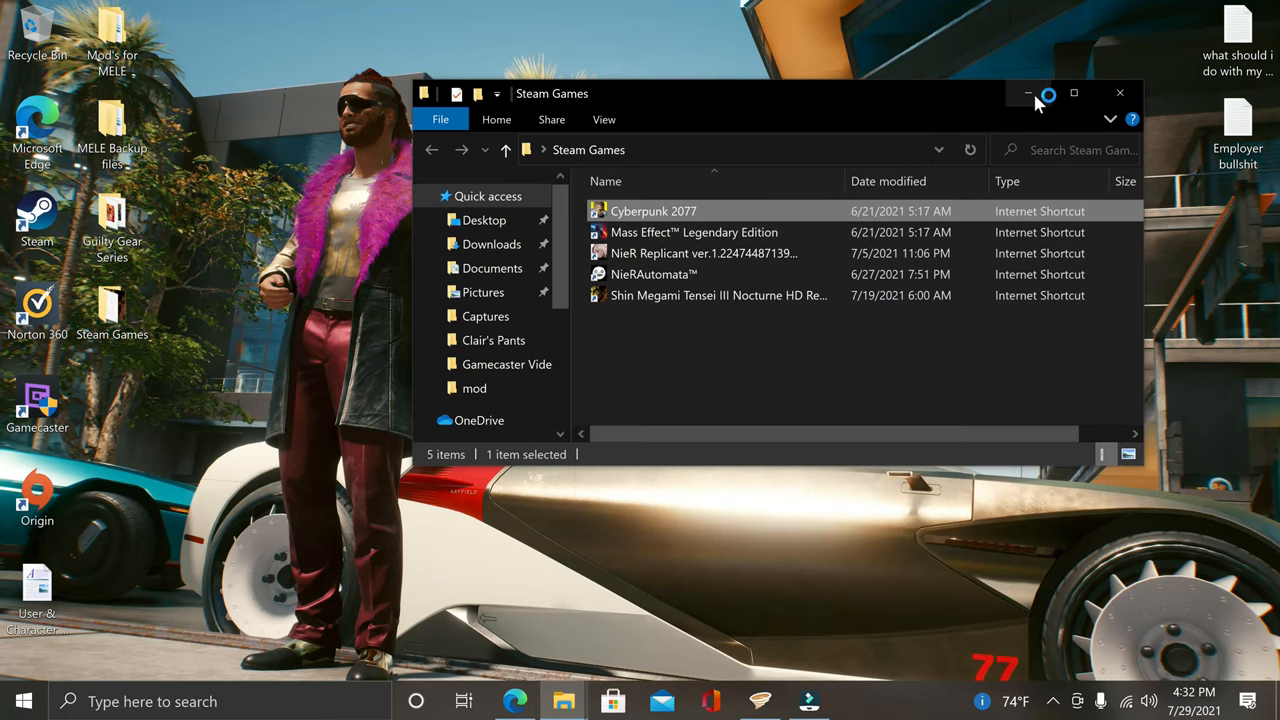
pyautogui.doubleClick(653, 211)
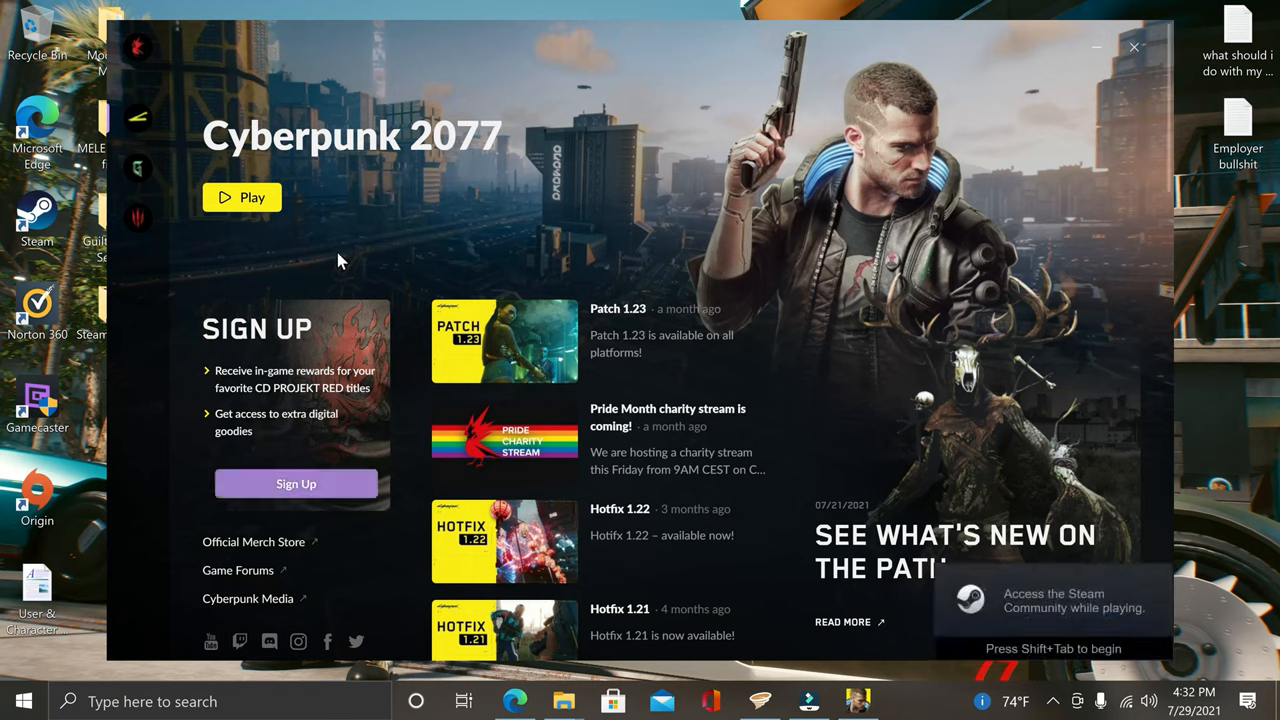
pyautogui.moveTo(278, 210)
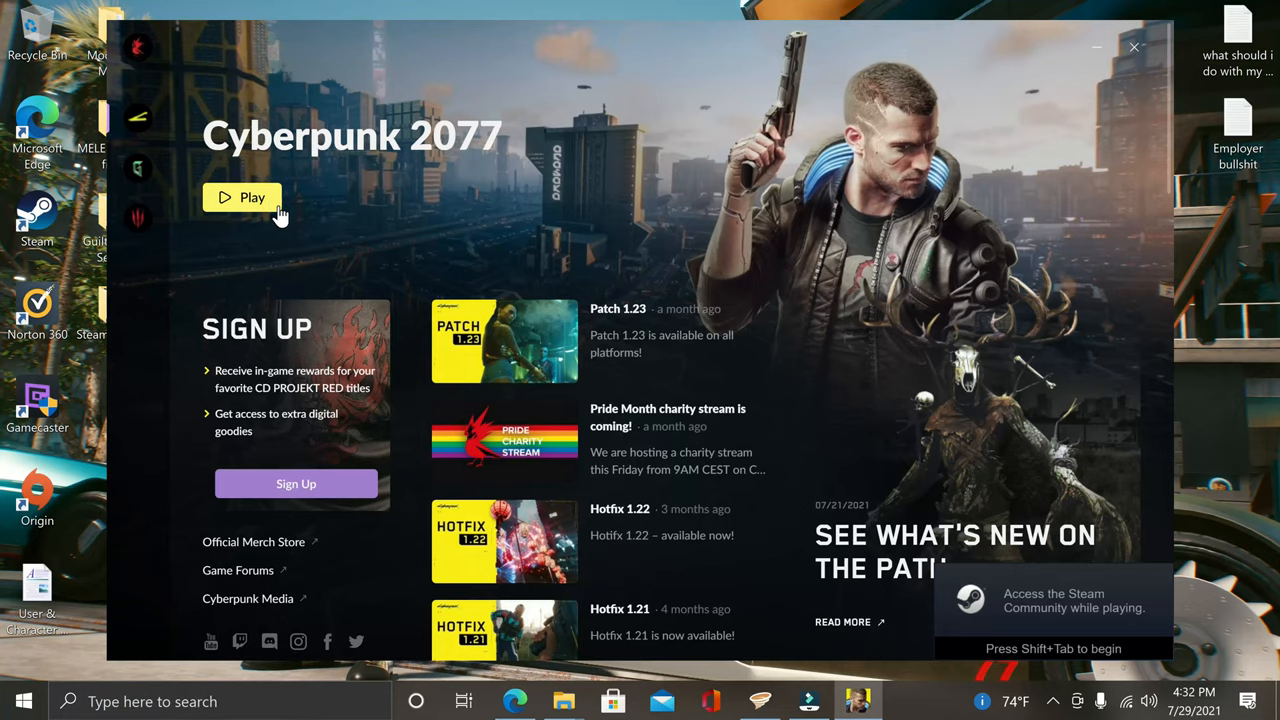
# Play Cyberpunk 2077 from the launcher and Continue the latest save.
pyautogui.click(243, 197)
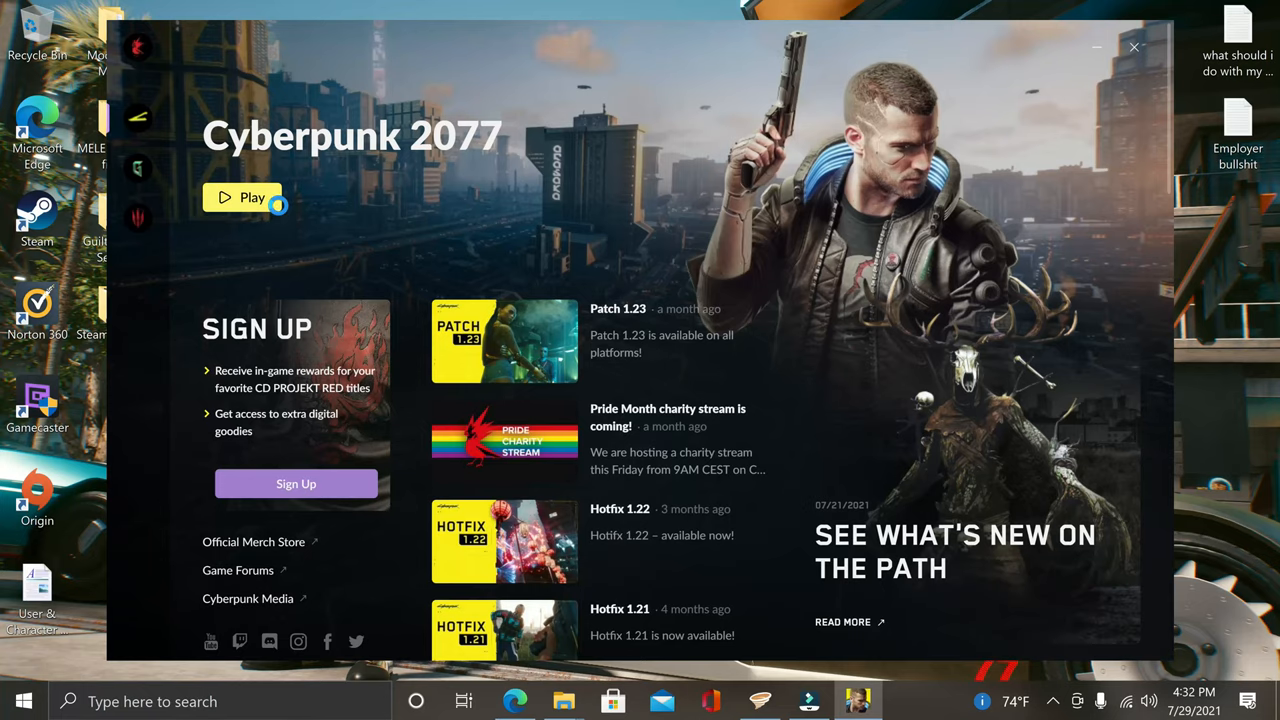
pyautogui.click(242, 197)
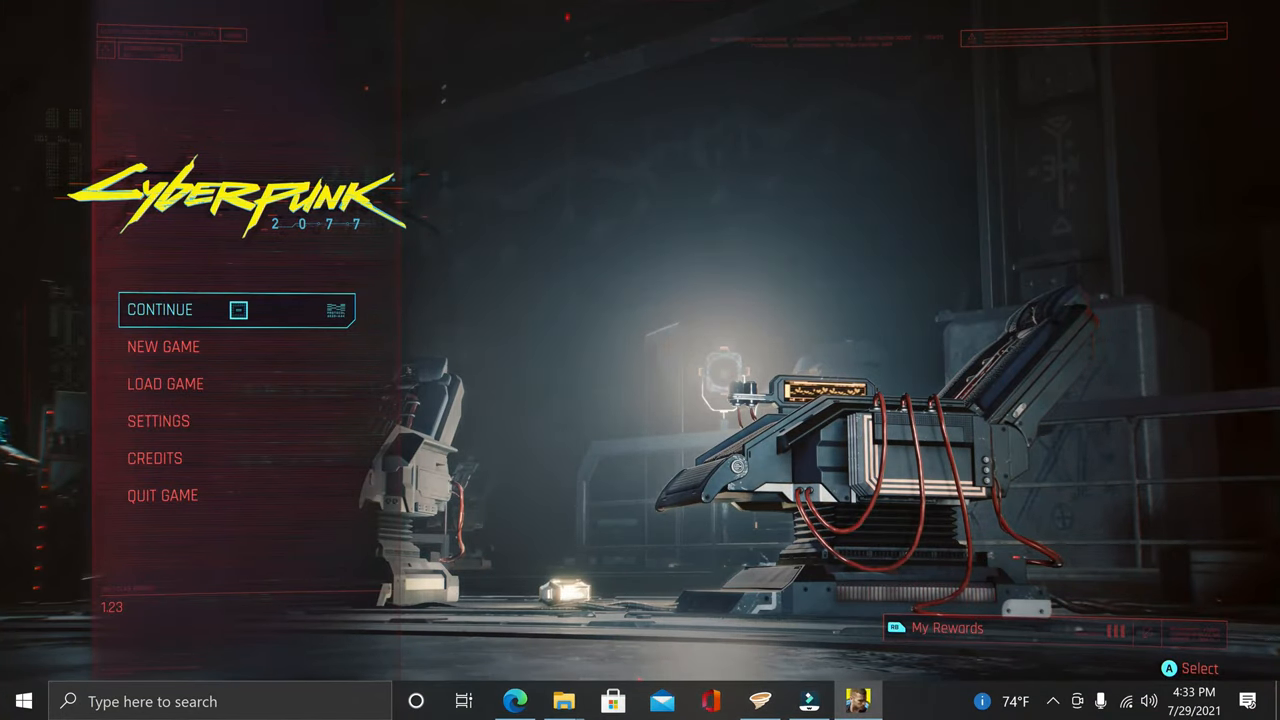
pyautogui.click(160, 309)
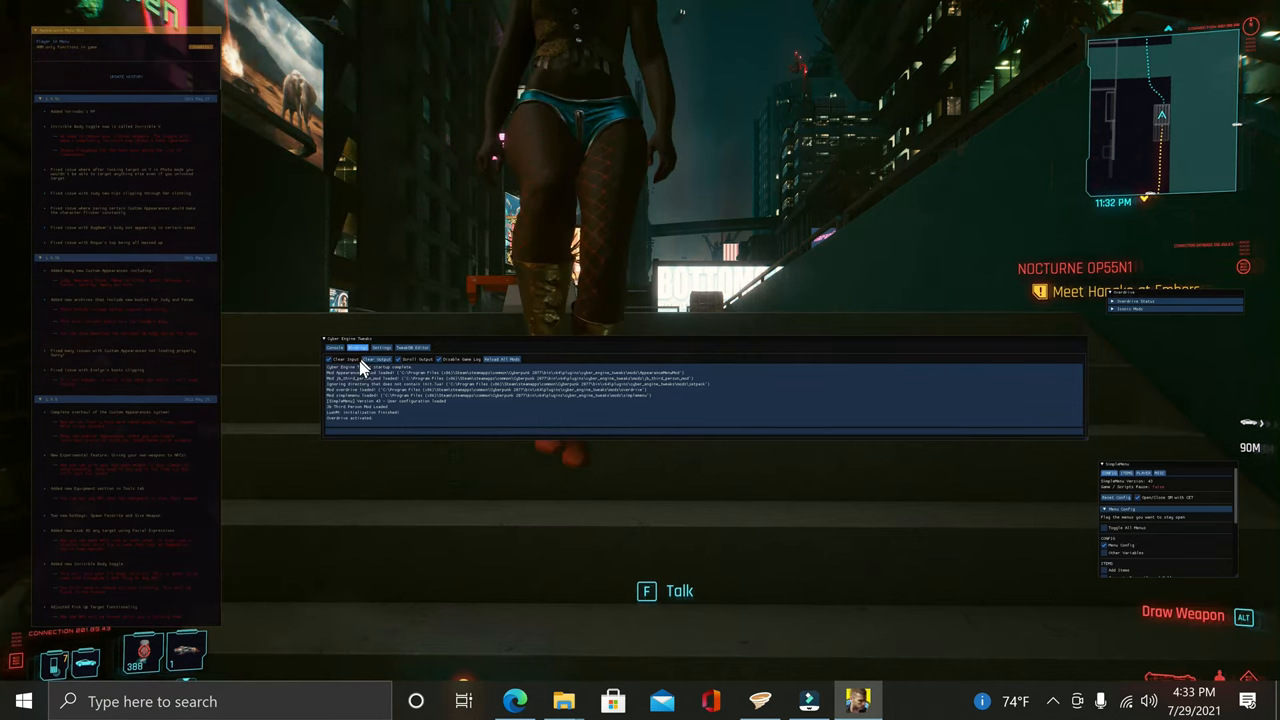
# Show the Bindings tab in Cyber Engine Tweaks and begin assigning a mod hotkey.
pyautogui.click(357, 347)
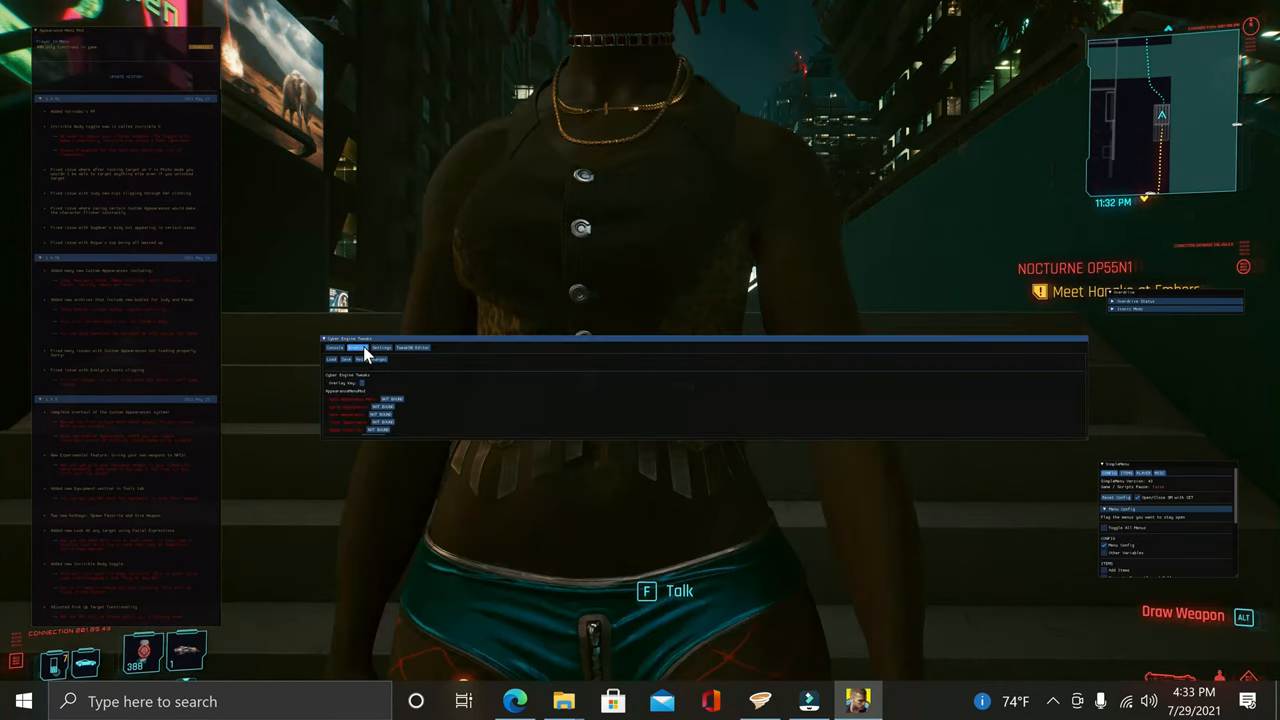
pyautogui.click(383, 347)
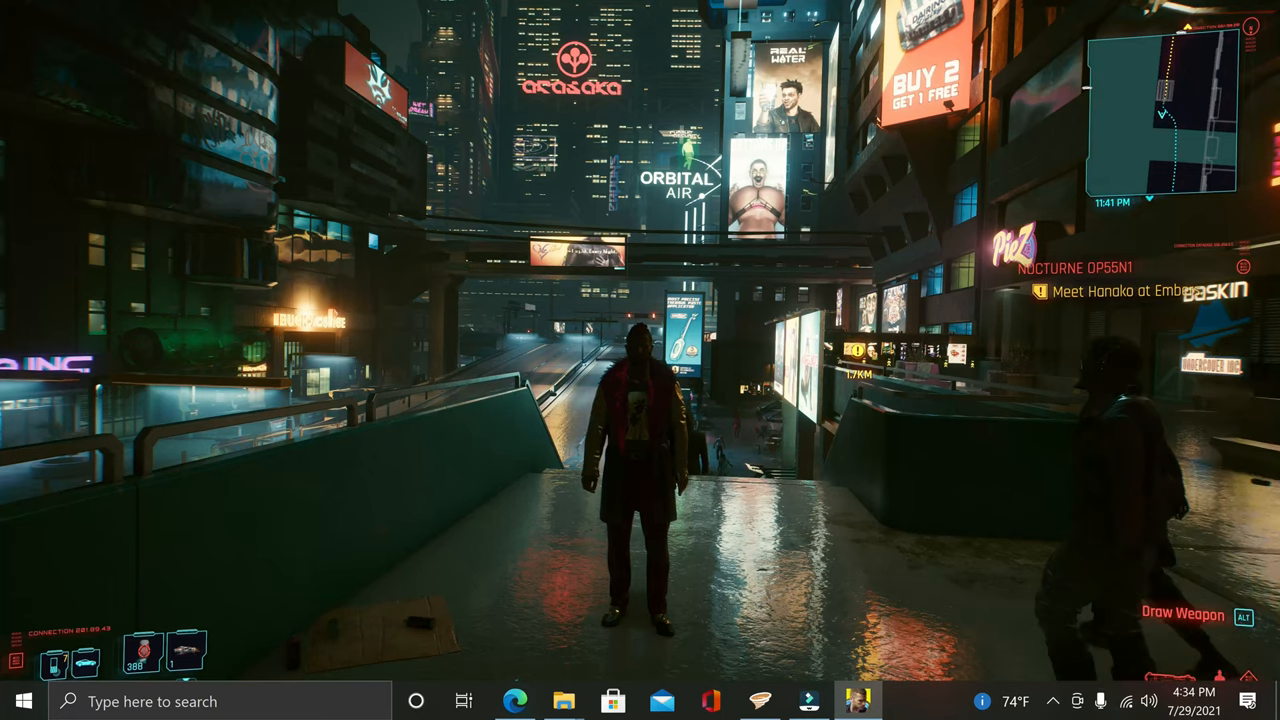
# Close the Cyberpunk 2077 window from the taskbar and choose Don't send on the crash report.
pyautogui.click(23, 700)
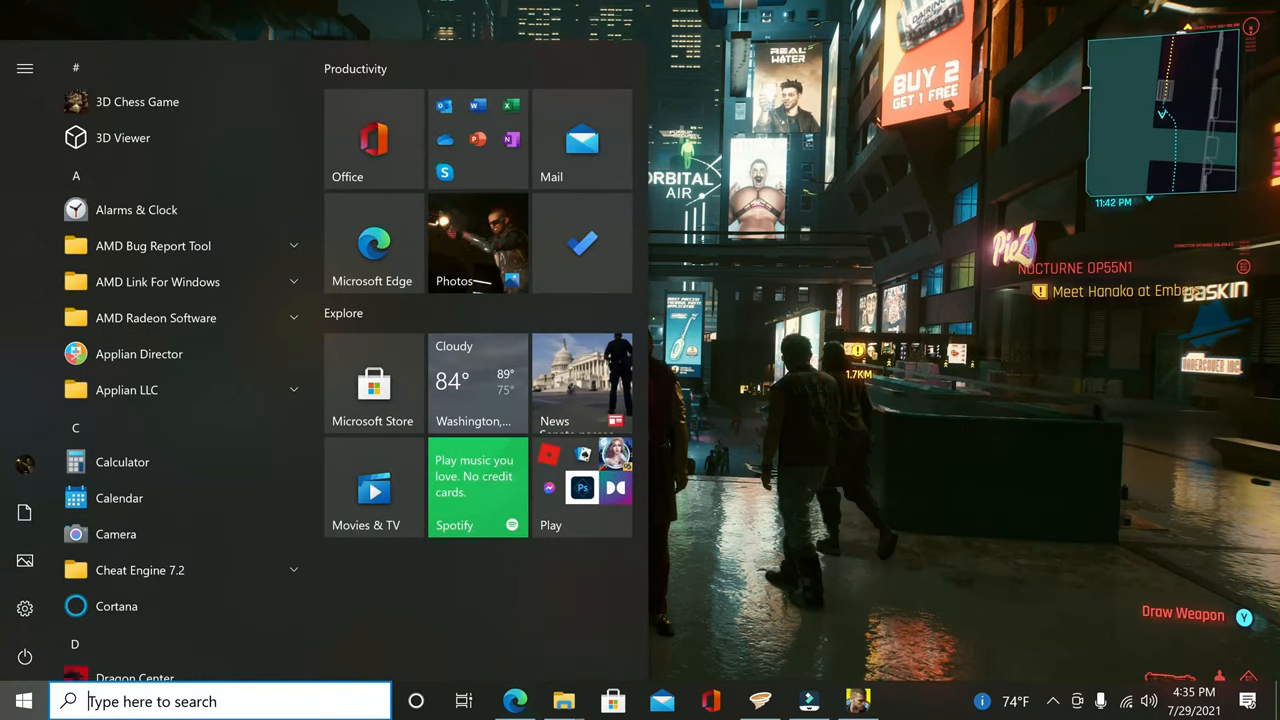
pyautogui.moveTo(858, 700)
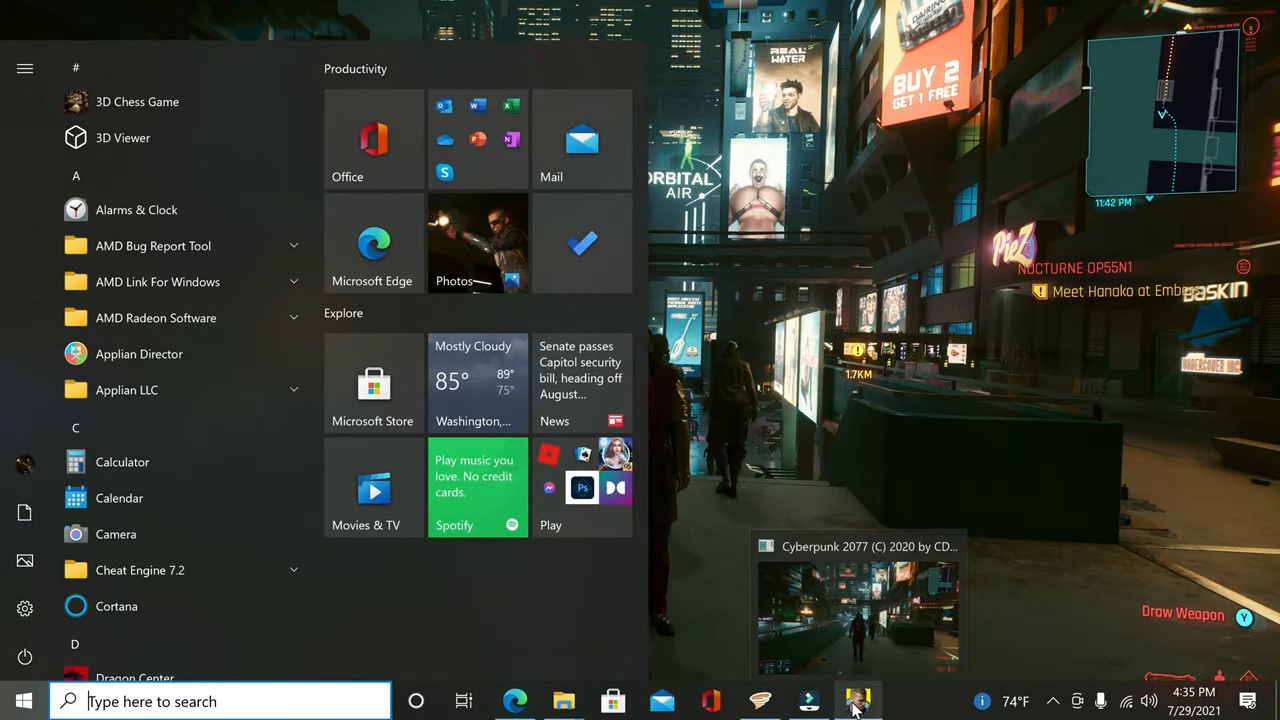
pyautogui.rightClick(858, 700)
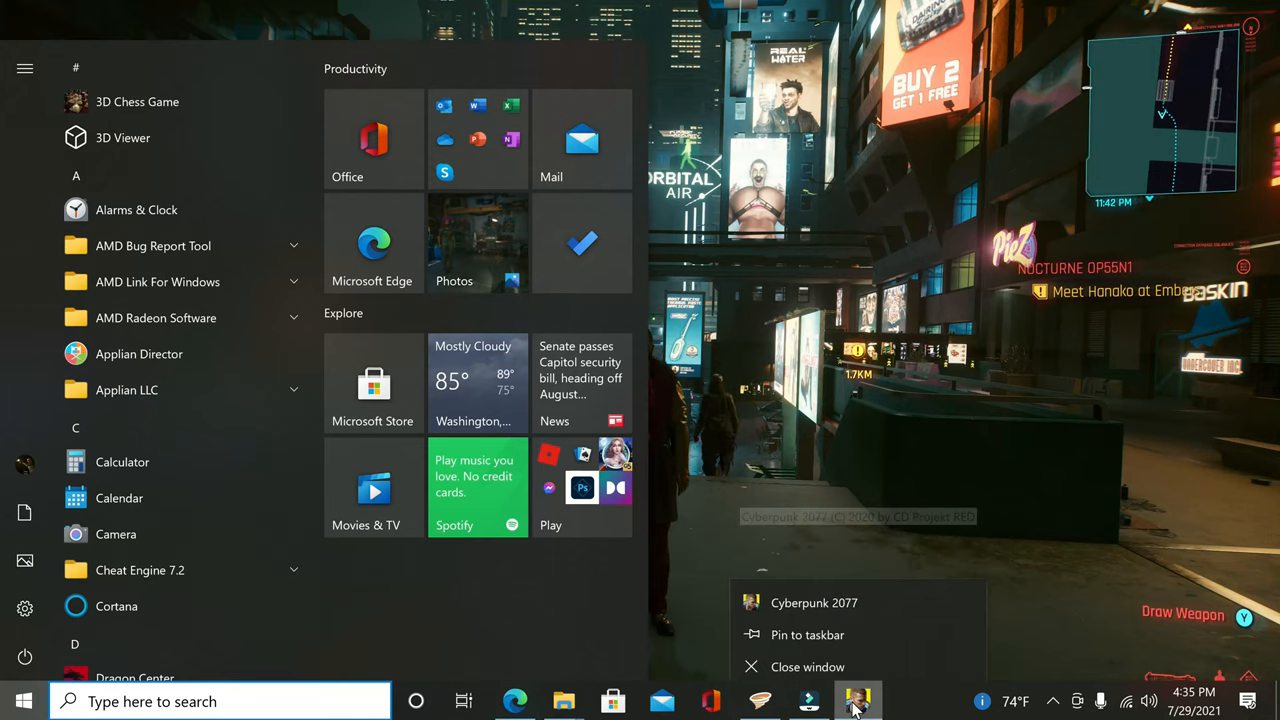
pyautogui.moveTo(807, 657)
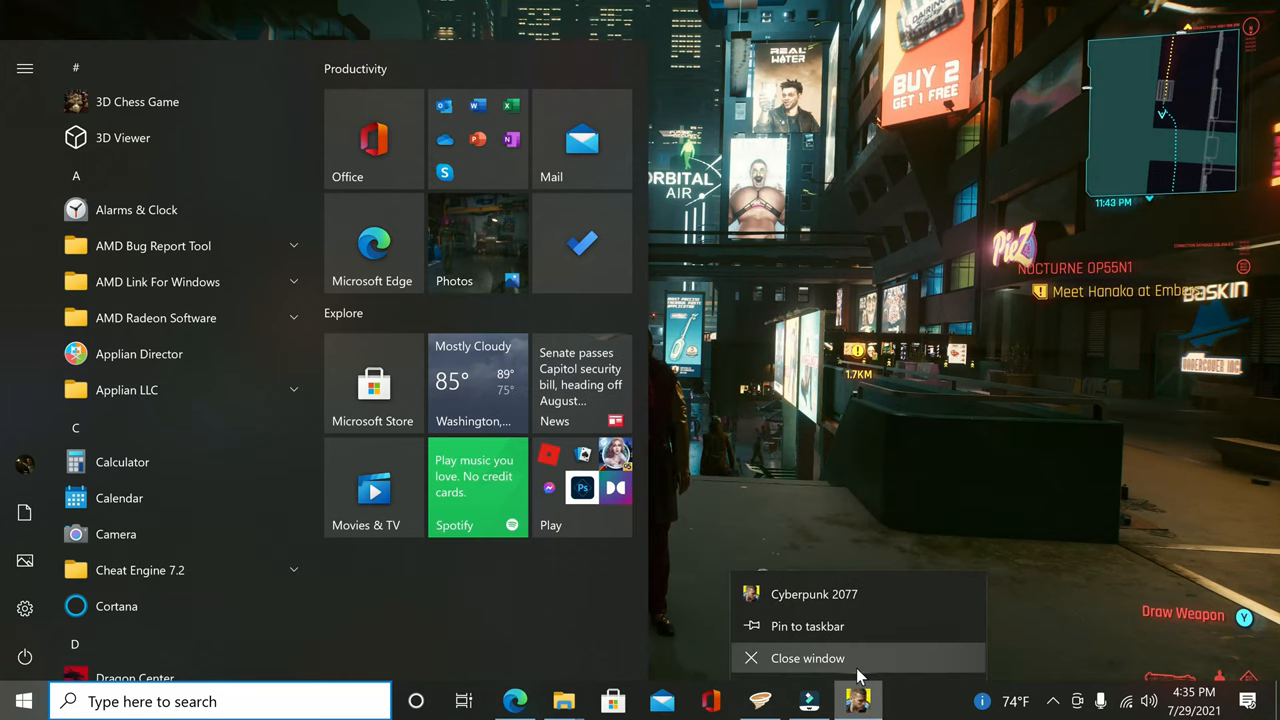
pyautogui.click(807, 657)
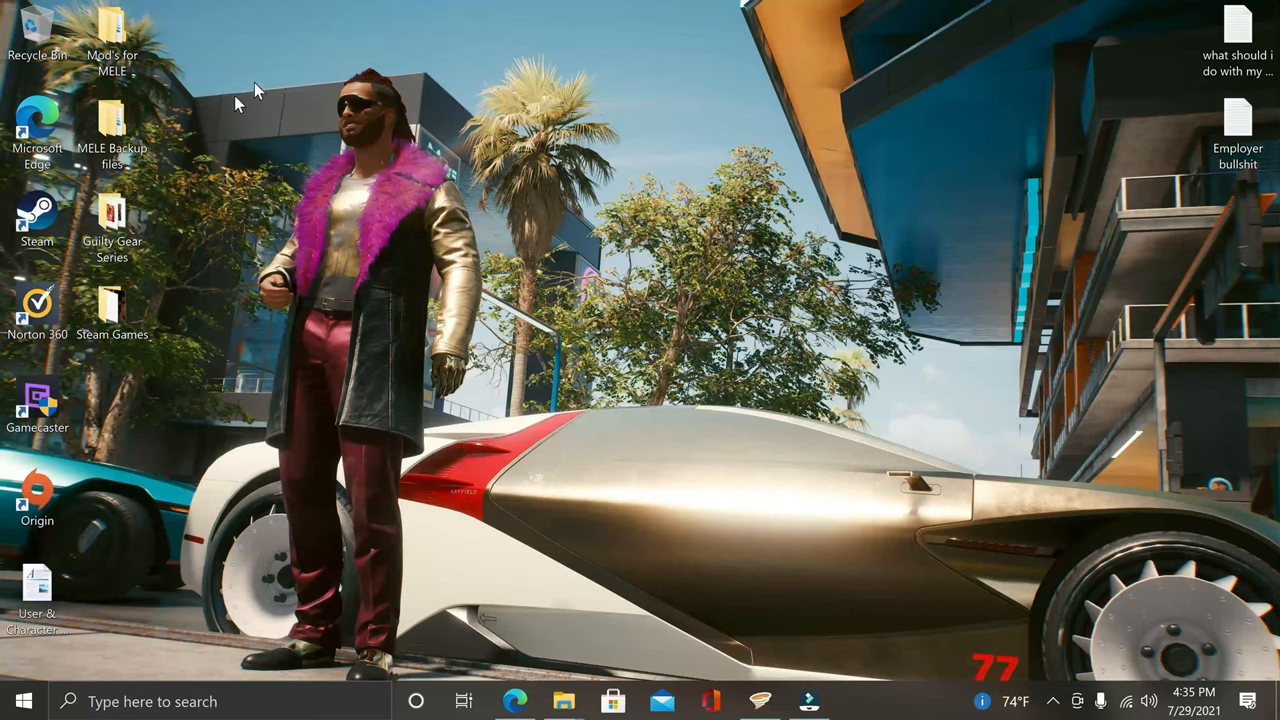
pyautogui.moveTo(897, 618)
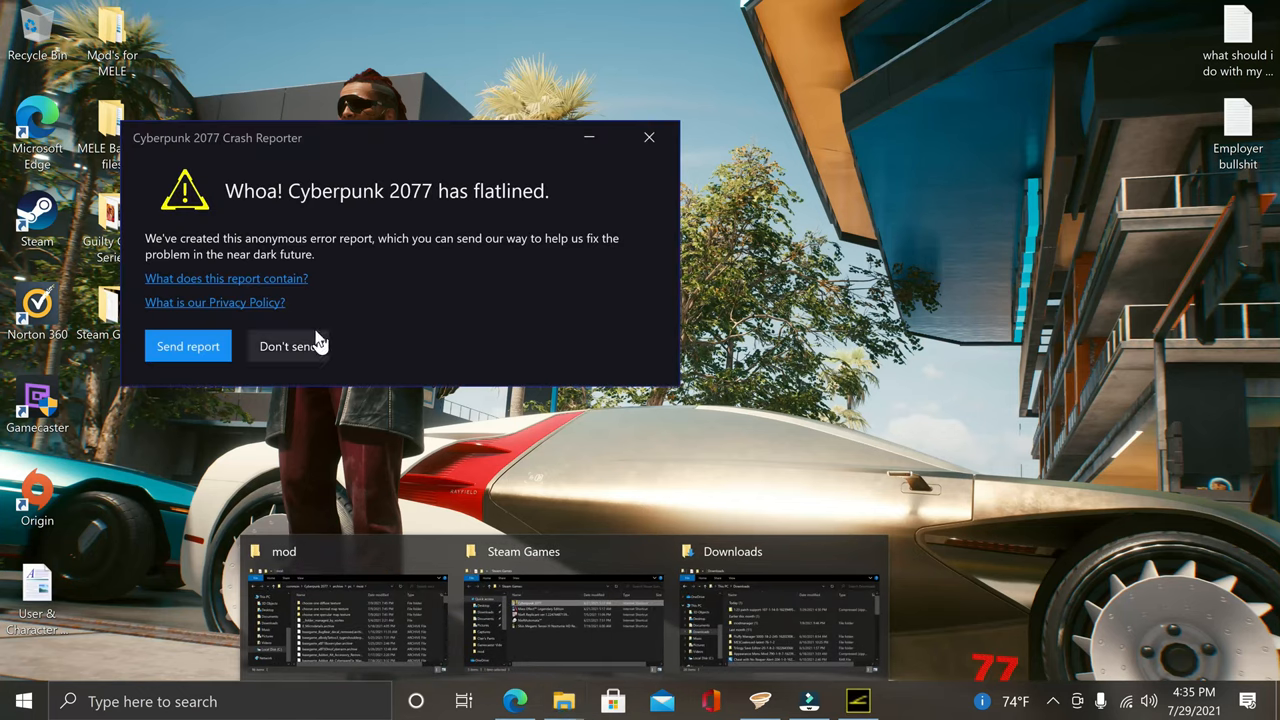
pyautogui.click(286, 346)
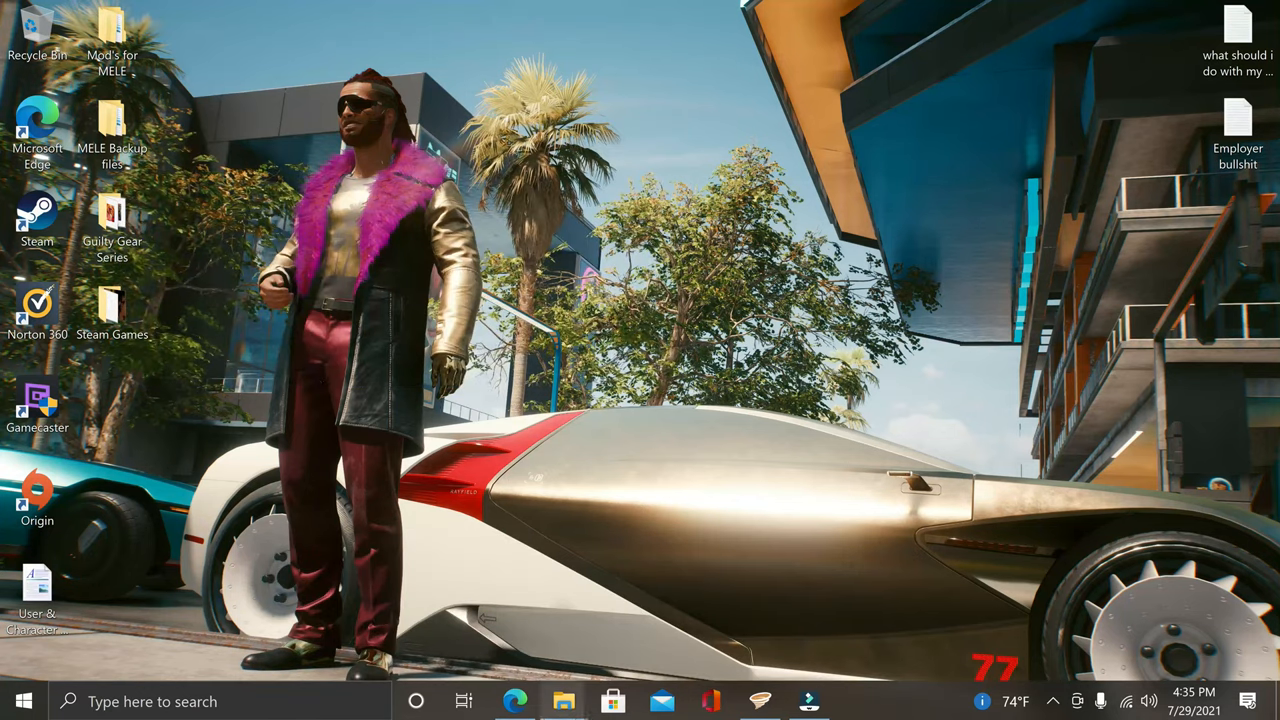
pyautogui.moveTo(563, 700)
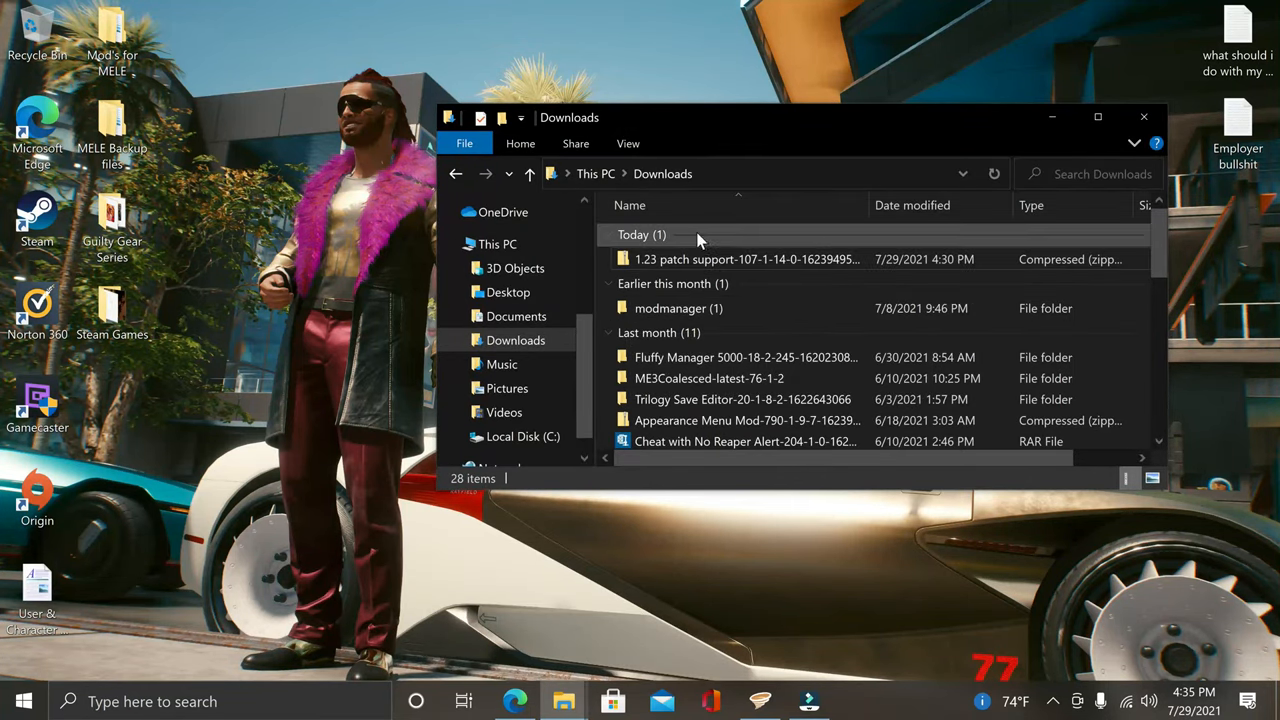
pyautogui.moveTo(715, 232)
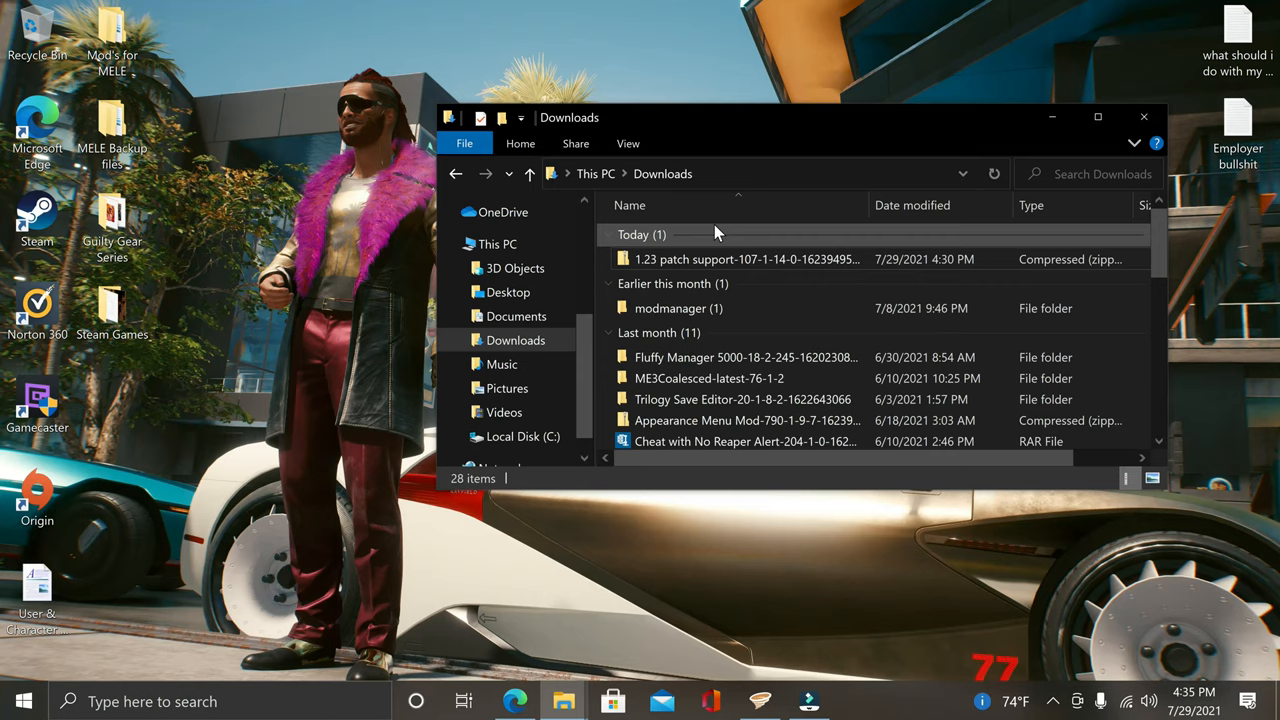
pyautogui.moveTo(740, 258)
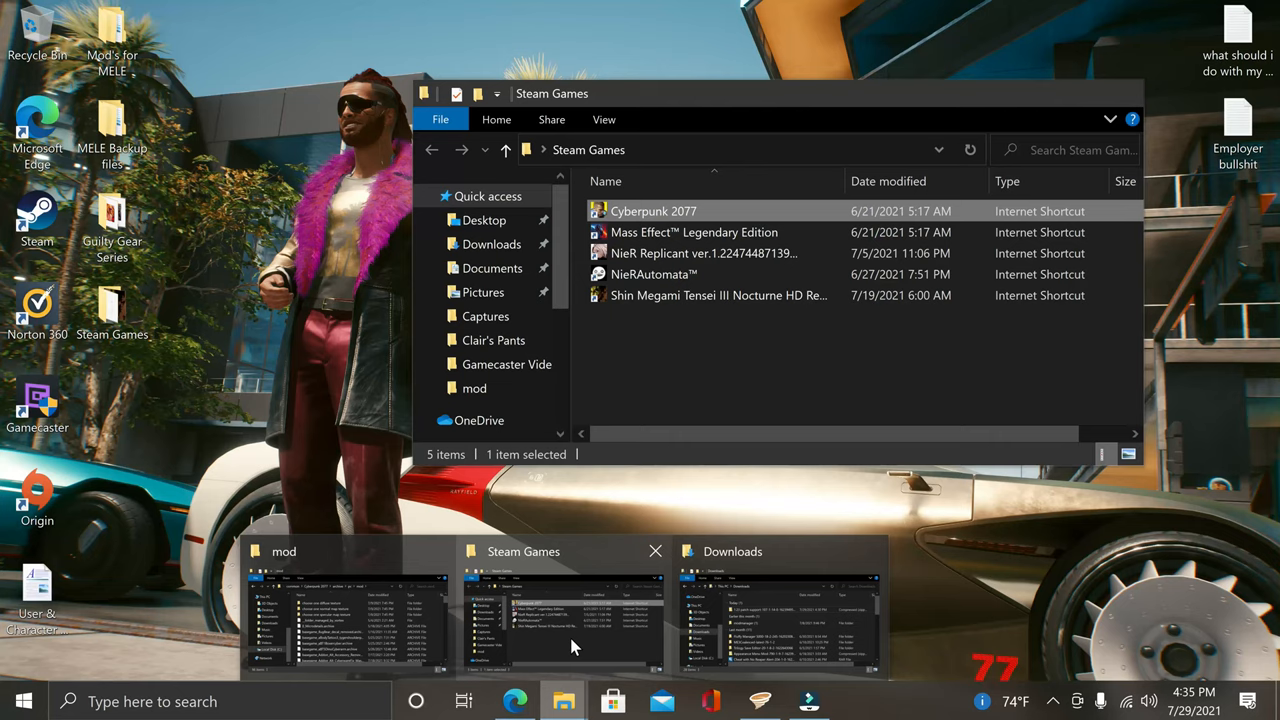
pyautogui.moveTo(565, 647)
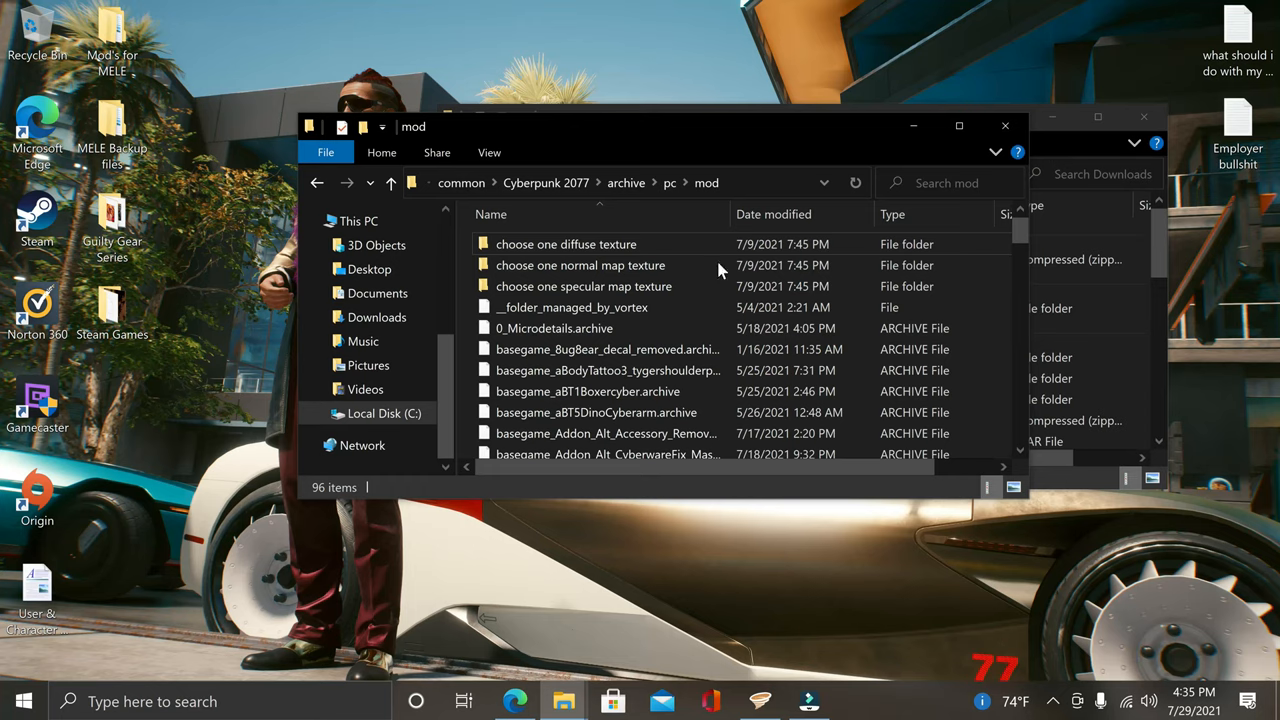
pyautogui.moveTo(1050, 158)
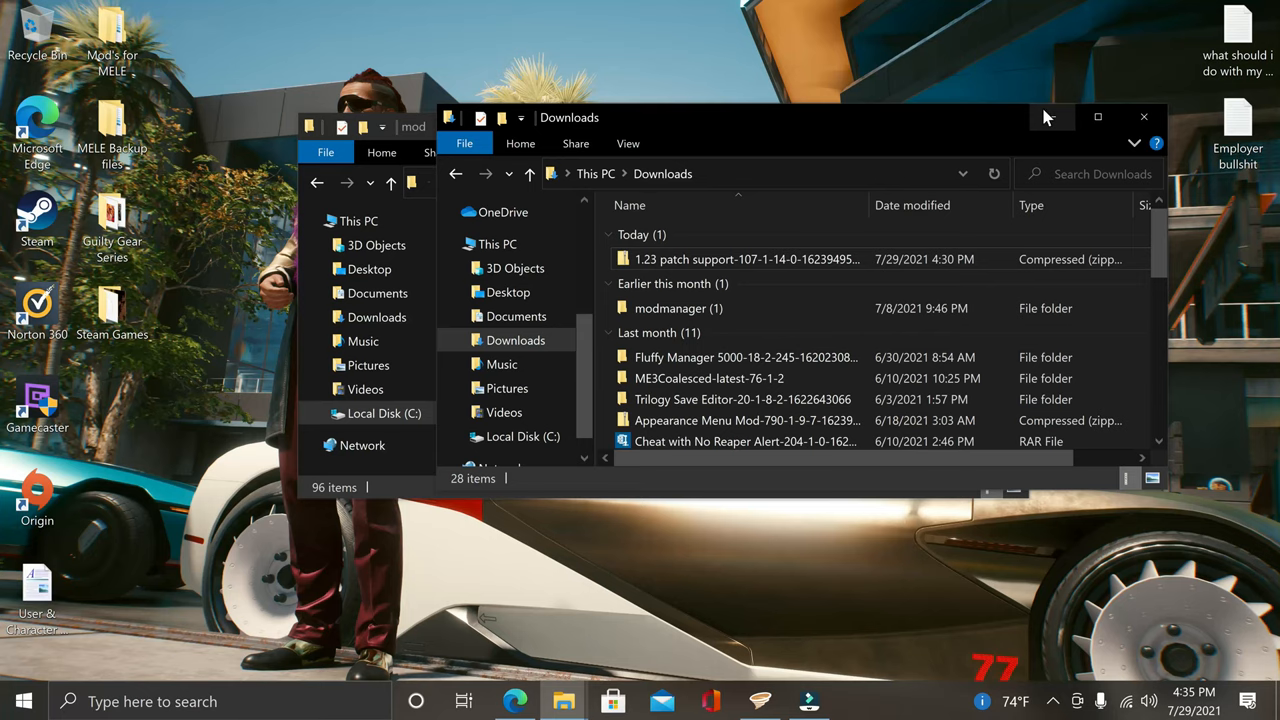
# Minimize the Downloads Explorer window and bring Wondershare Filmora to the front.
pyautogui.click(1143, 117)
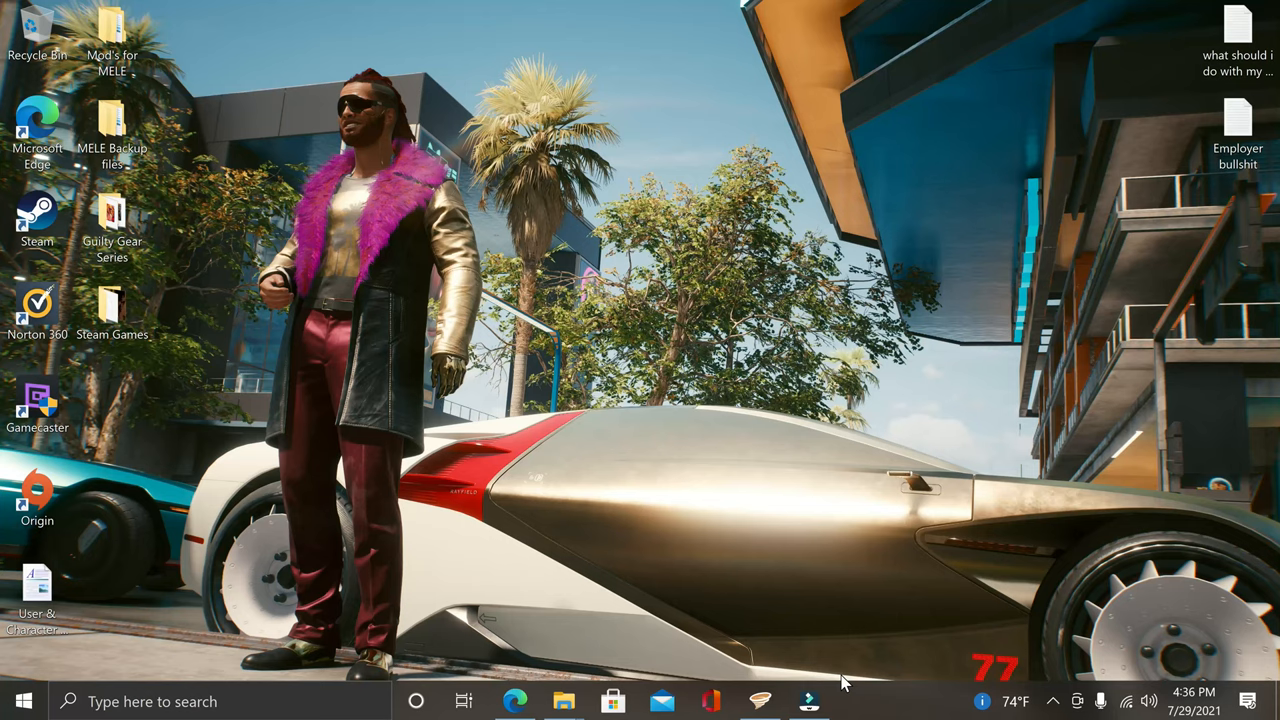
pyautogui.moveTo(808, 700)
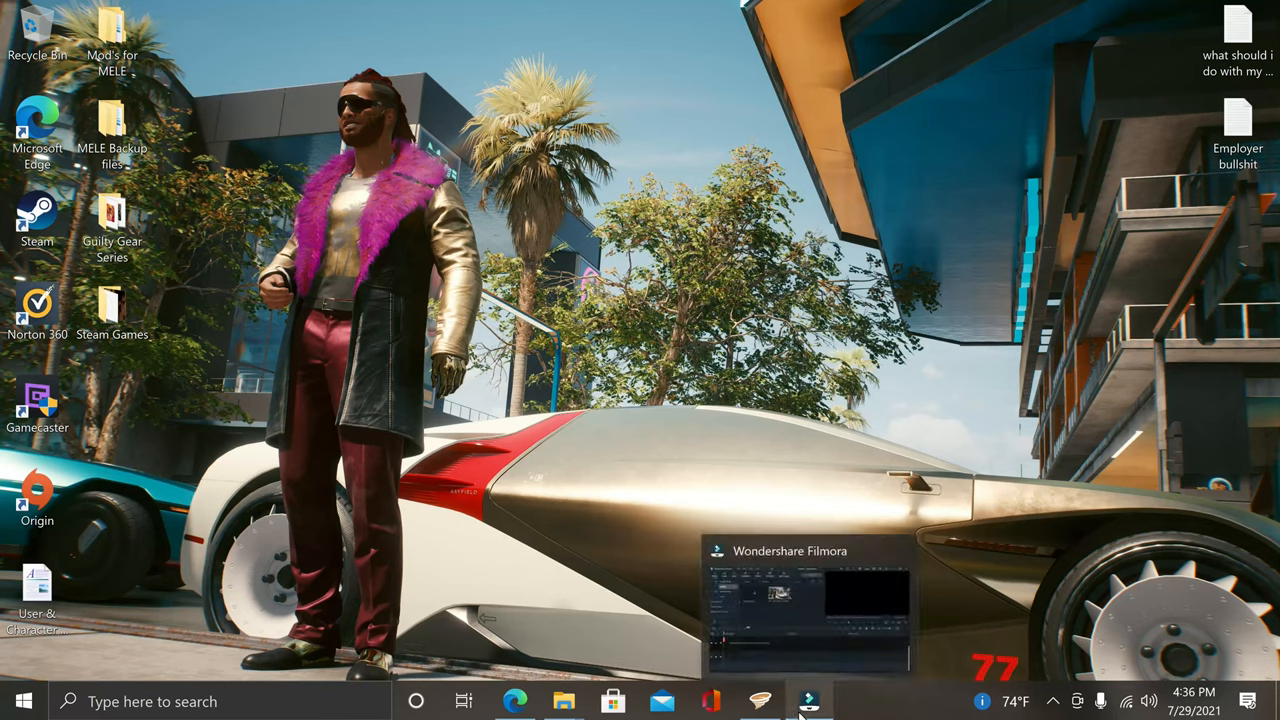
pyautogui.click(808, 701)
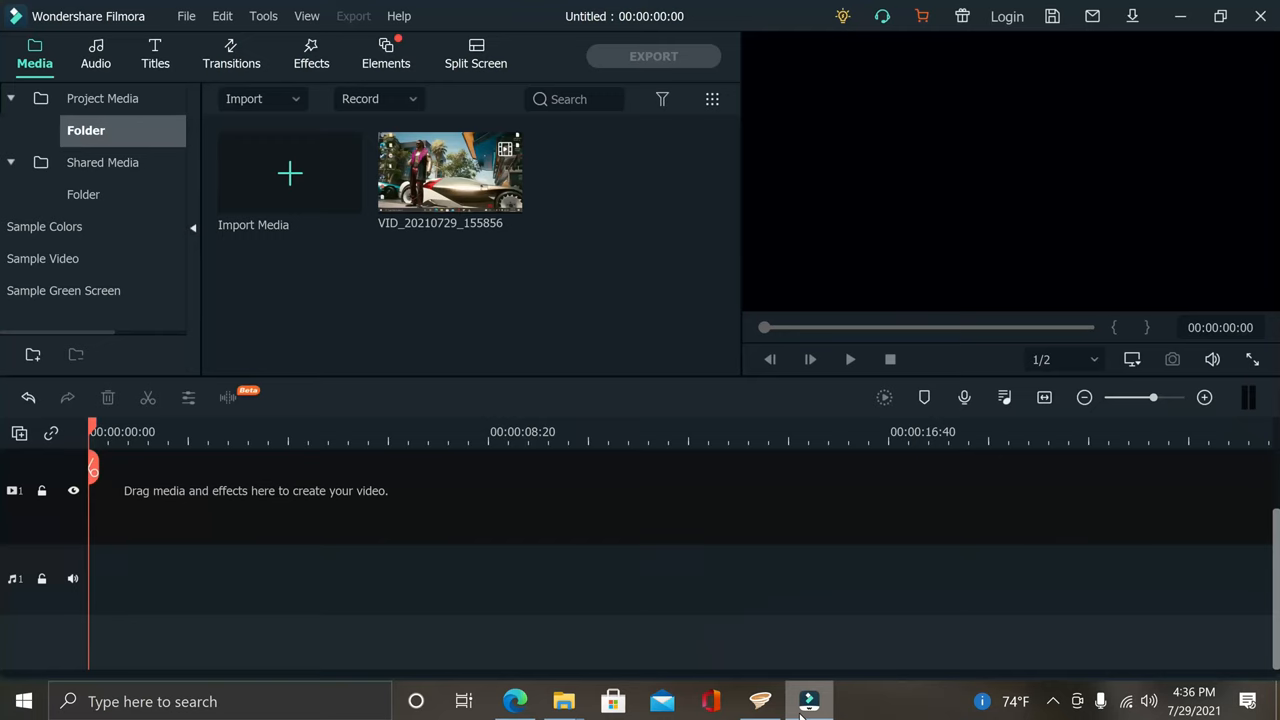